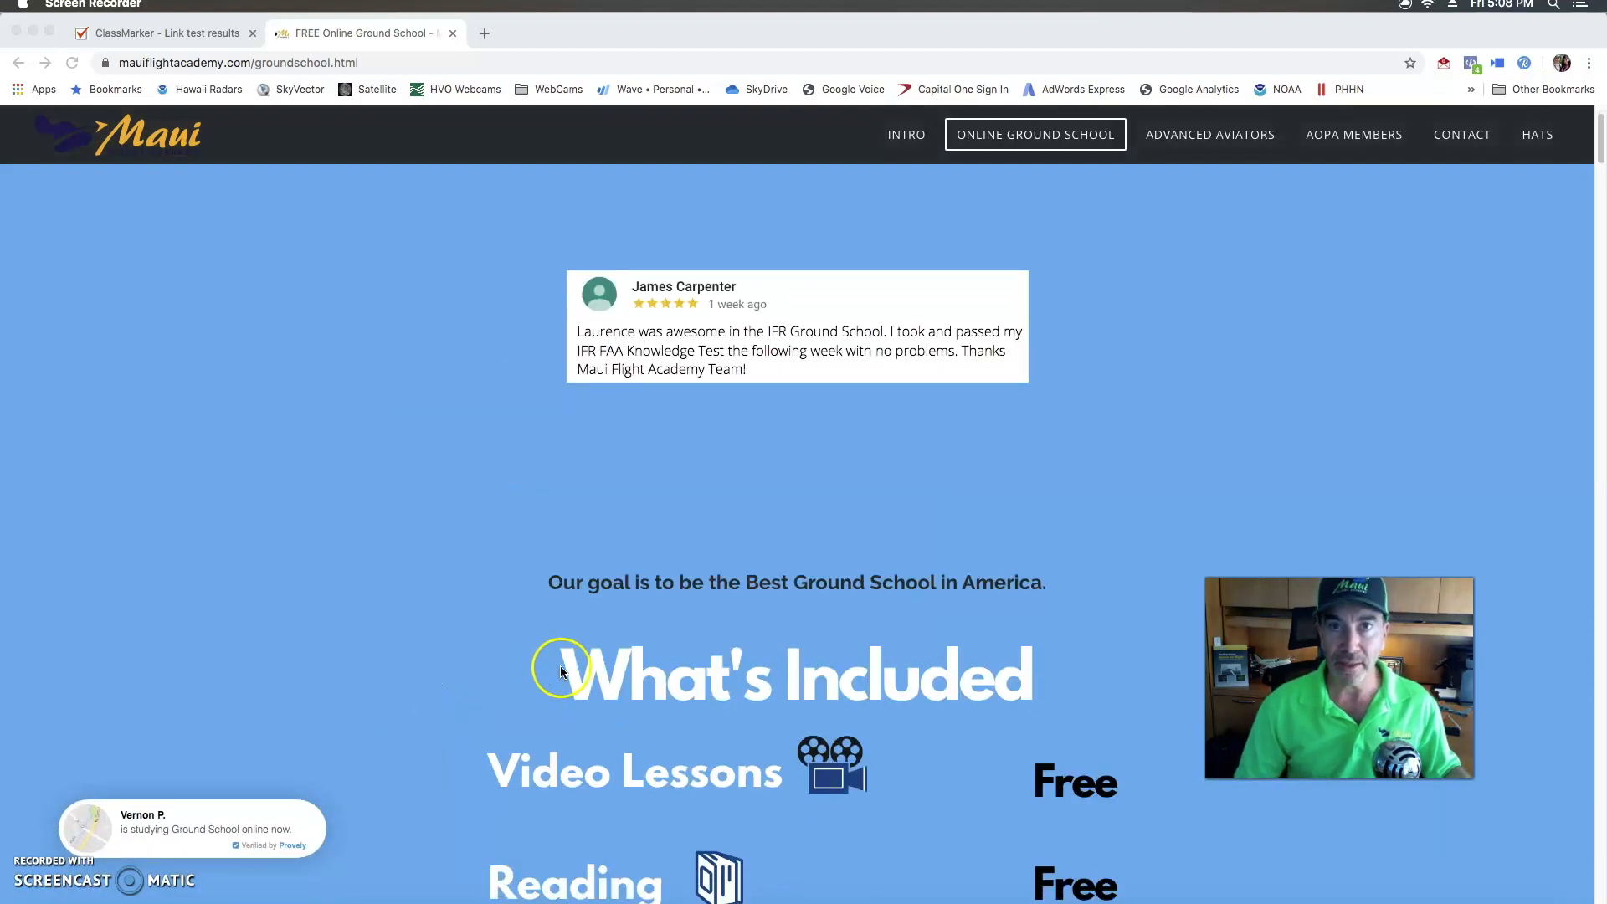
Scroll the ground school page down to the What's Included list: free lessons, $4.95 quizzes, $24.95 final exam
scroll("down", 3)
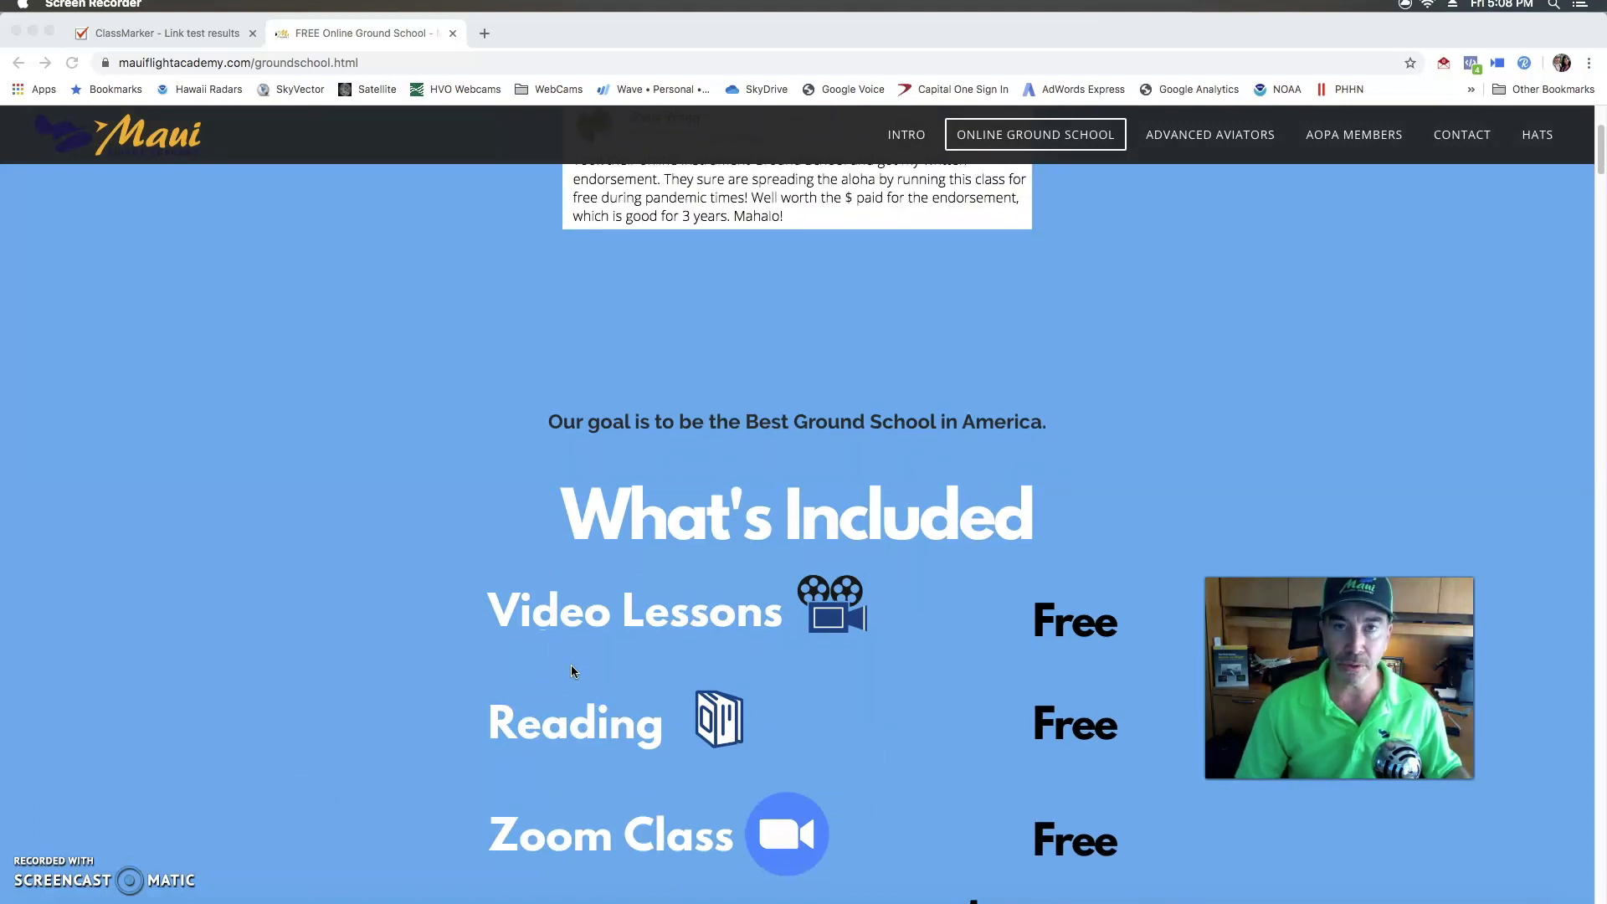
scroll("down", 3)
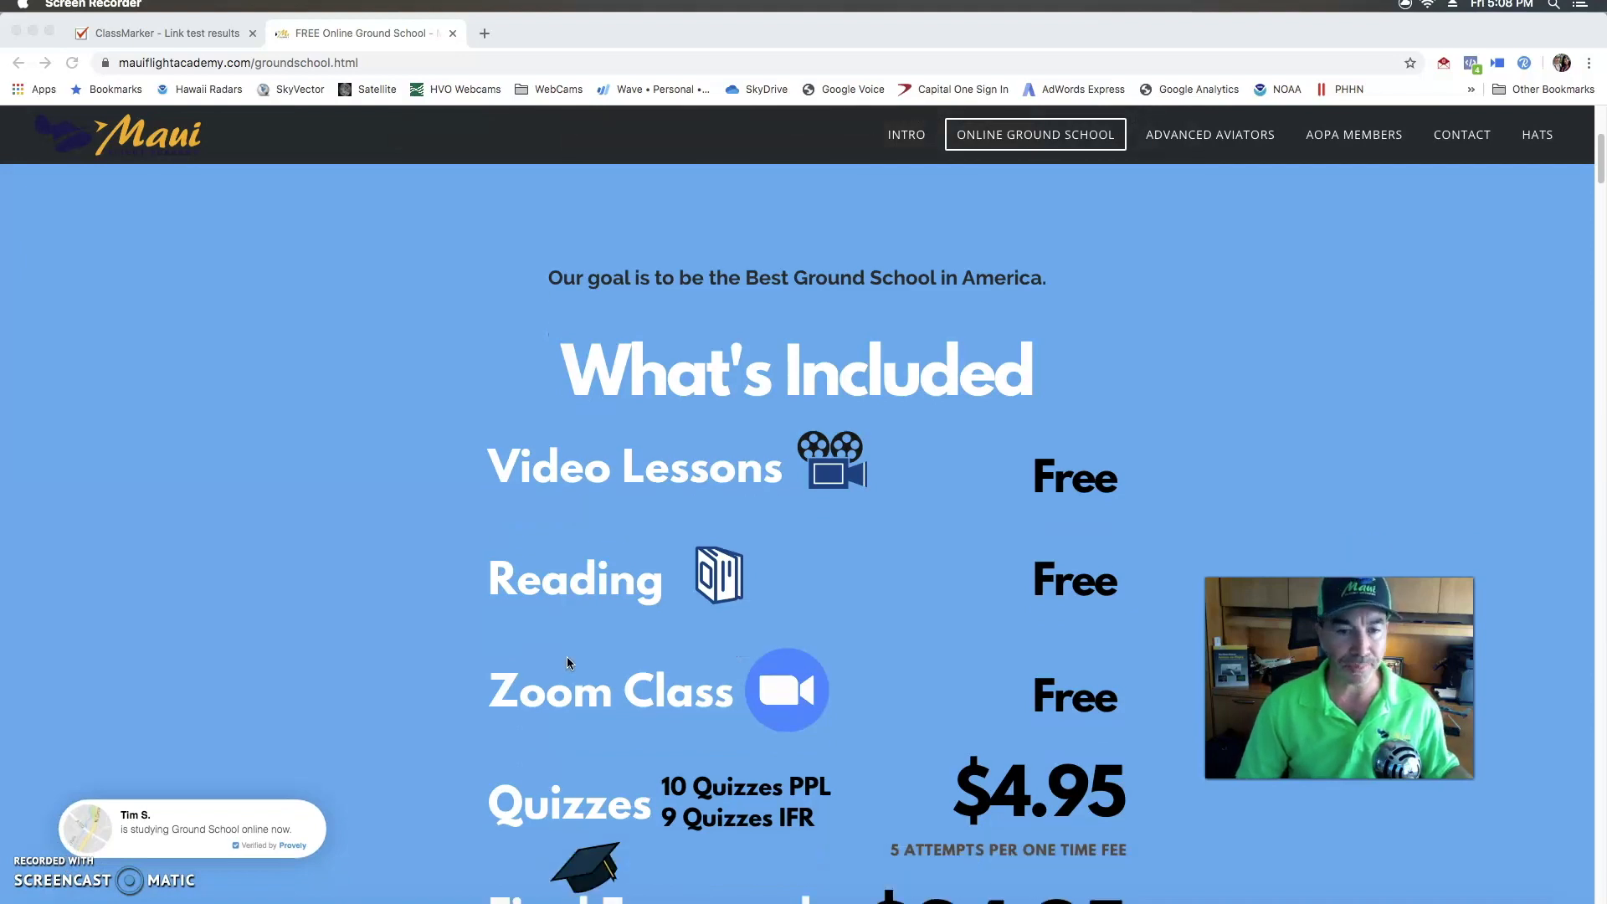
scroll("down", 3)
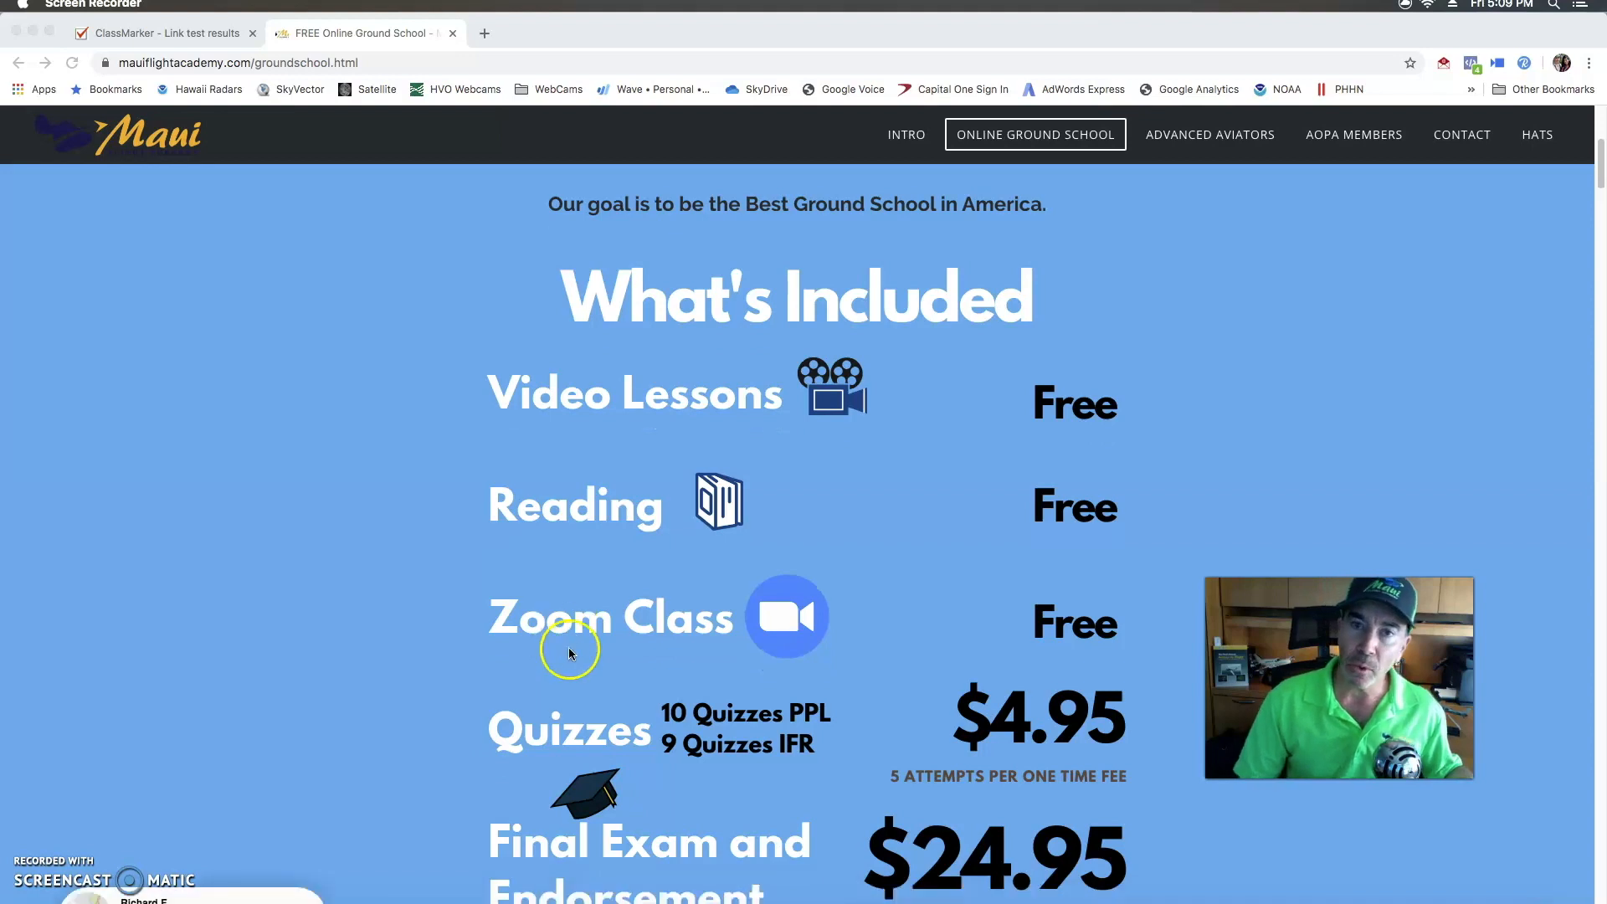
scroll("down", 3)
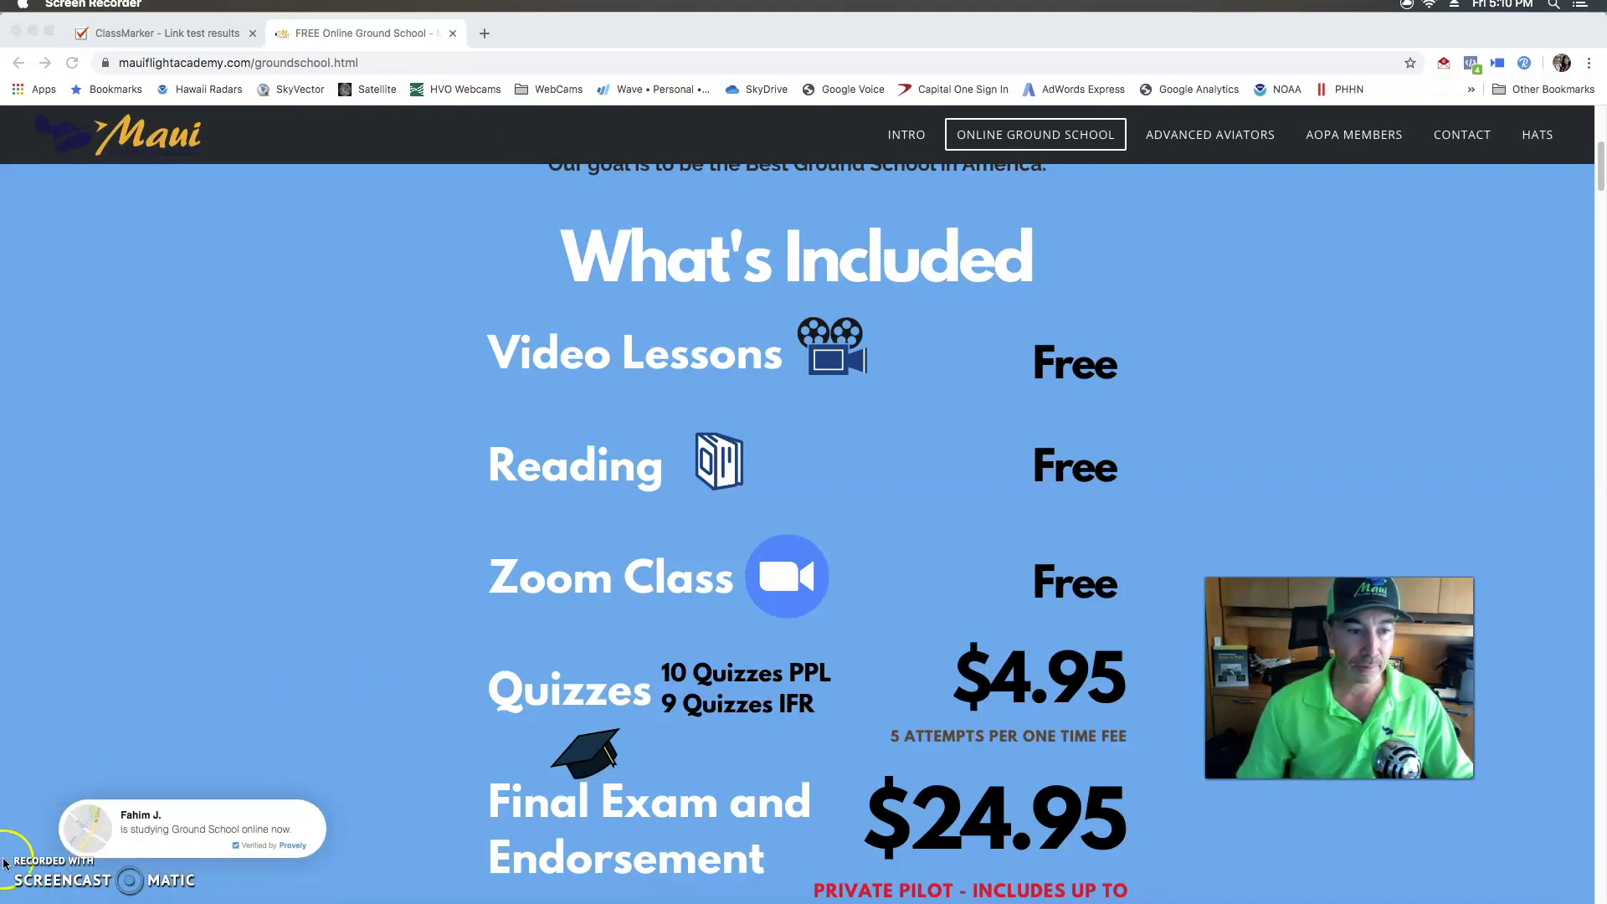
Scroll past the $29.95 IFR fee and $75 tuition cap to the Save over $200 badge and lesson buttons
scroll("down", 3)
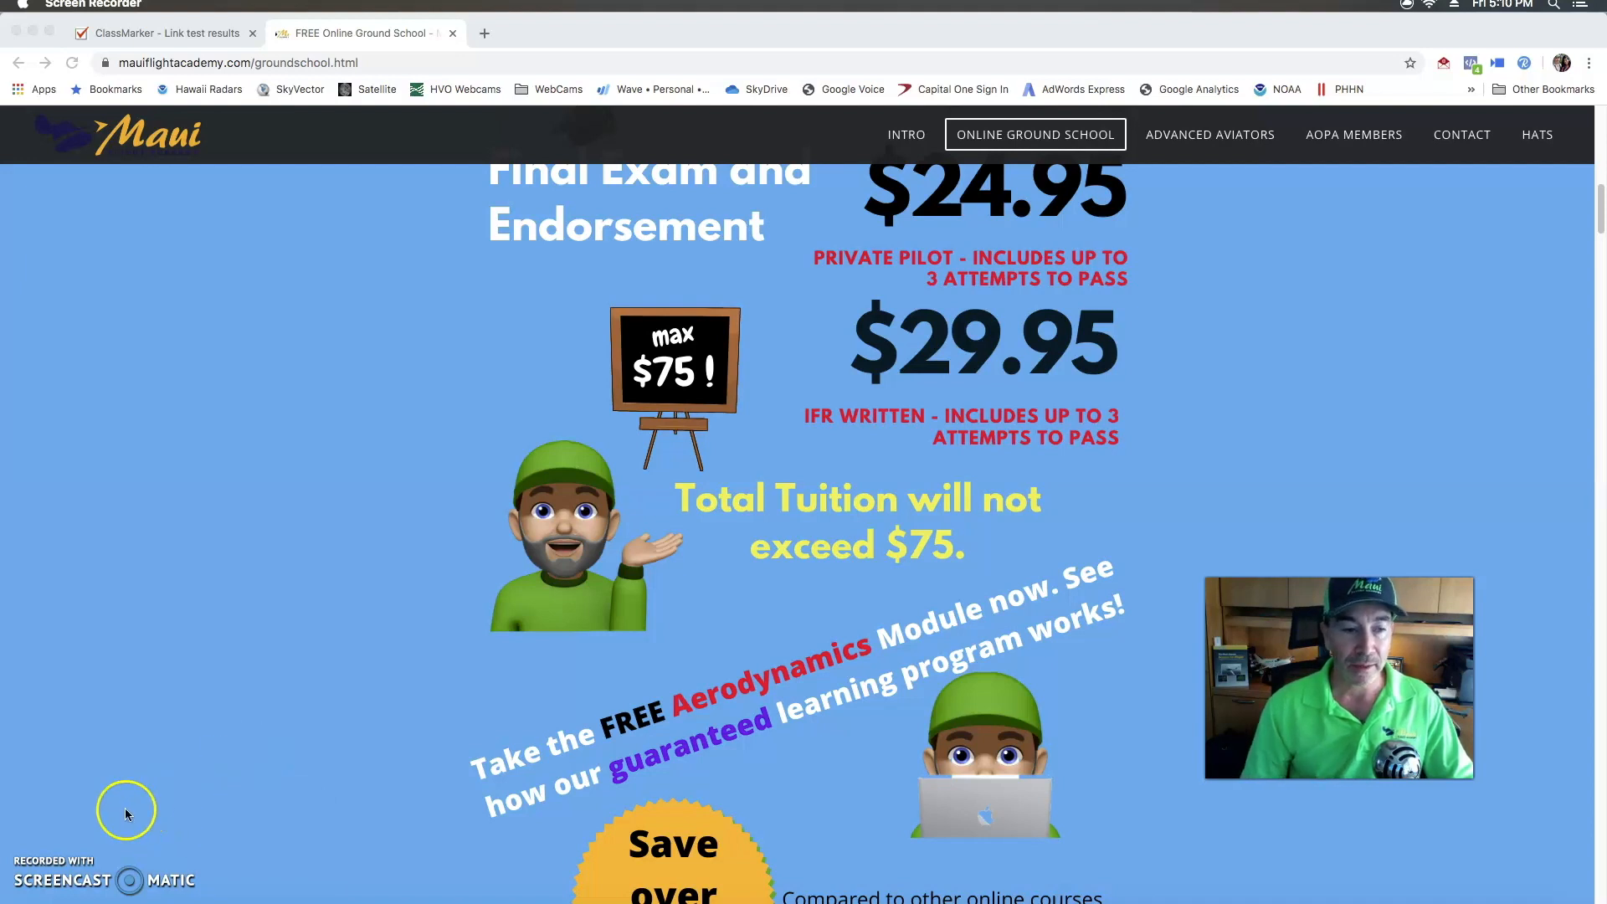
scroll("down", 3)
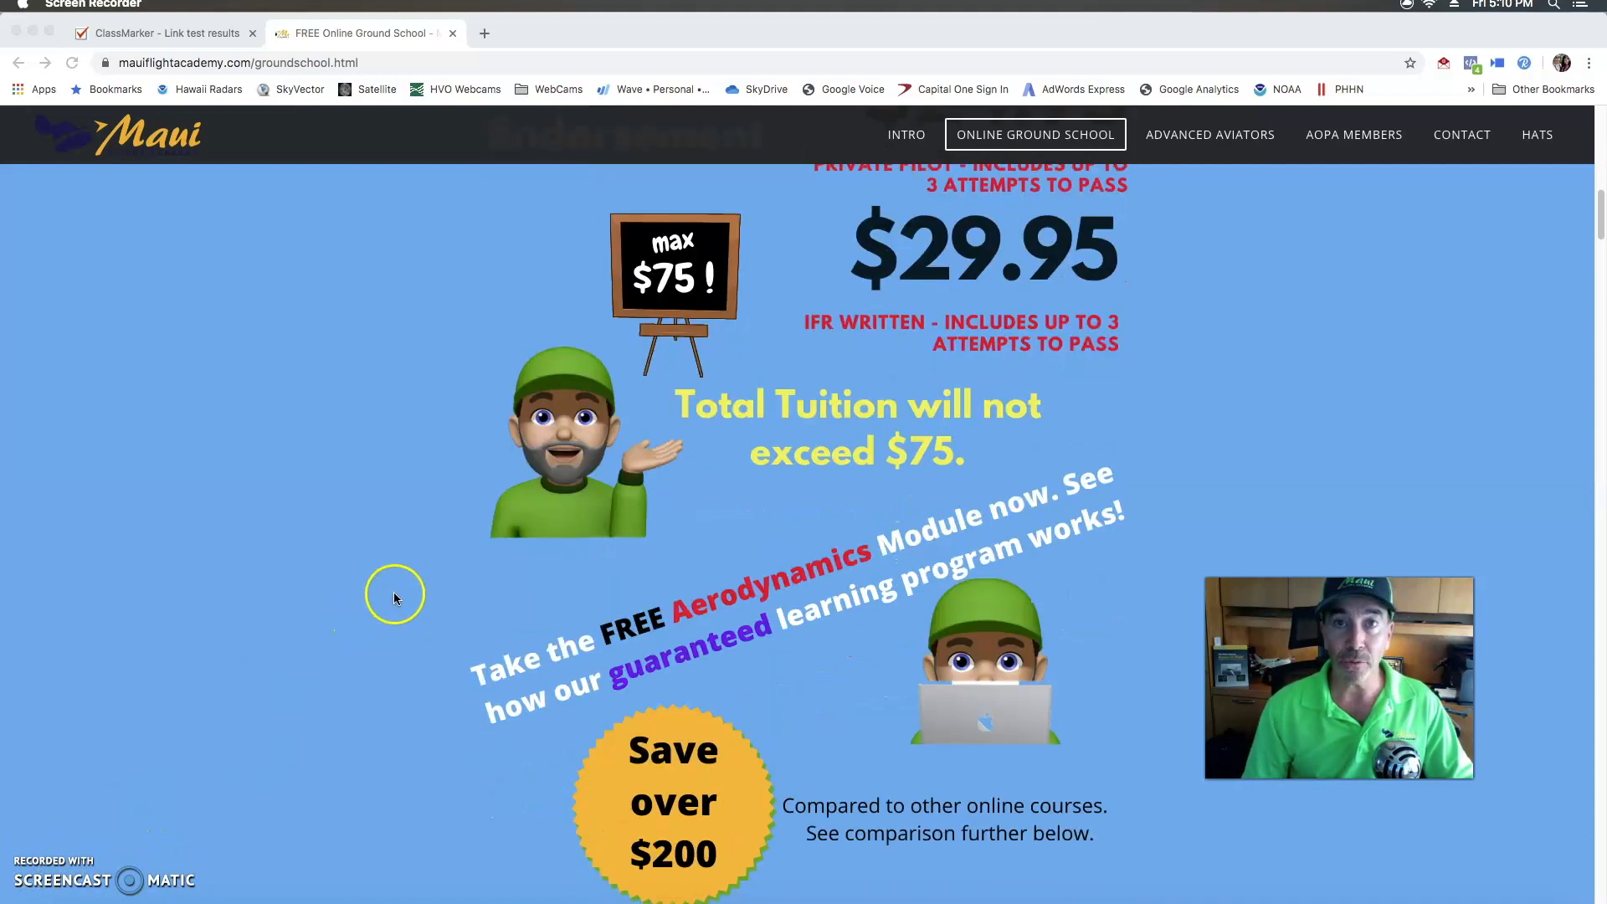
scroll("down", 3)
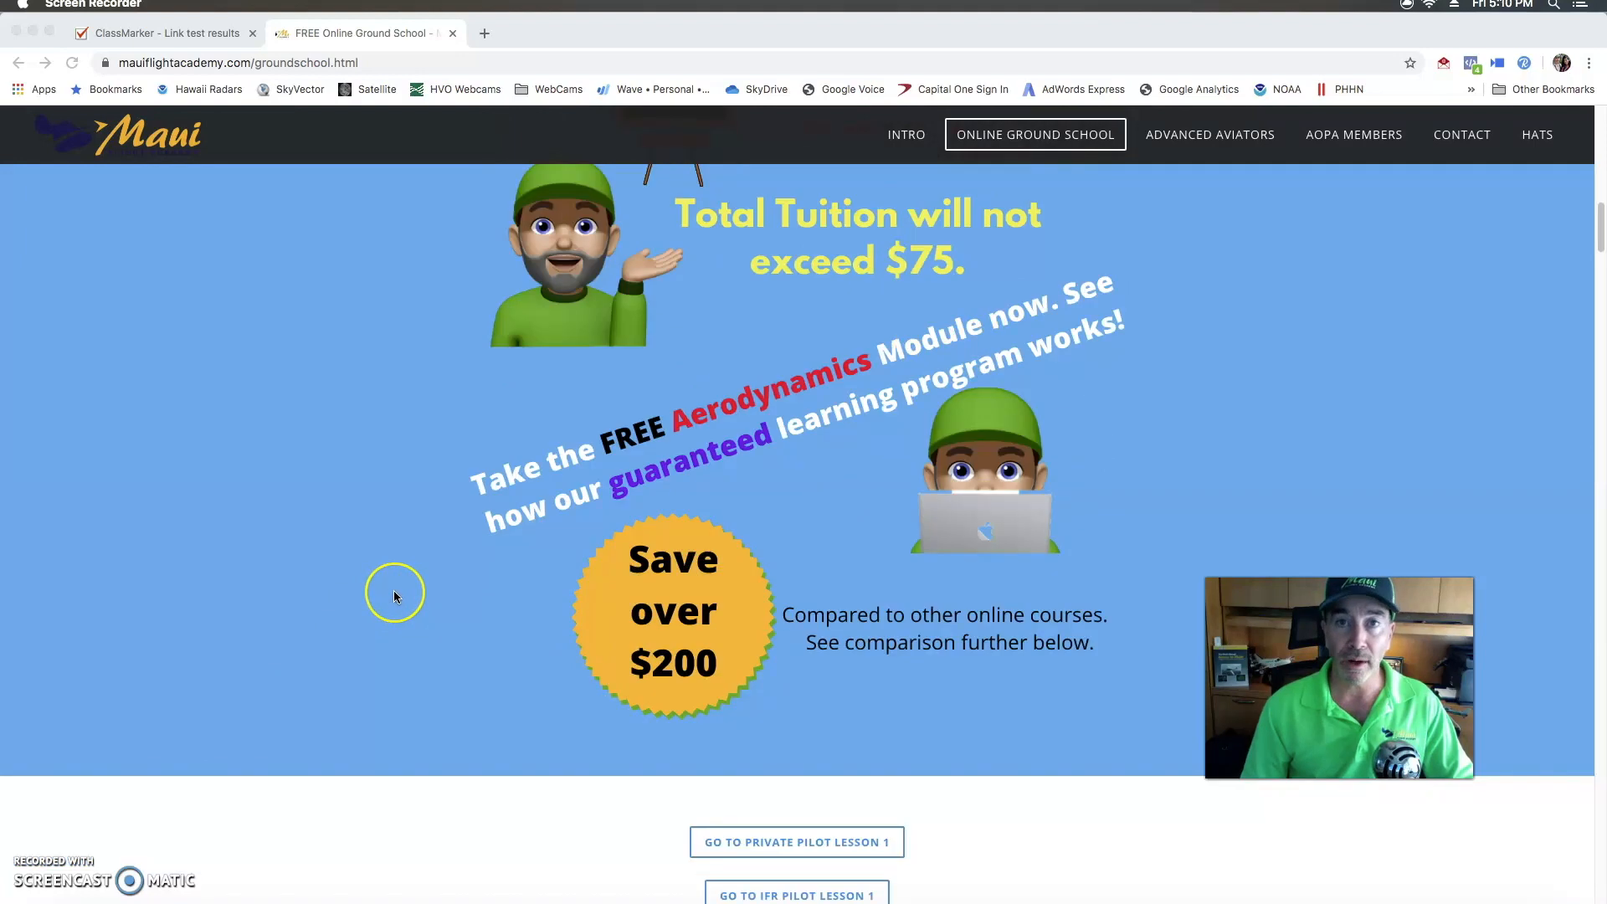
scroll("down", 3)
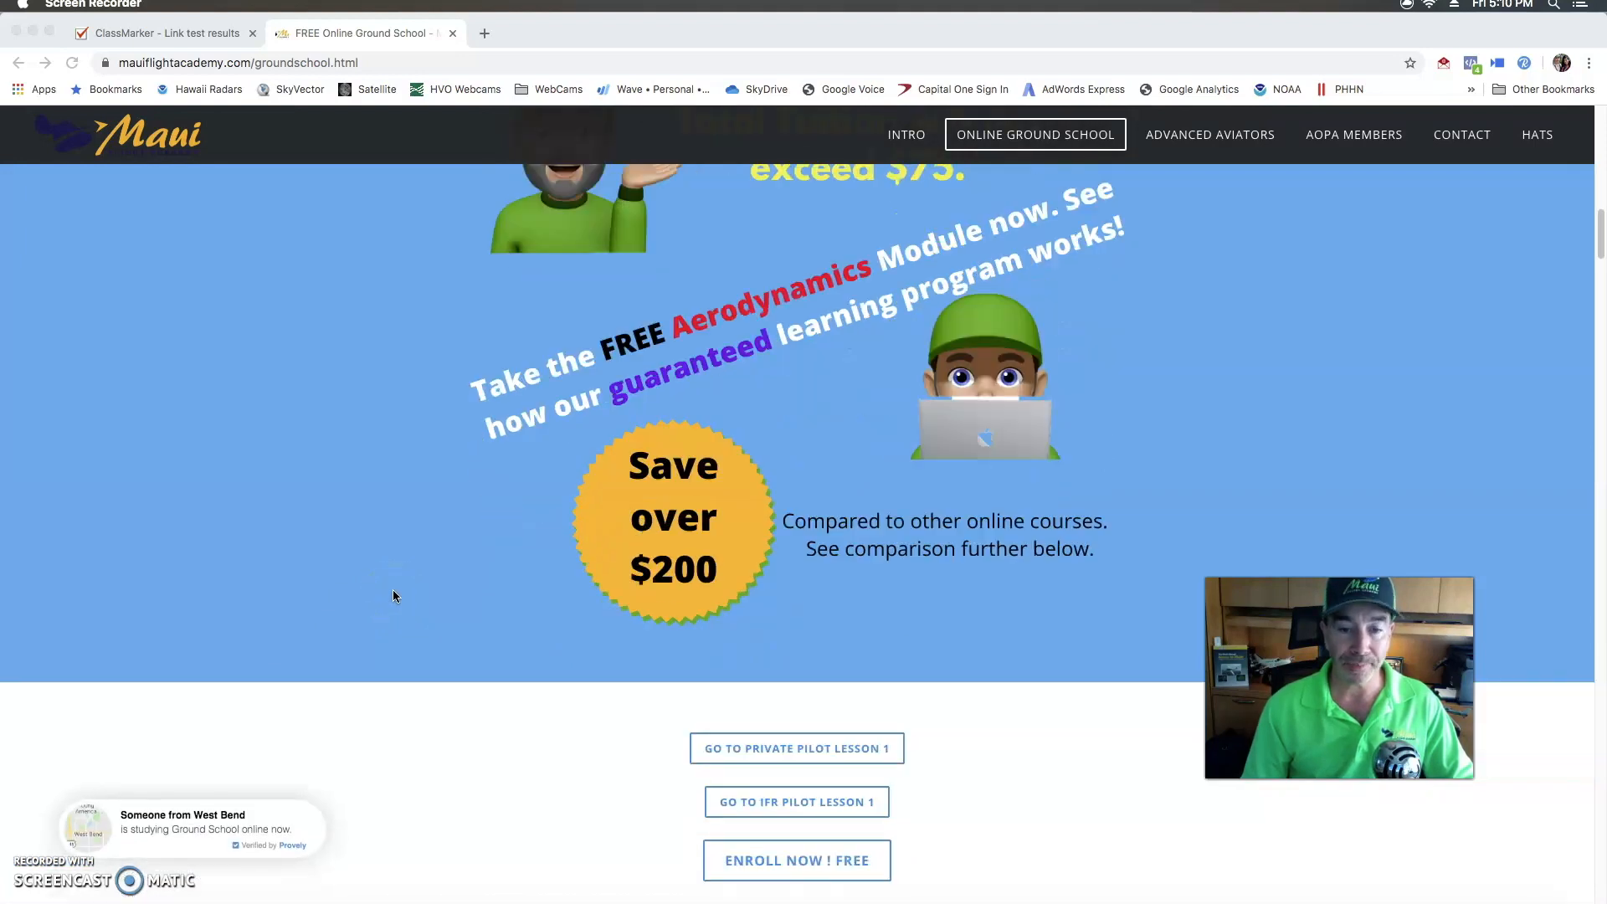
scroll("down", 3)
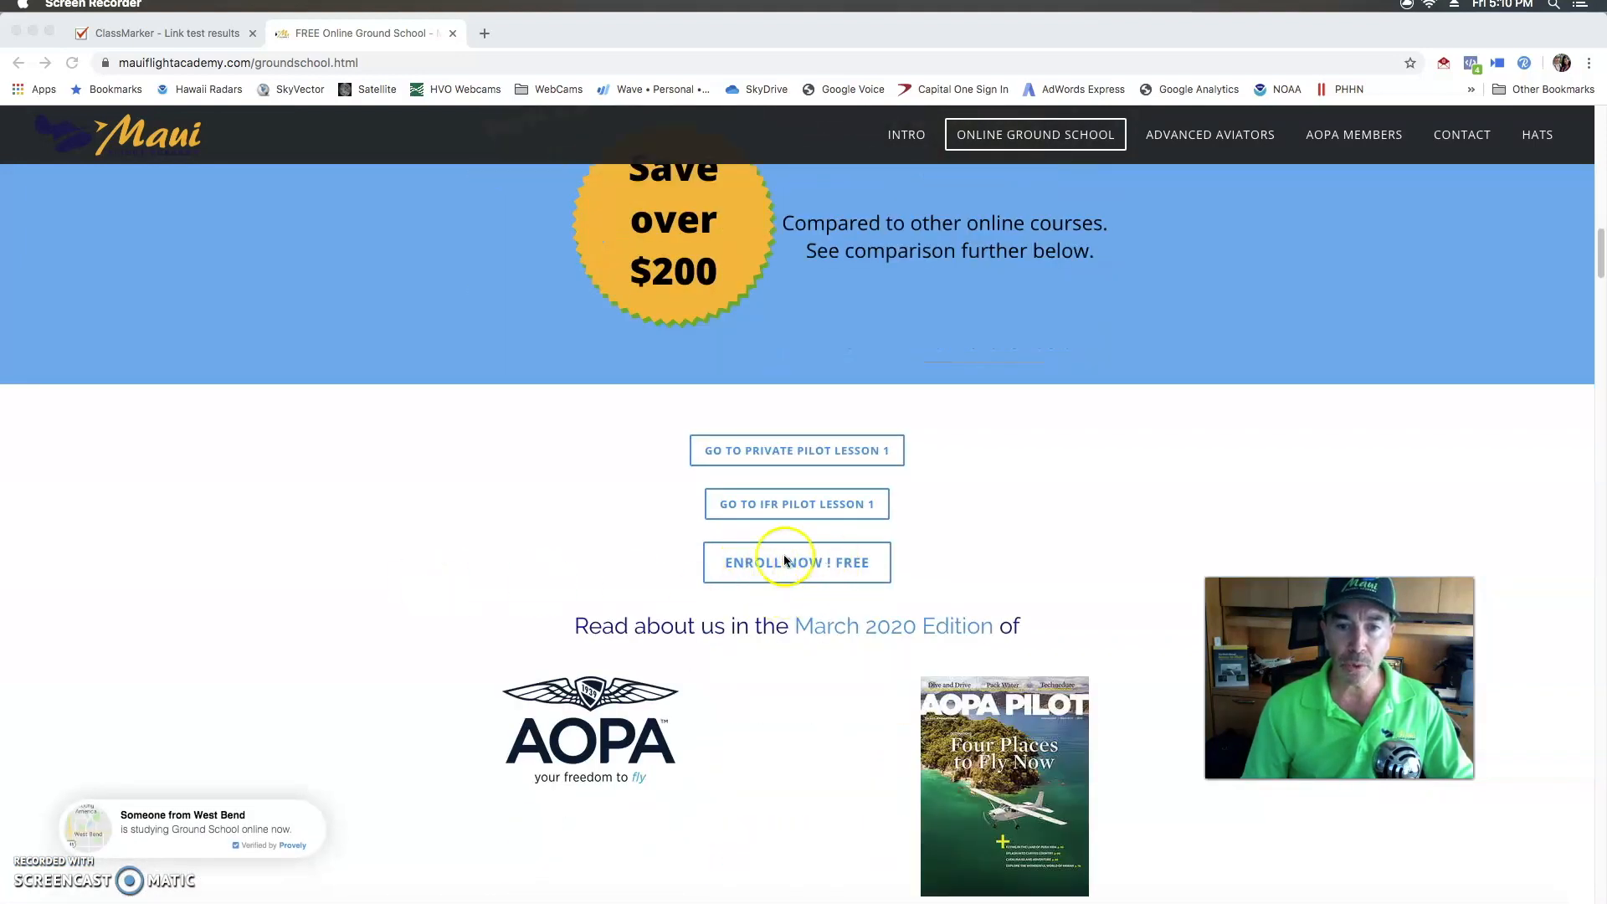
mouse_move(789, 568)
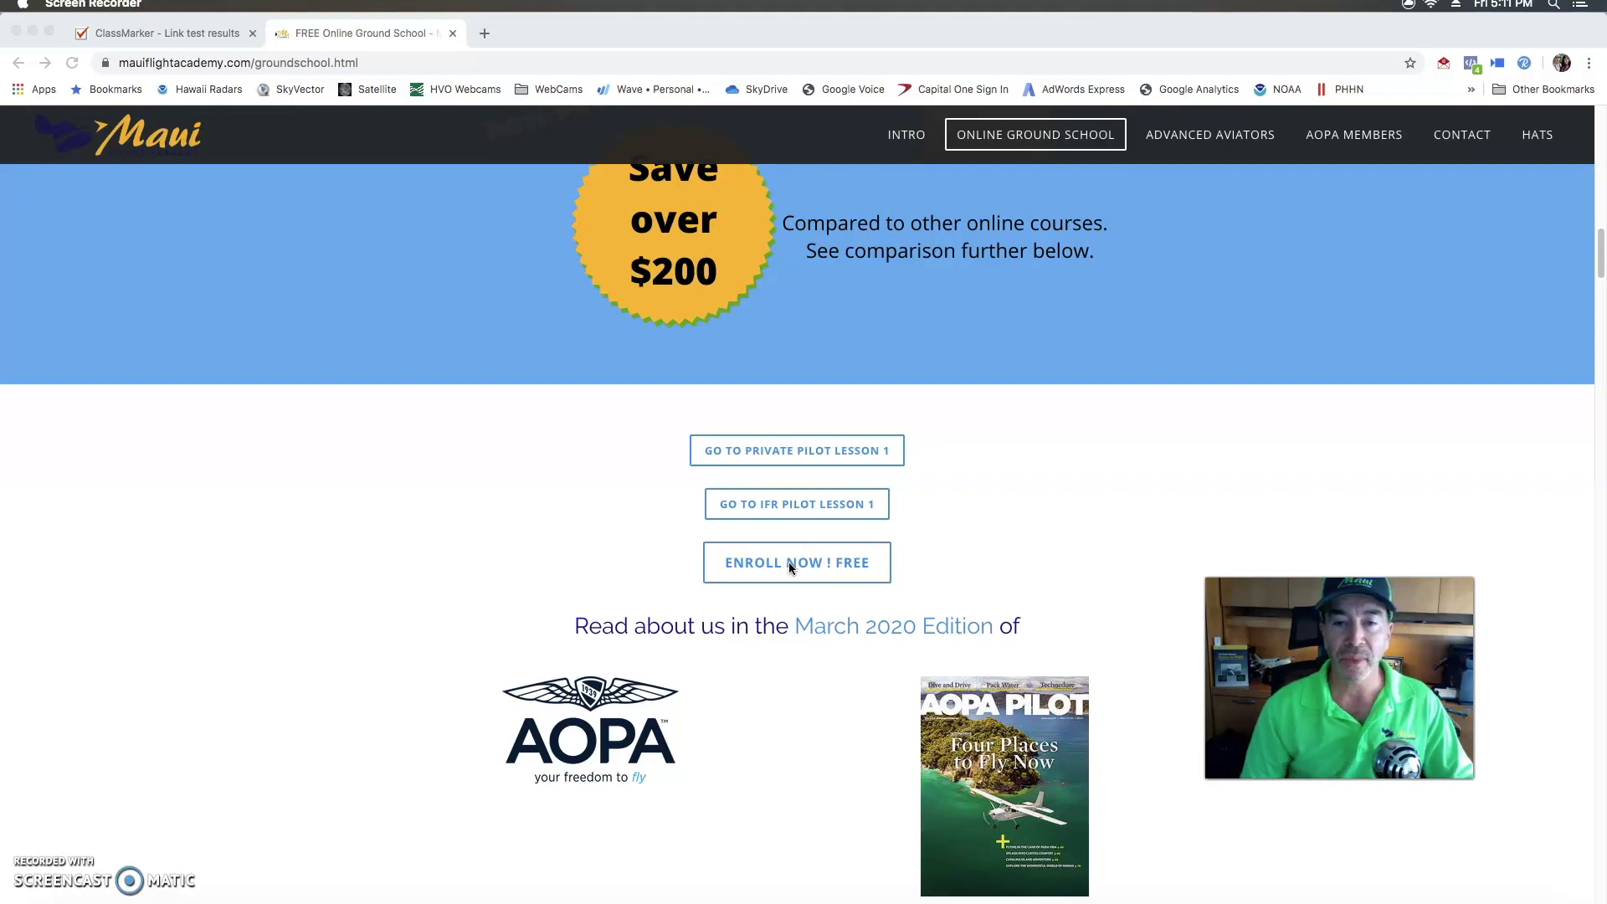
Scroll past the AOPA Pilot article to the FAA Pilot License Guide banner
scroll("down", 3)
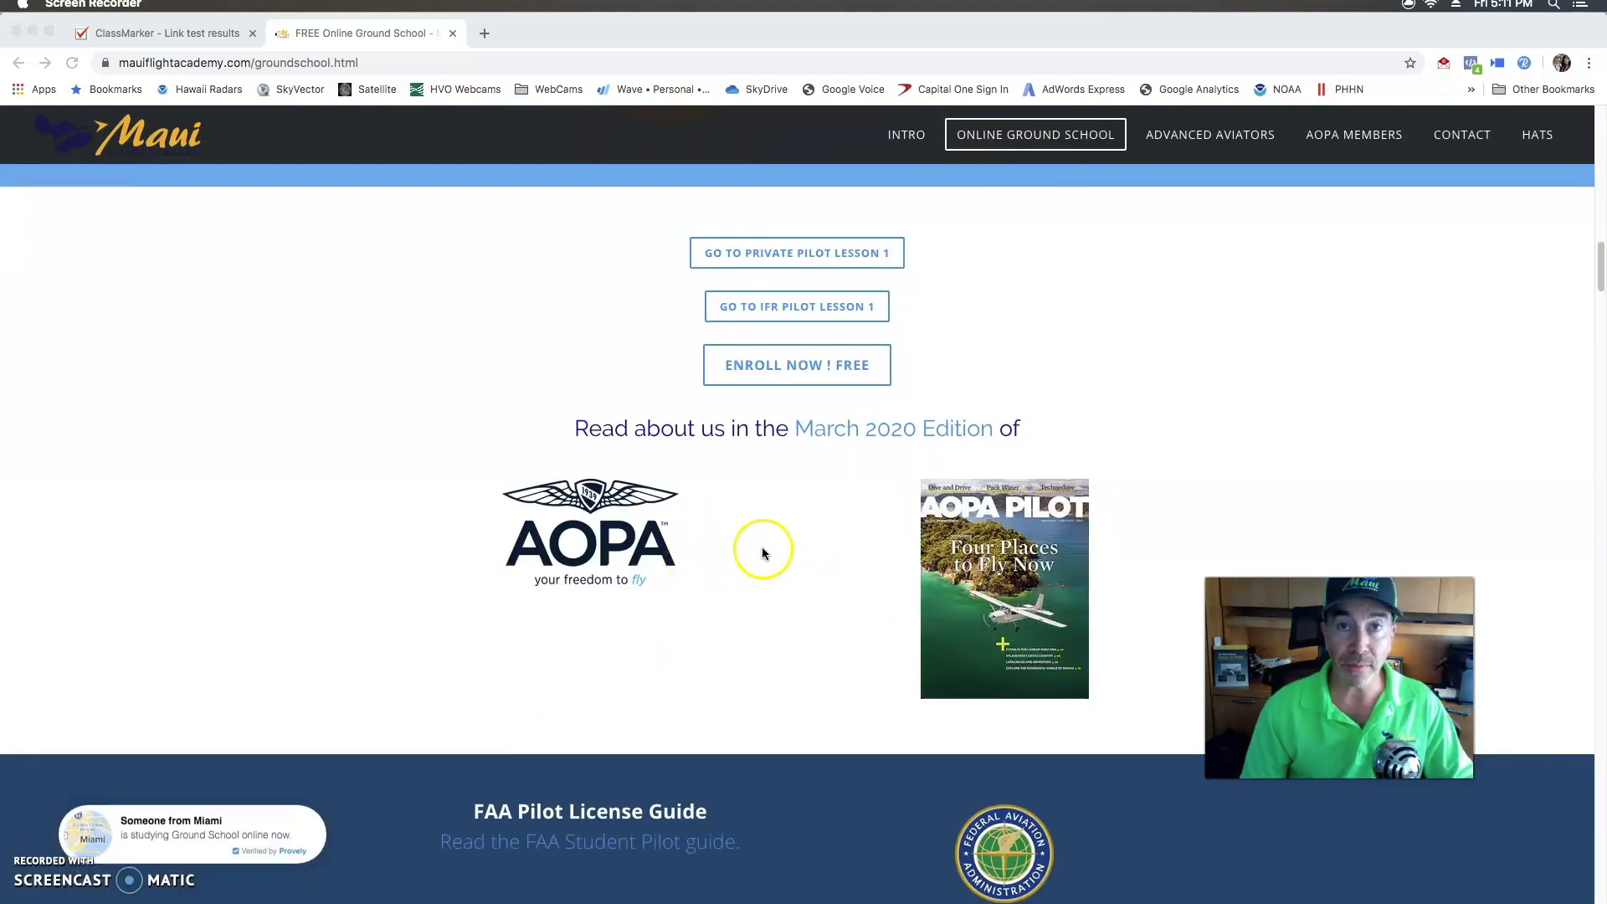
scroll("down", 3)
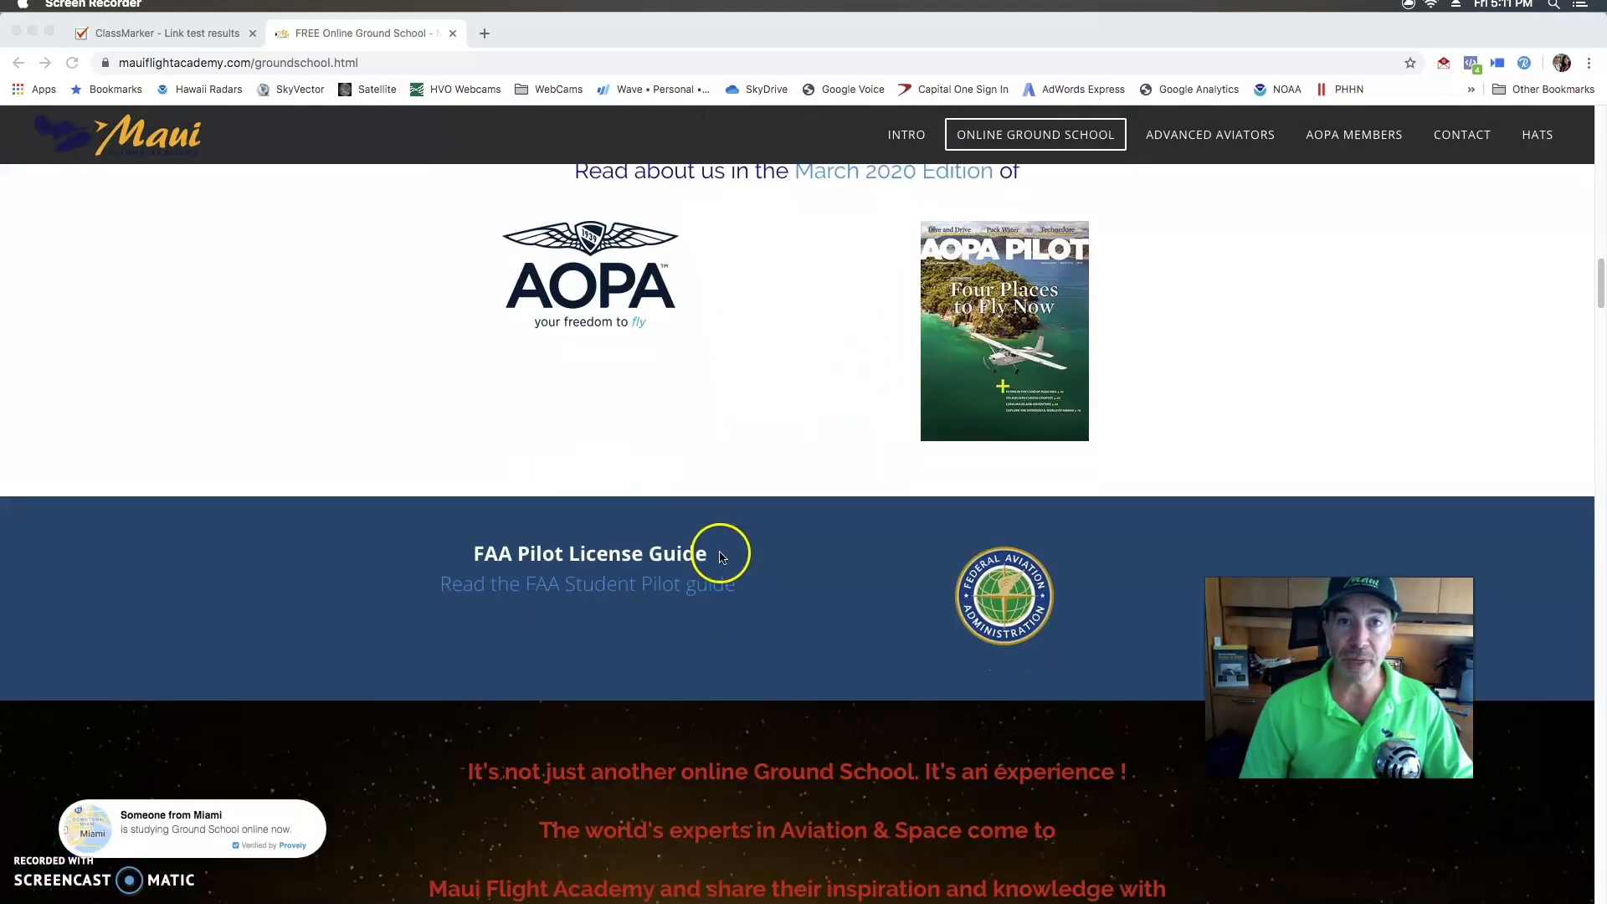
scroll("down", 3)
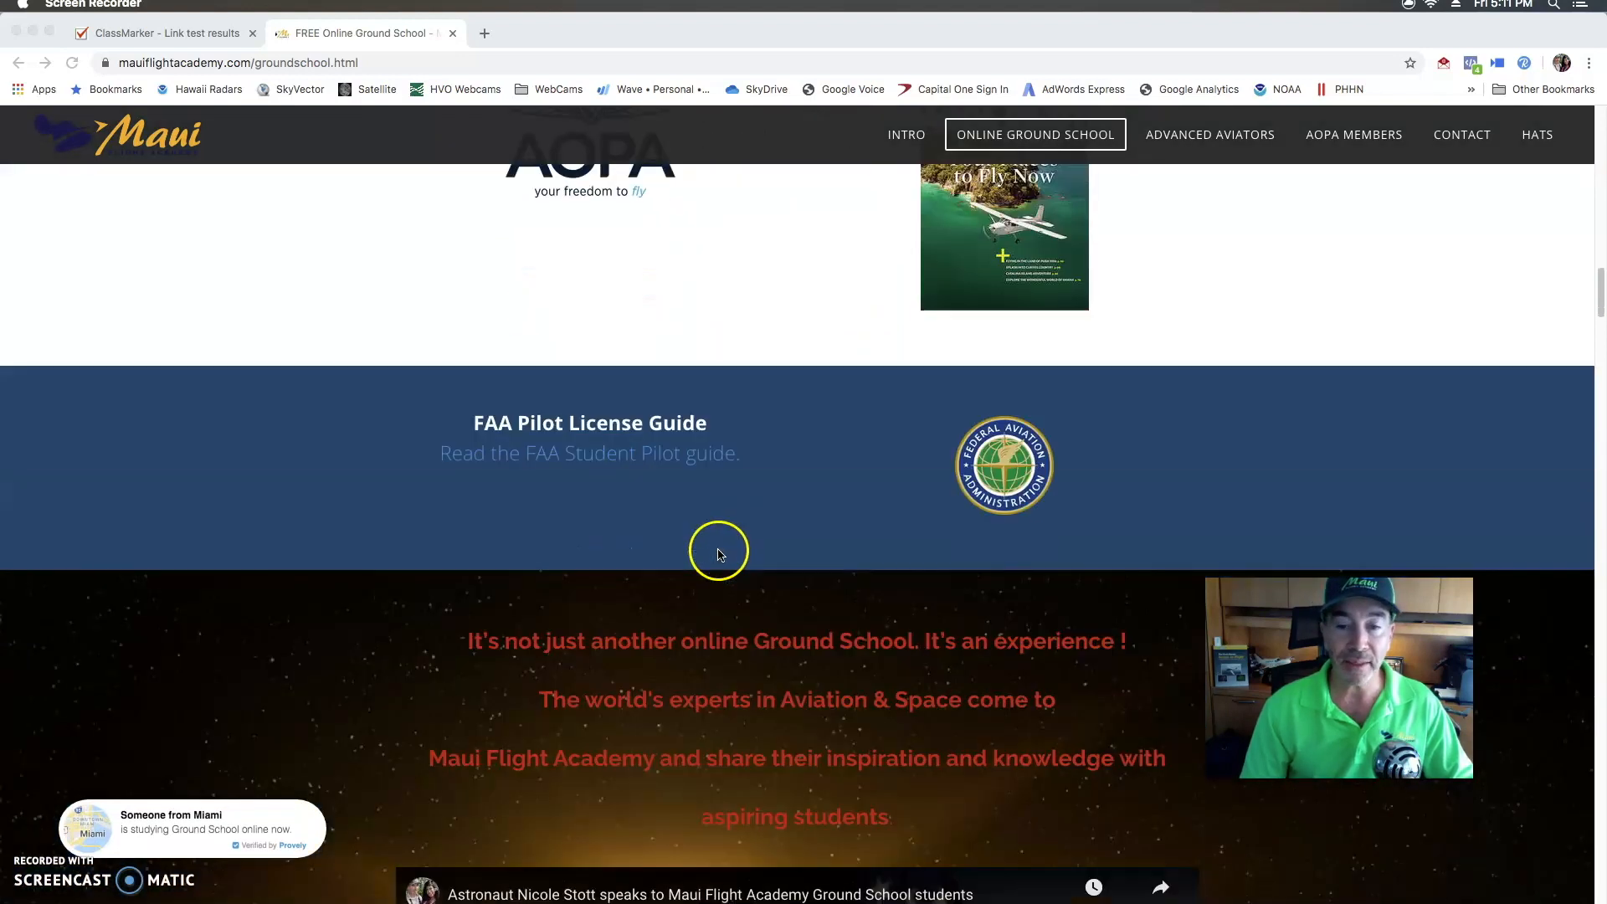
scroll("down", 3)
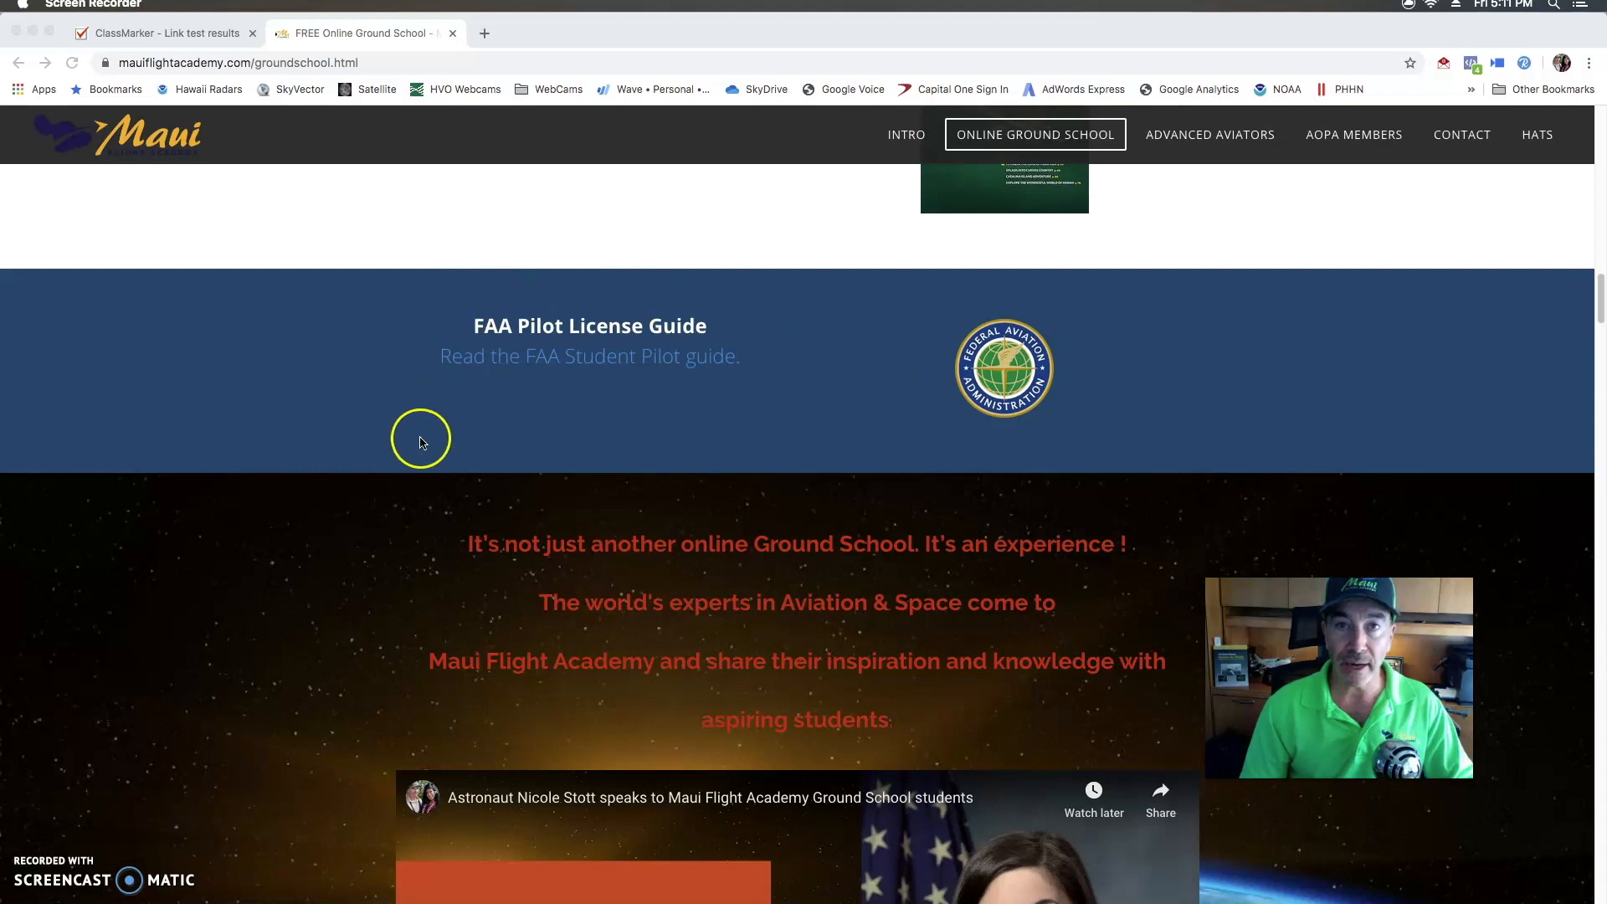
mouse_move(792, 412)
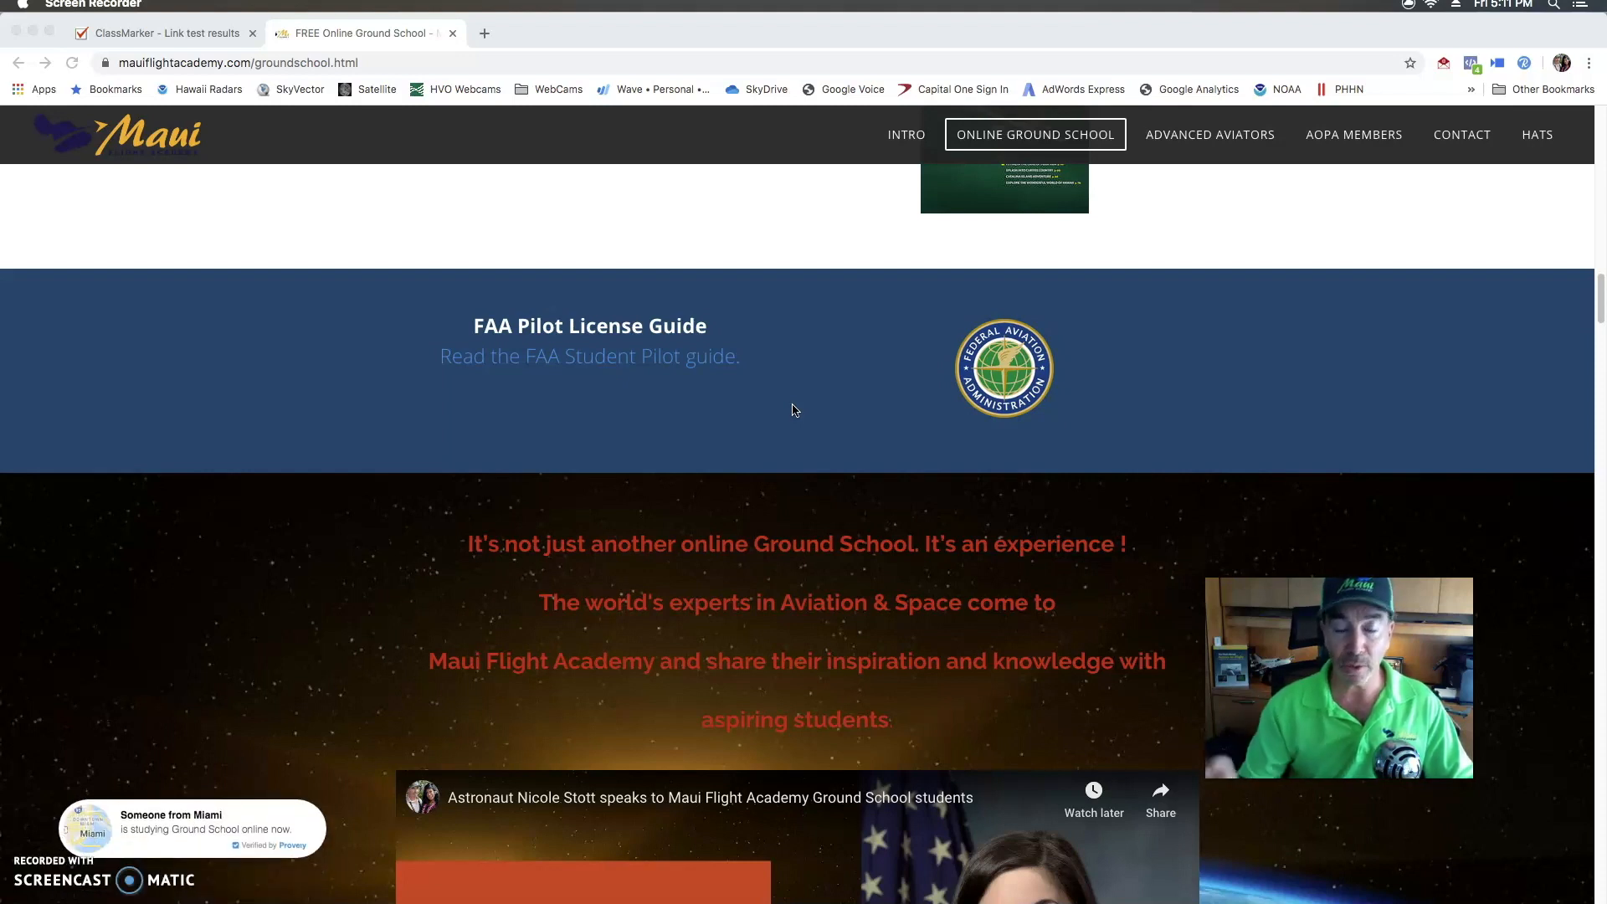
Scroll past the Nicole Stott video to the Private Pilot Course lesson grid, Aerodynamics through Weather
scroll("down", 3)
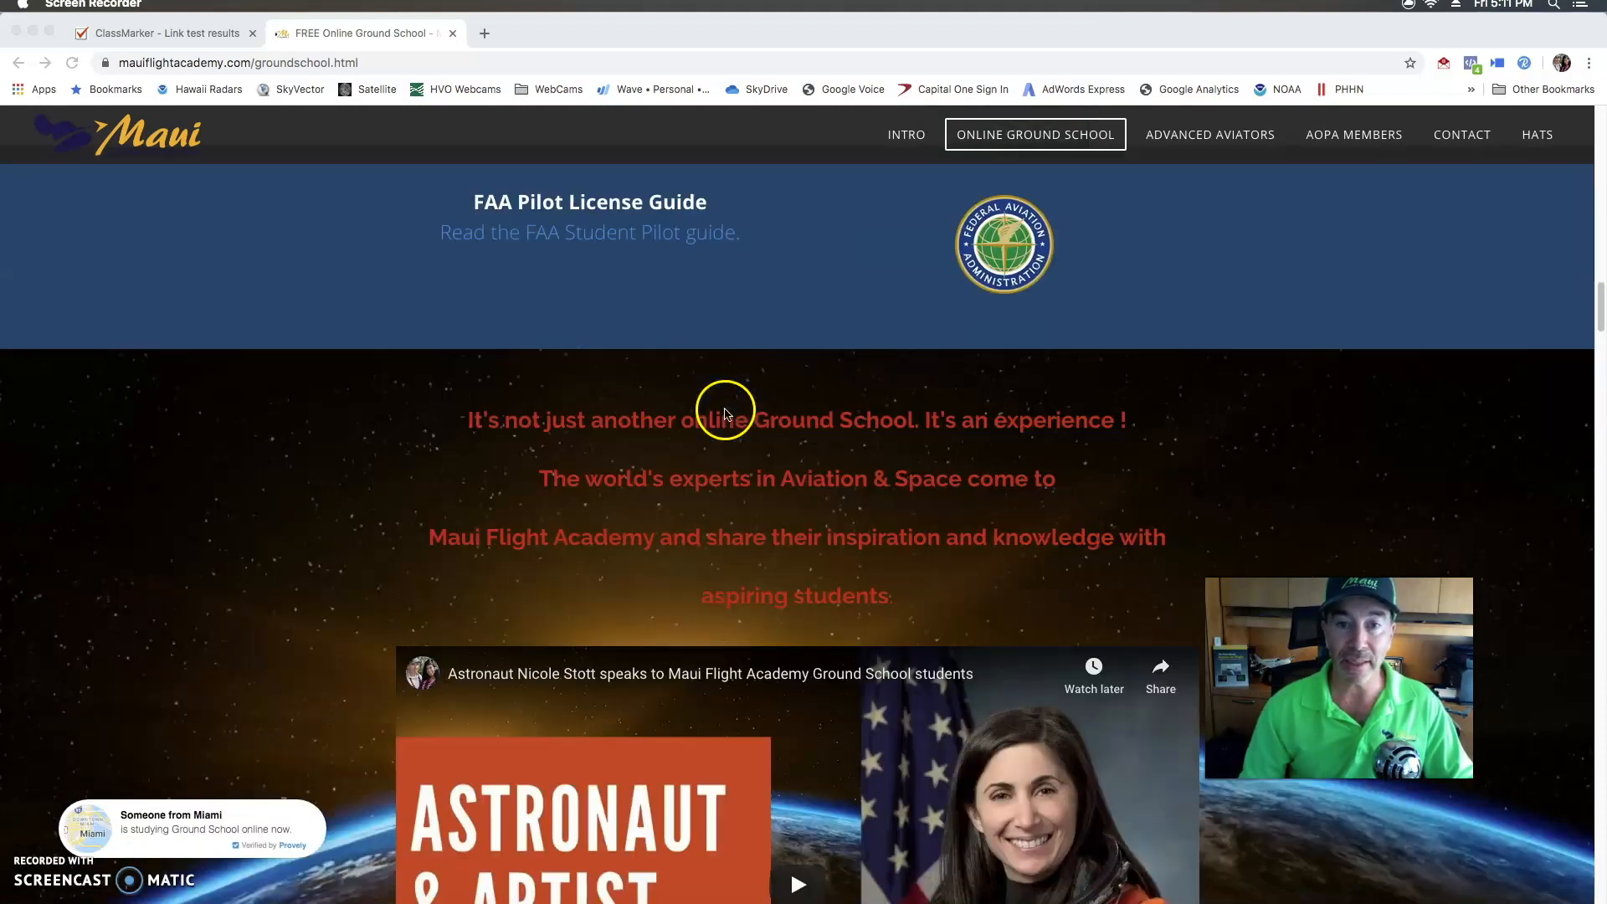
scroll("down", 3)
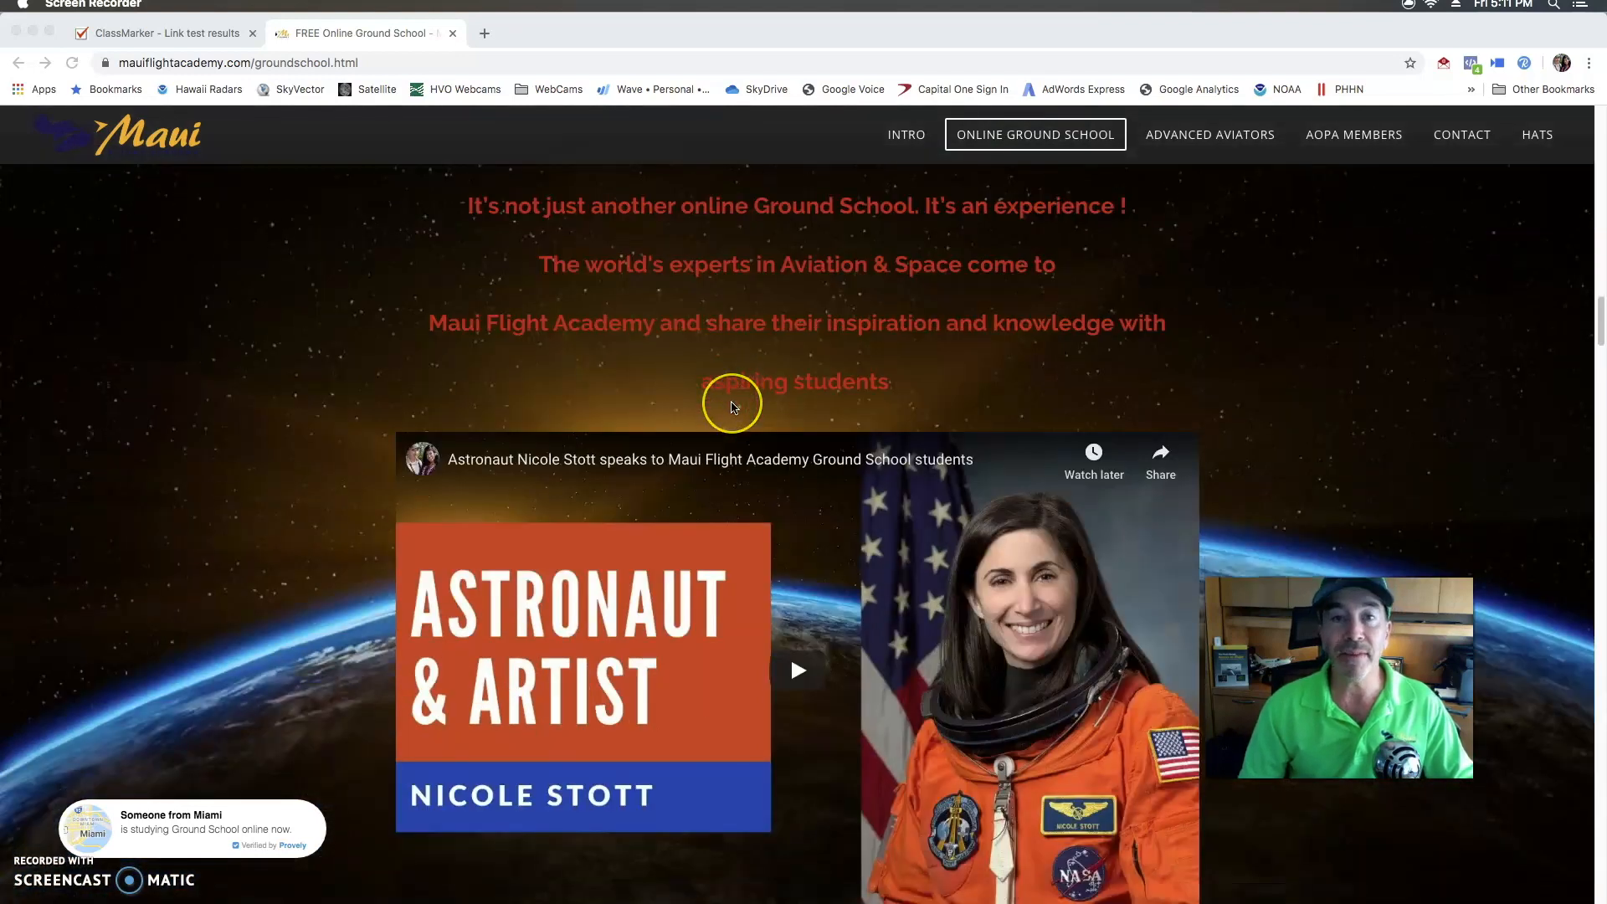
scroll("down", 3)
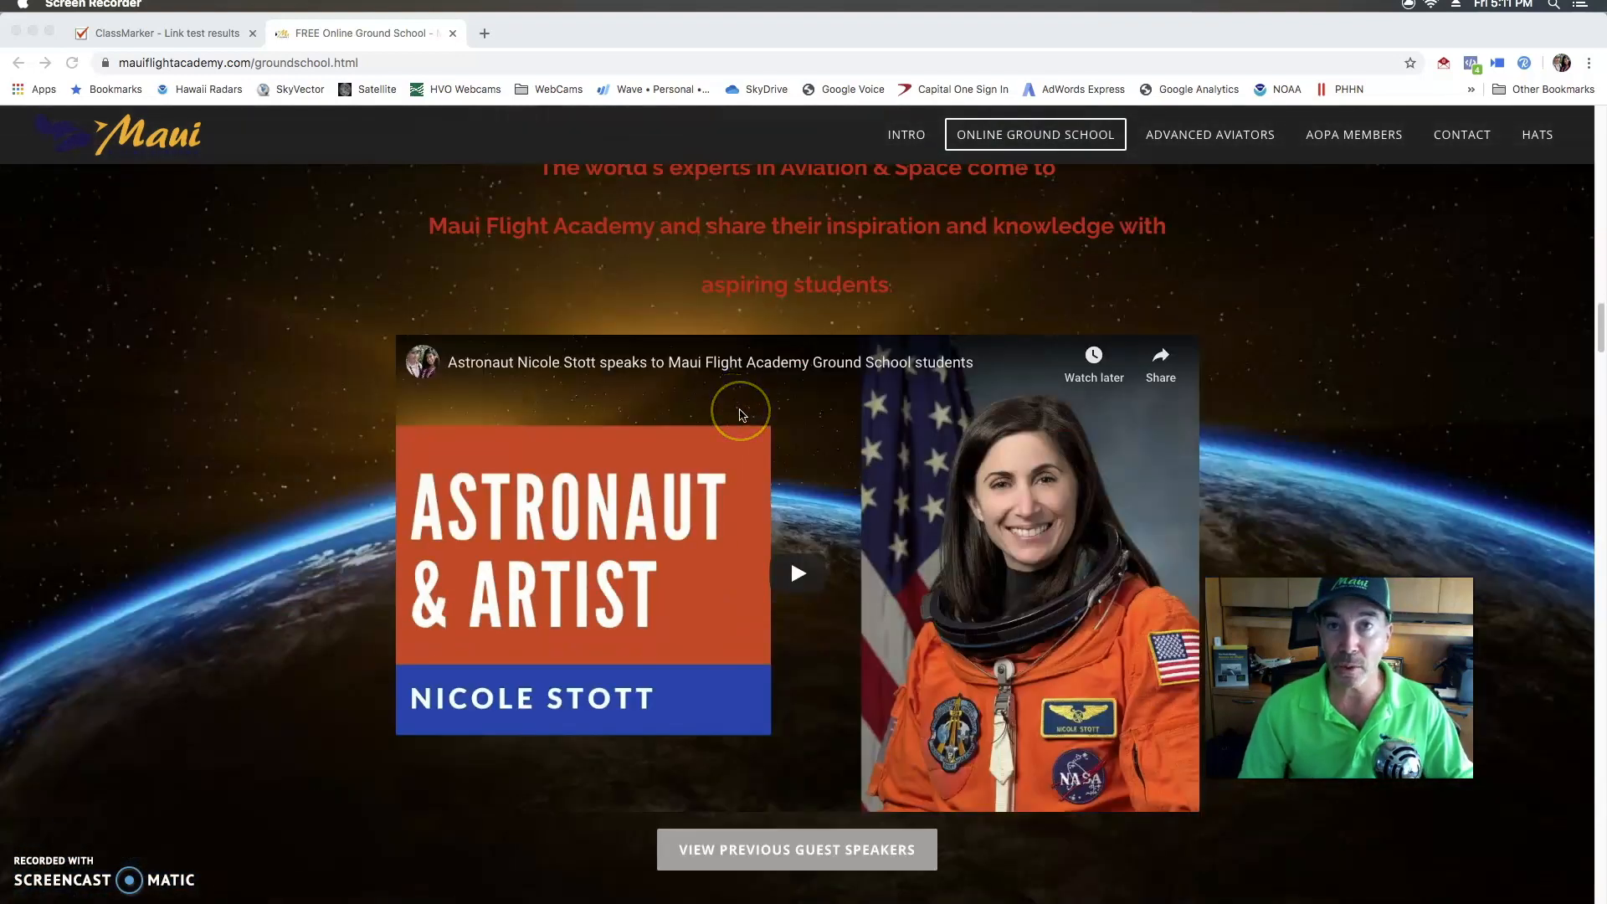
scroll("down", 3)
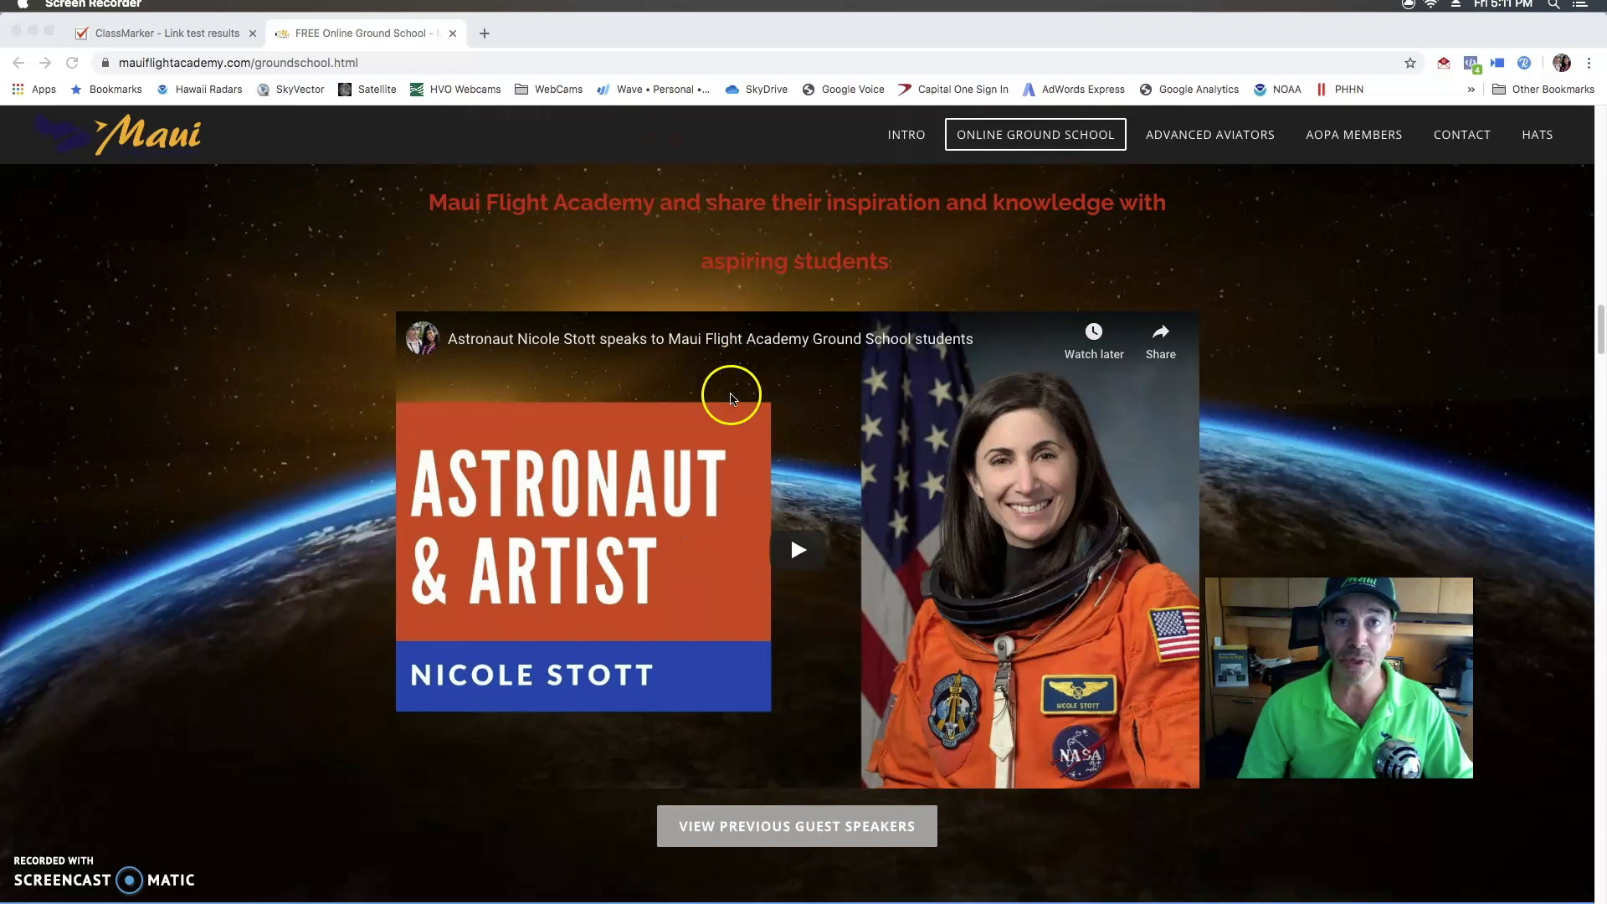
scroll("down", 3)
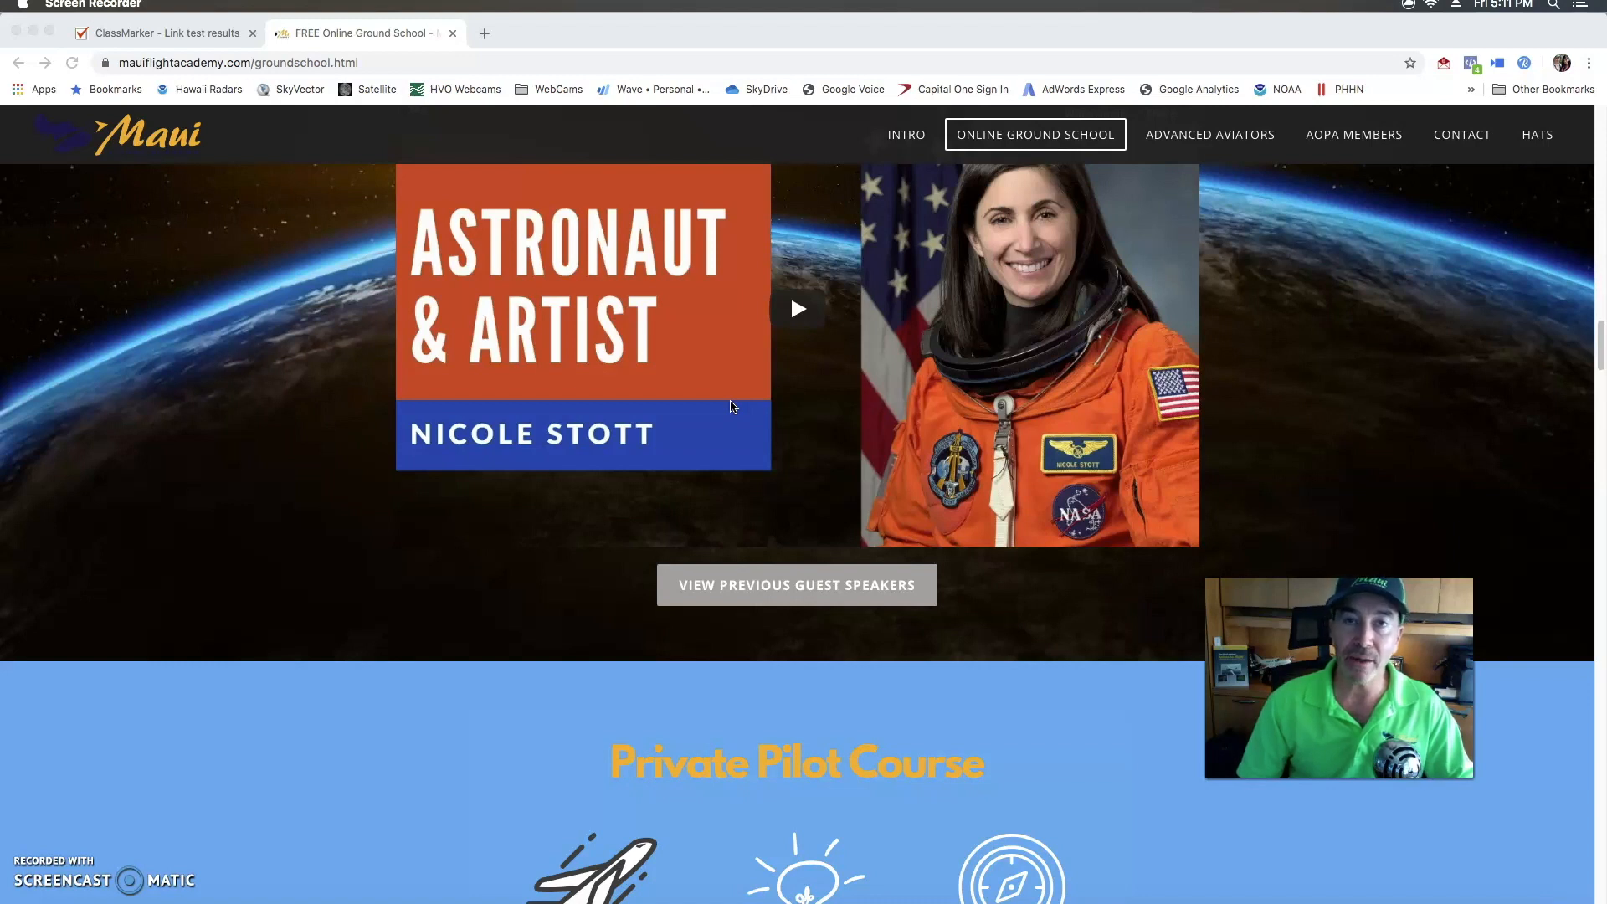
scroll("down", 3)
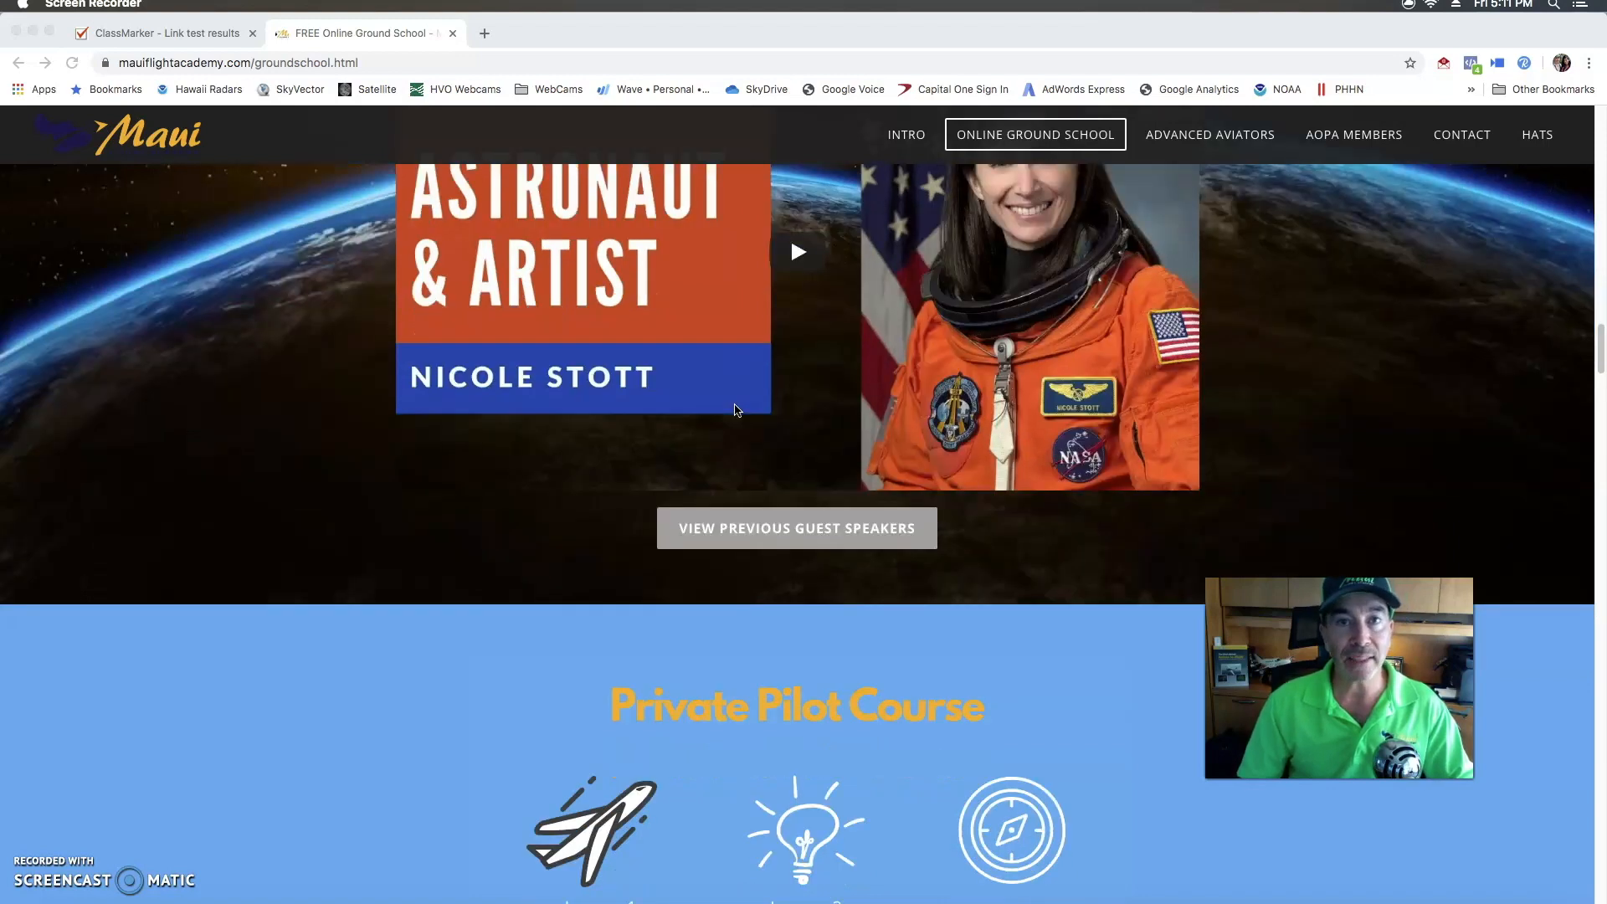
scroll("down", 3)
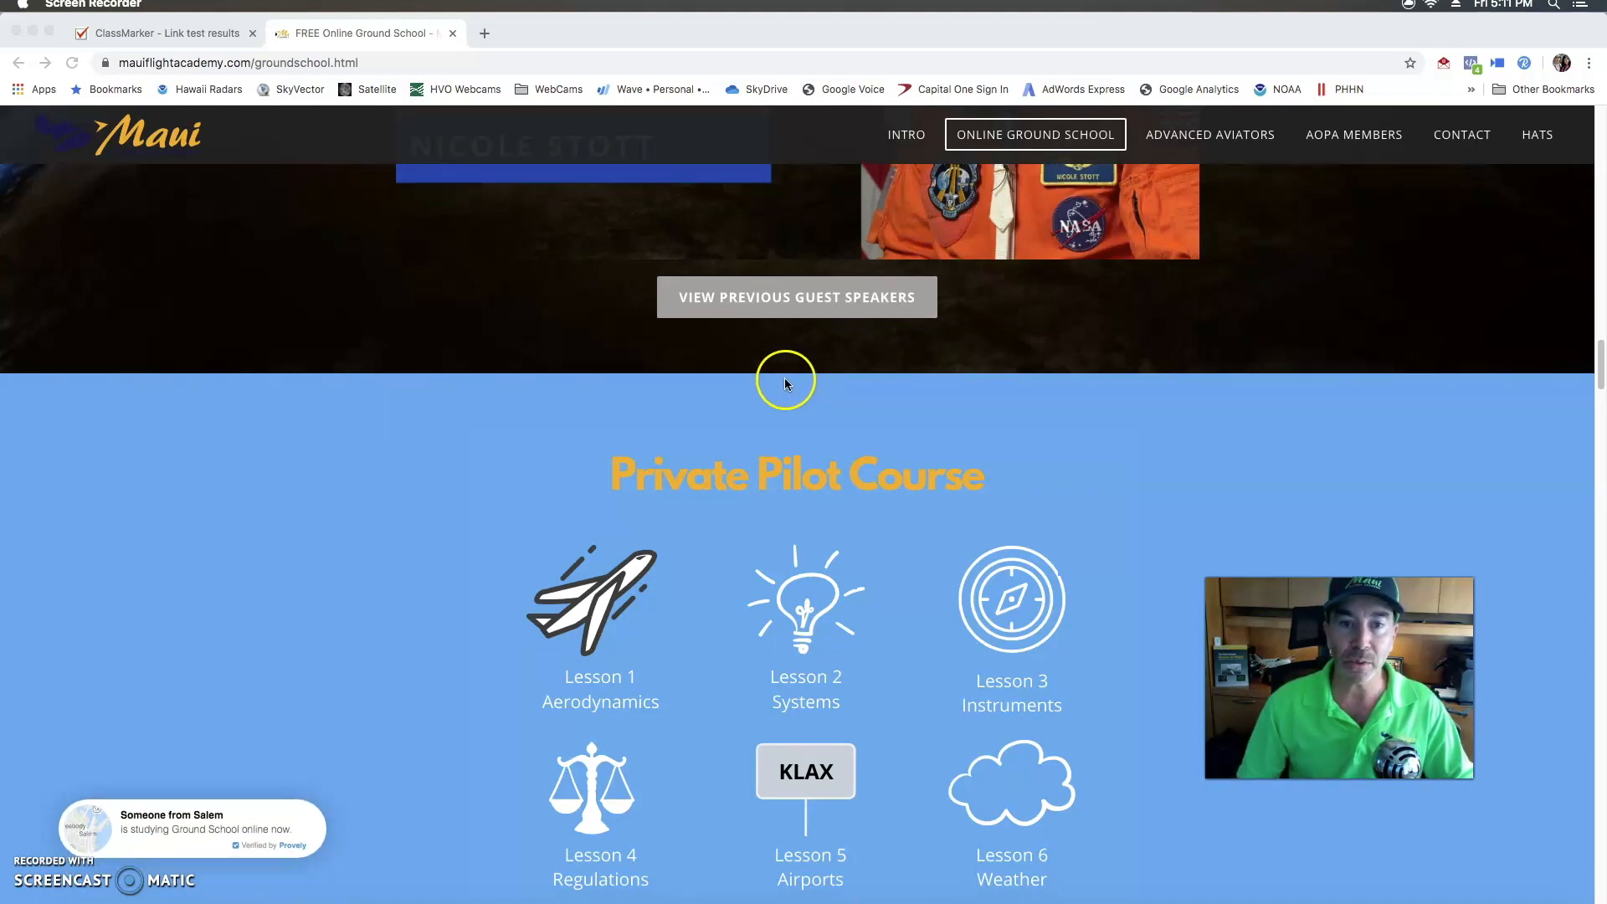
scroll("down", 3)
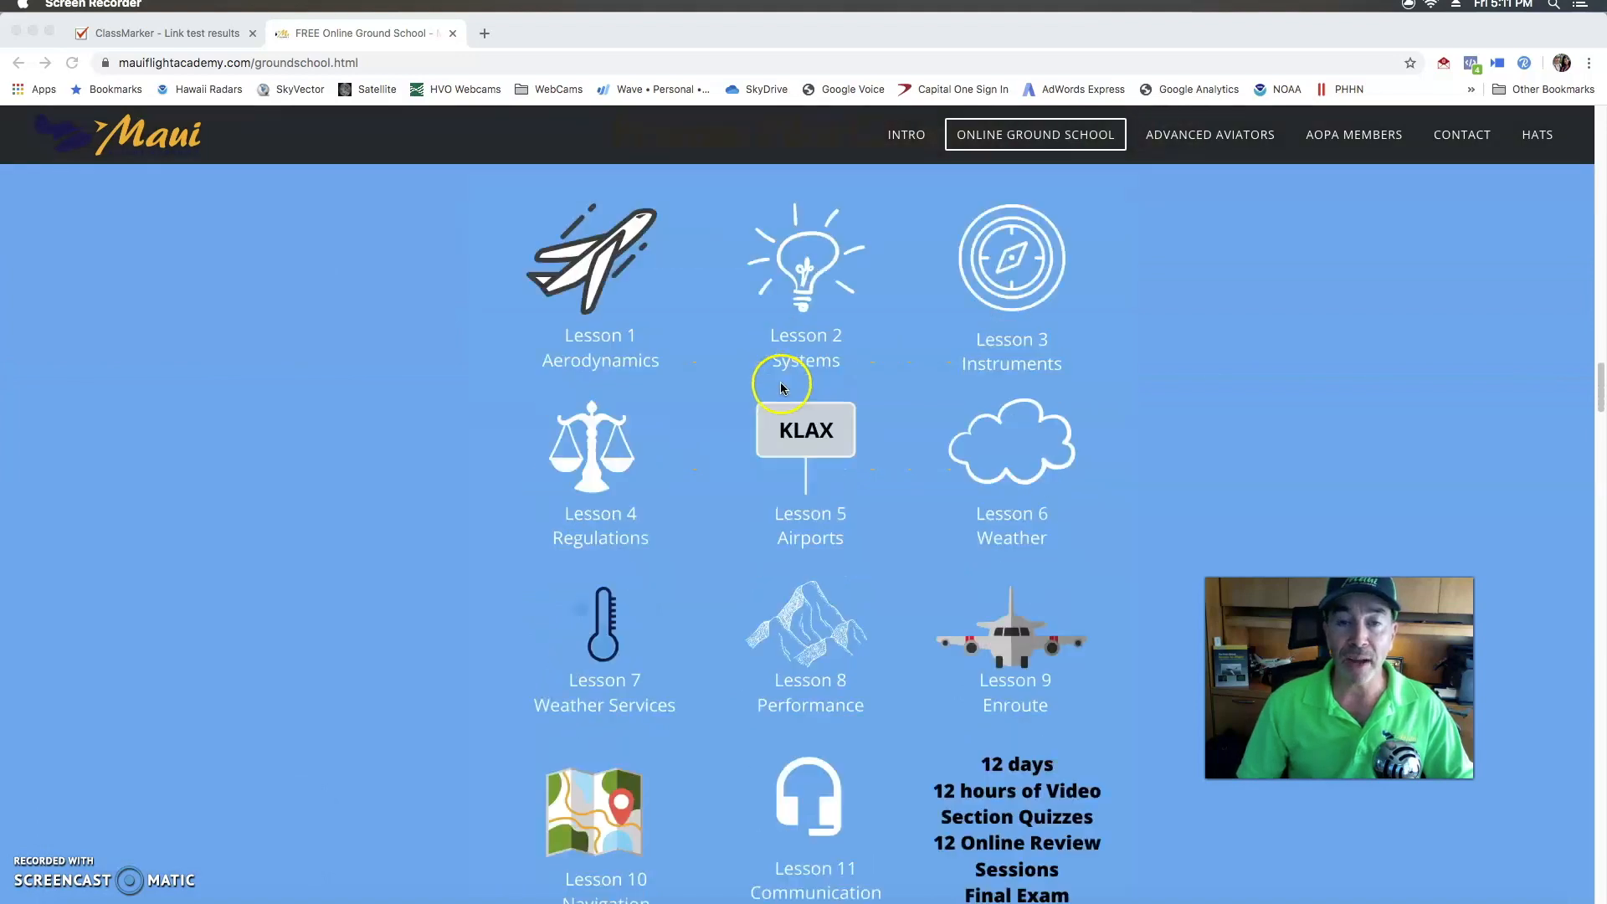
scroll("down", 3)
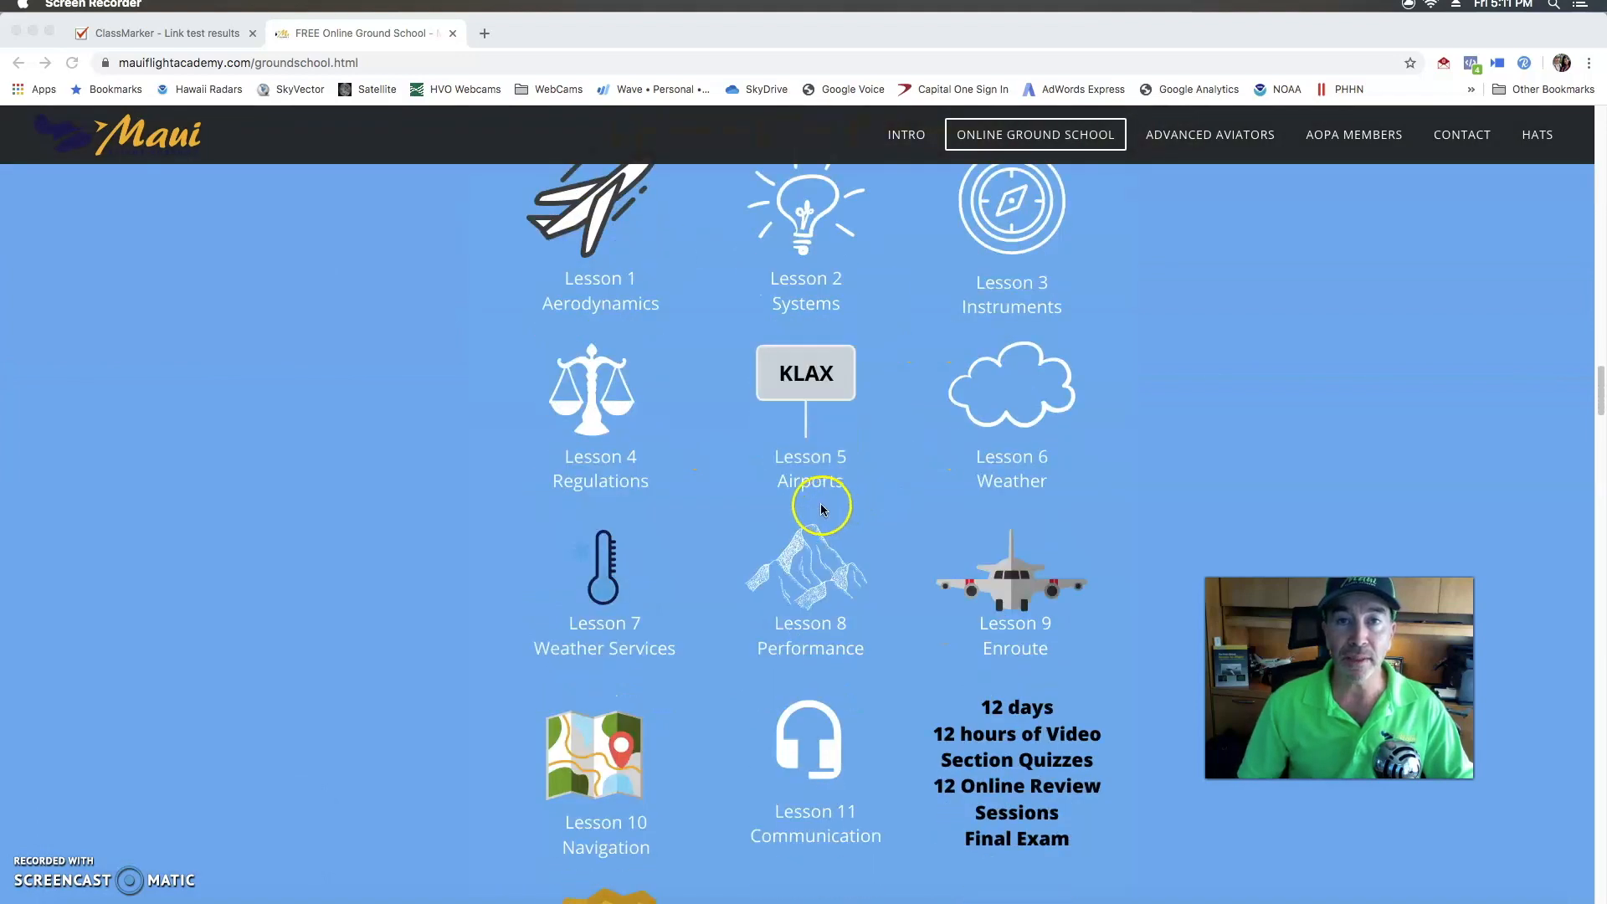
scroll("down", 3)
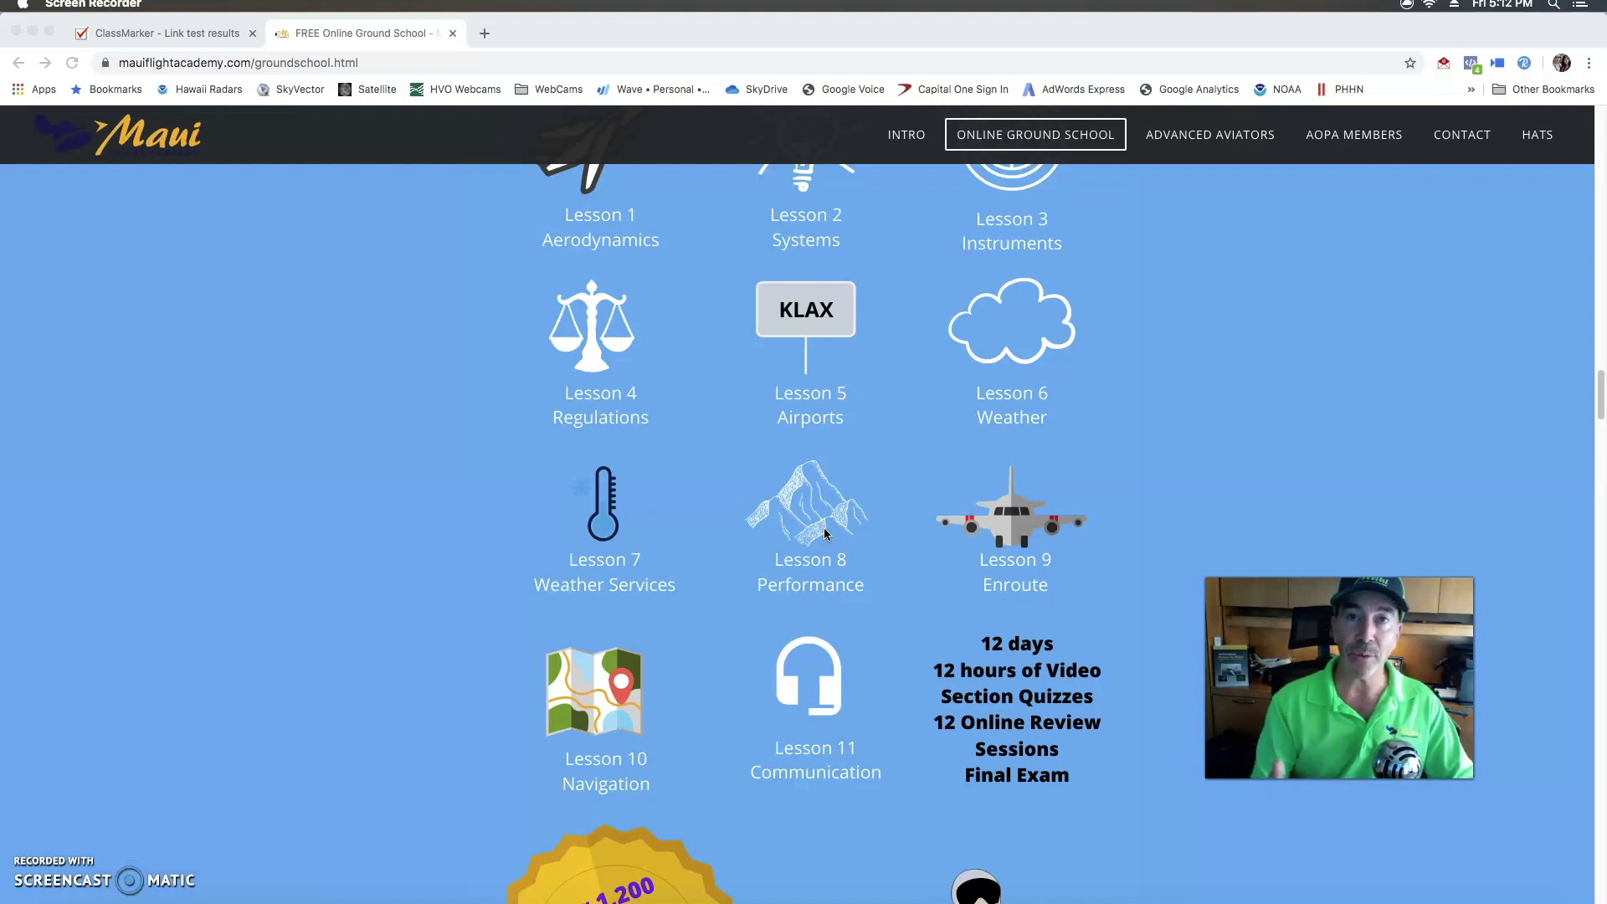
scroll("down", 3)
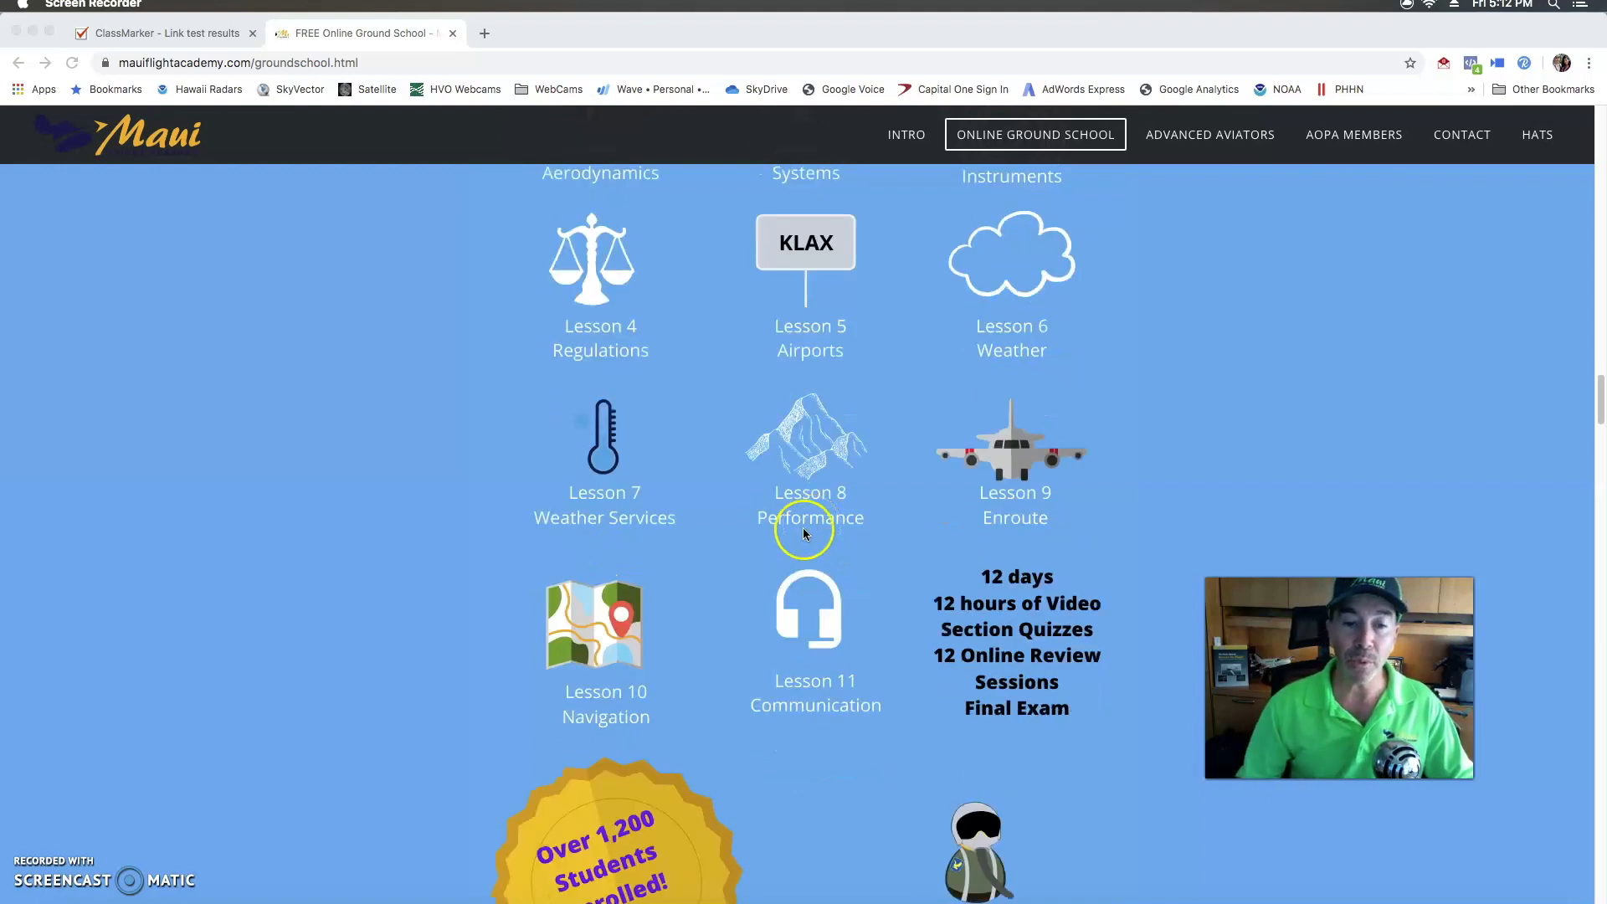
scroll("down", 3)
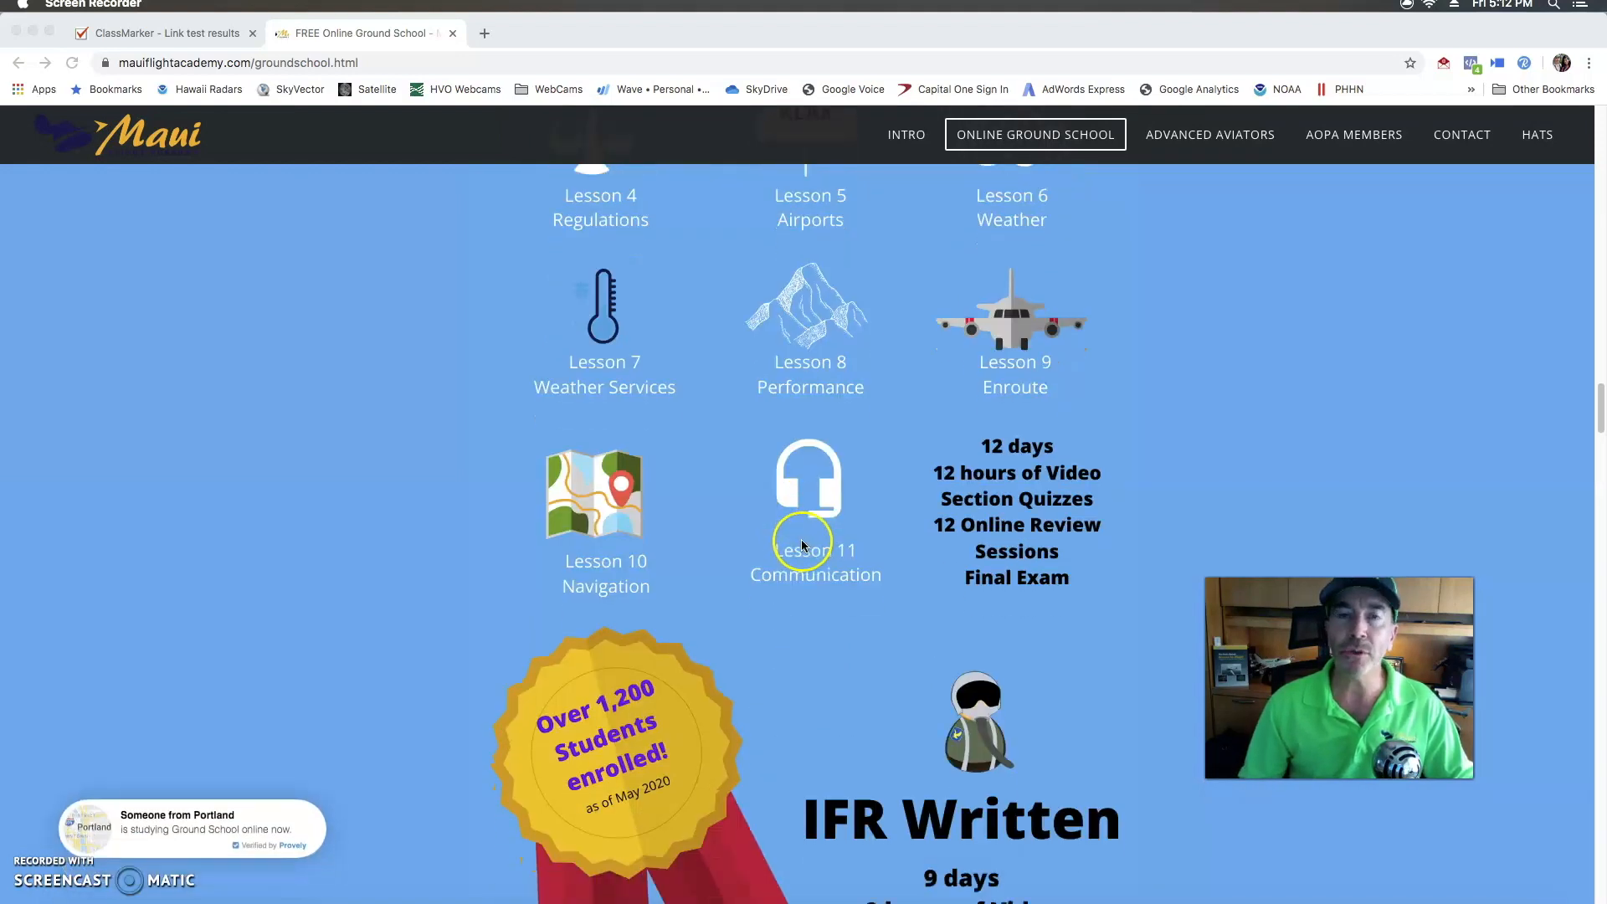
scroll("down", 3)
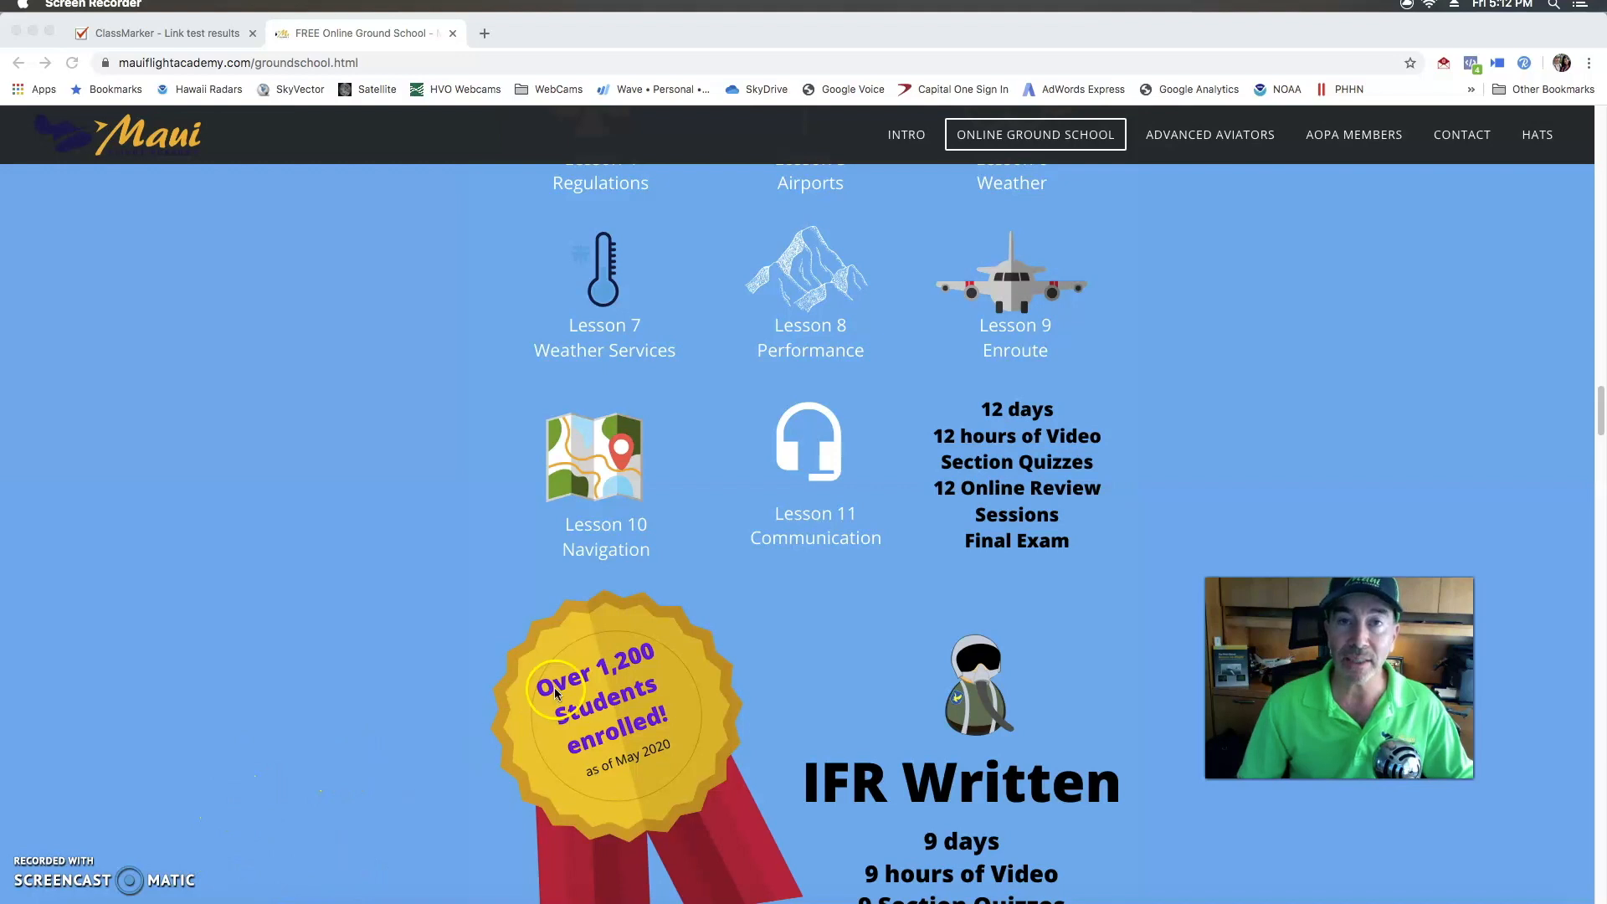
scroll("down", 3)
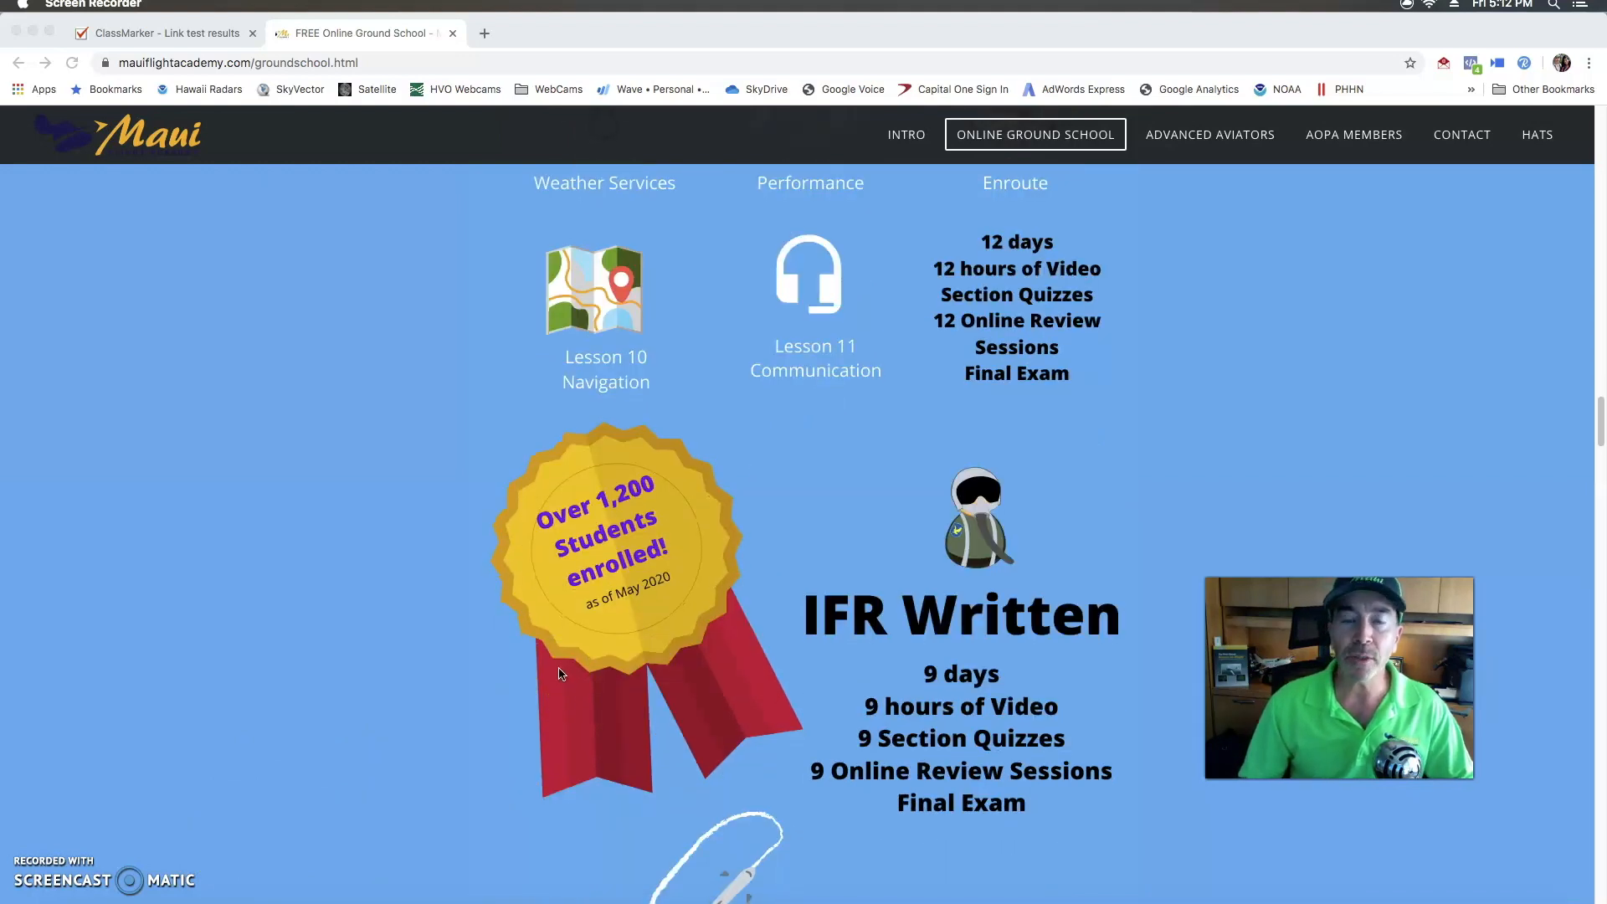
scroll("down", 3)
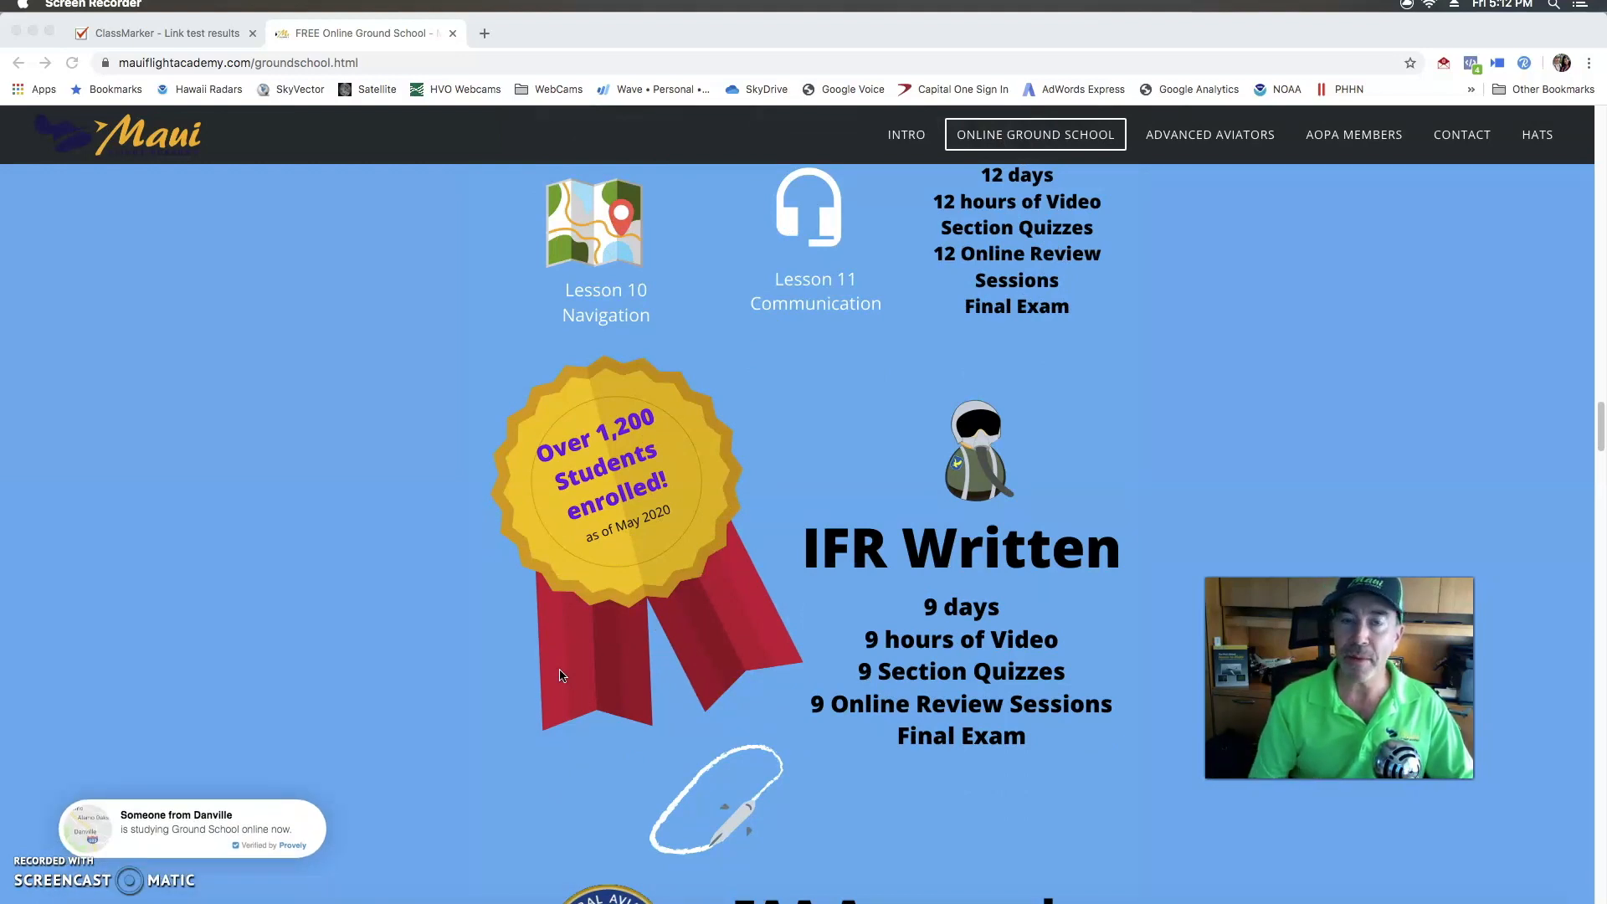
scroll("down", 3)
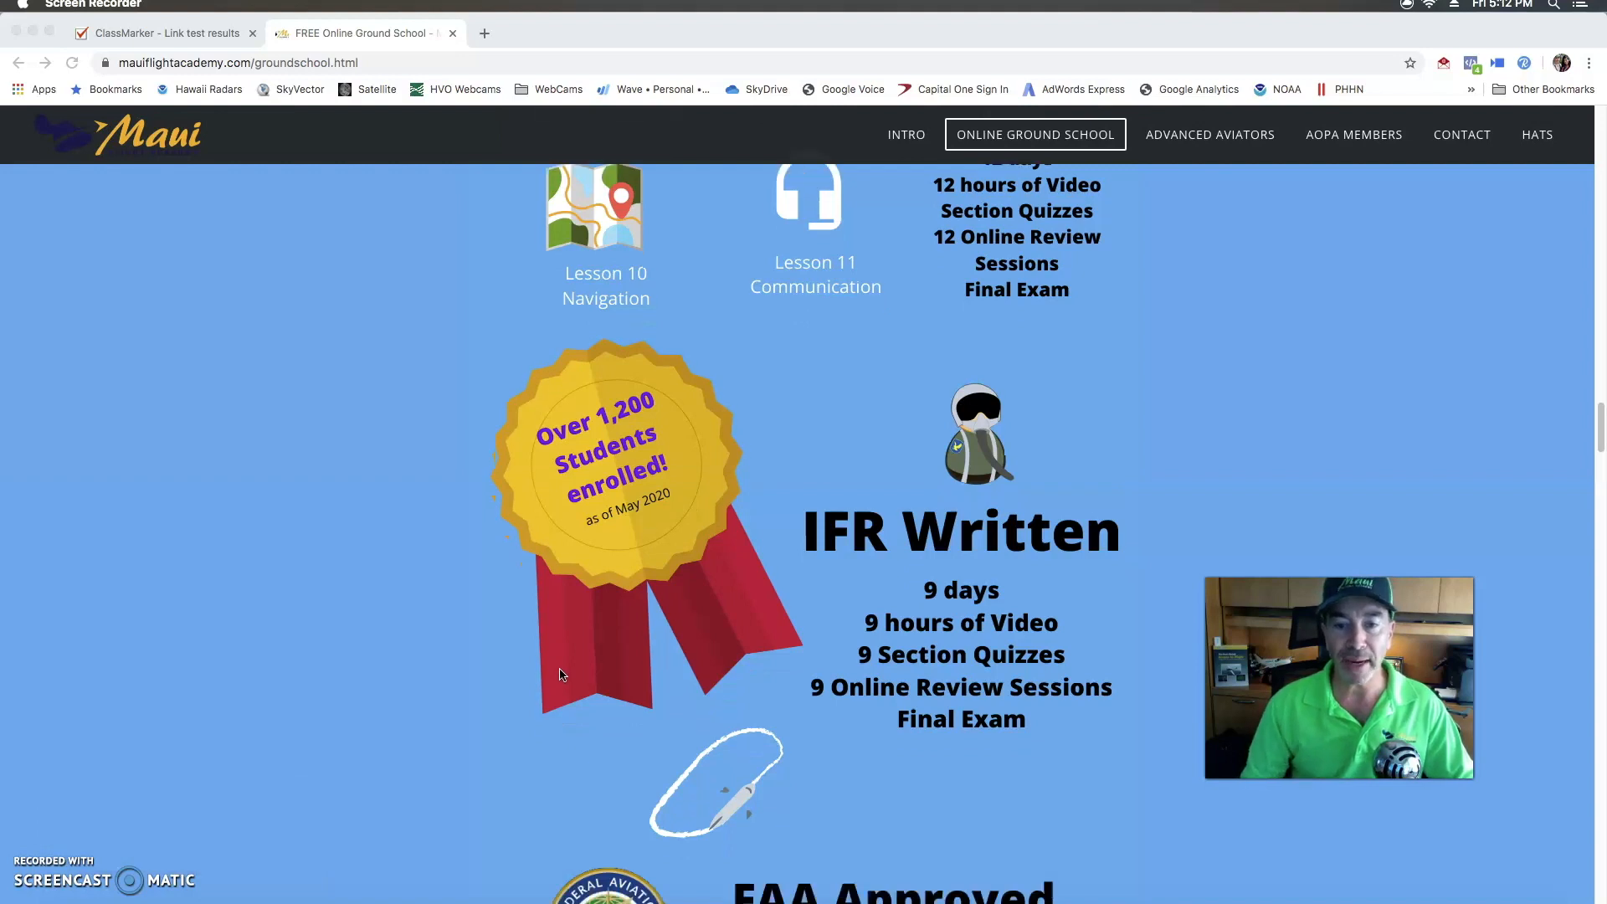
scroll("down", 3)
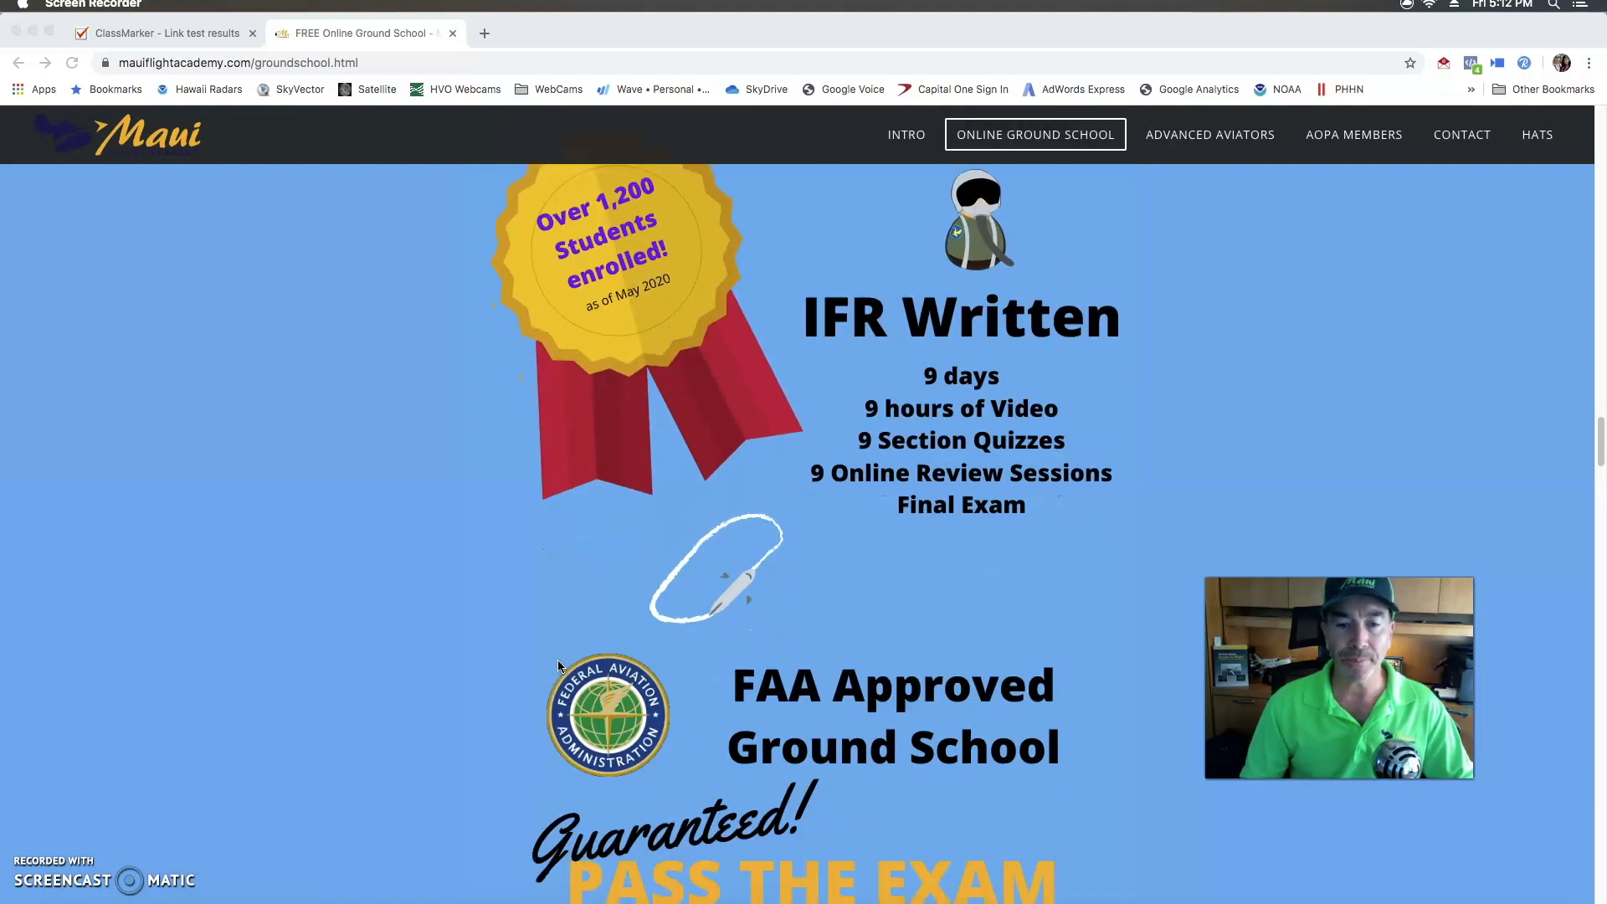
scroll("down", 3)
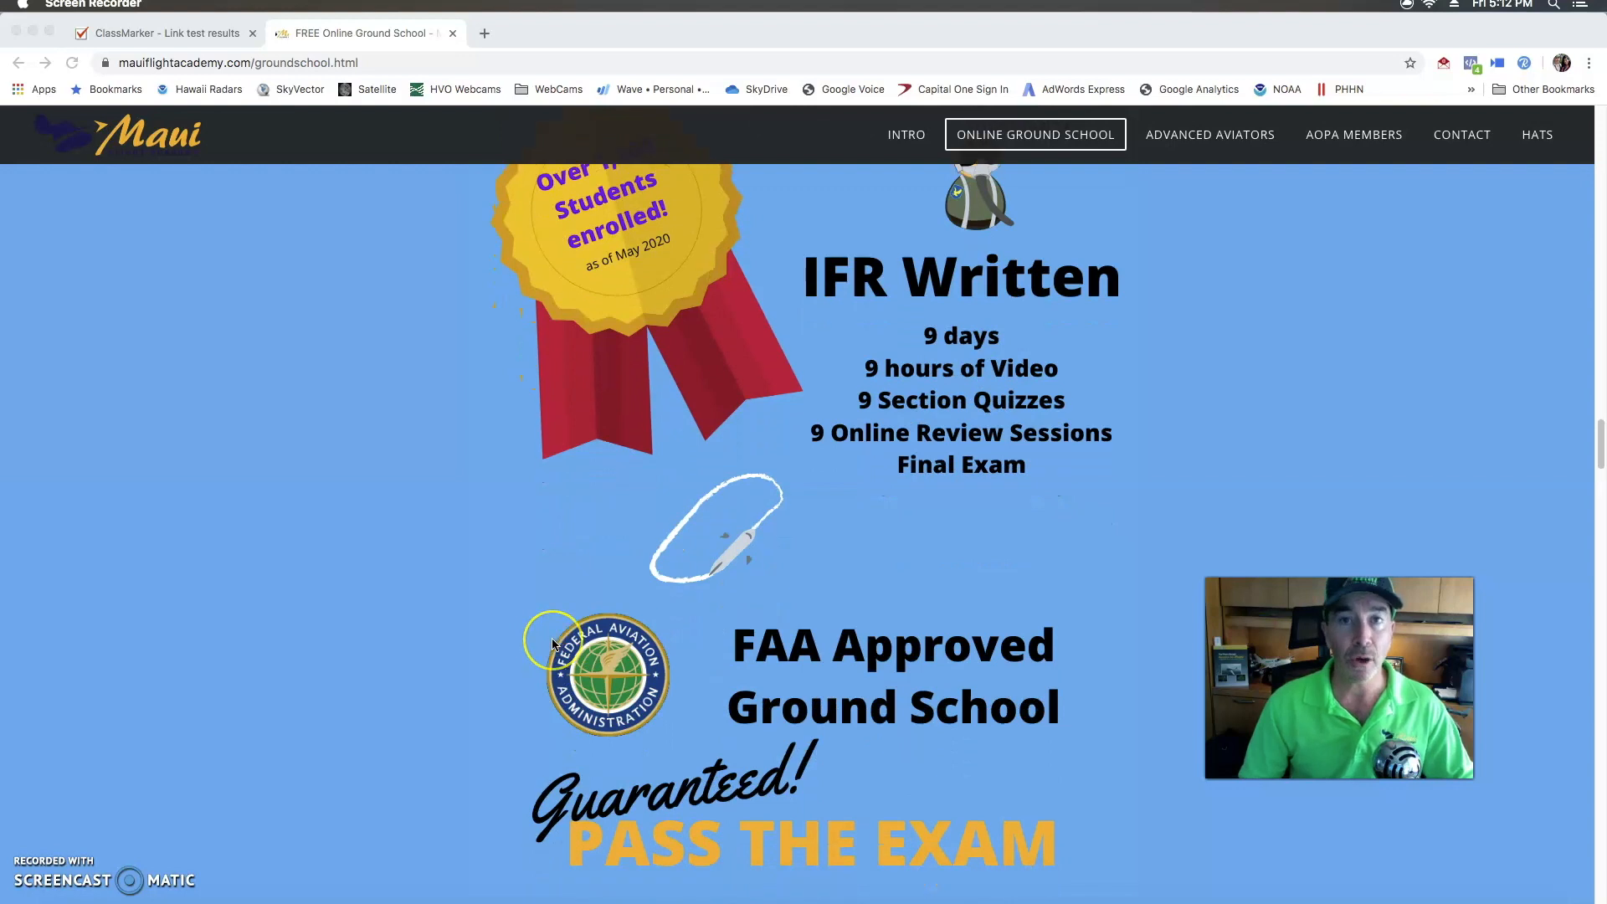
scroll("down", 3)
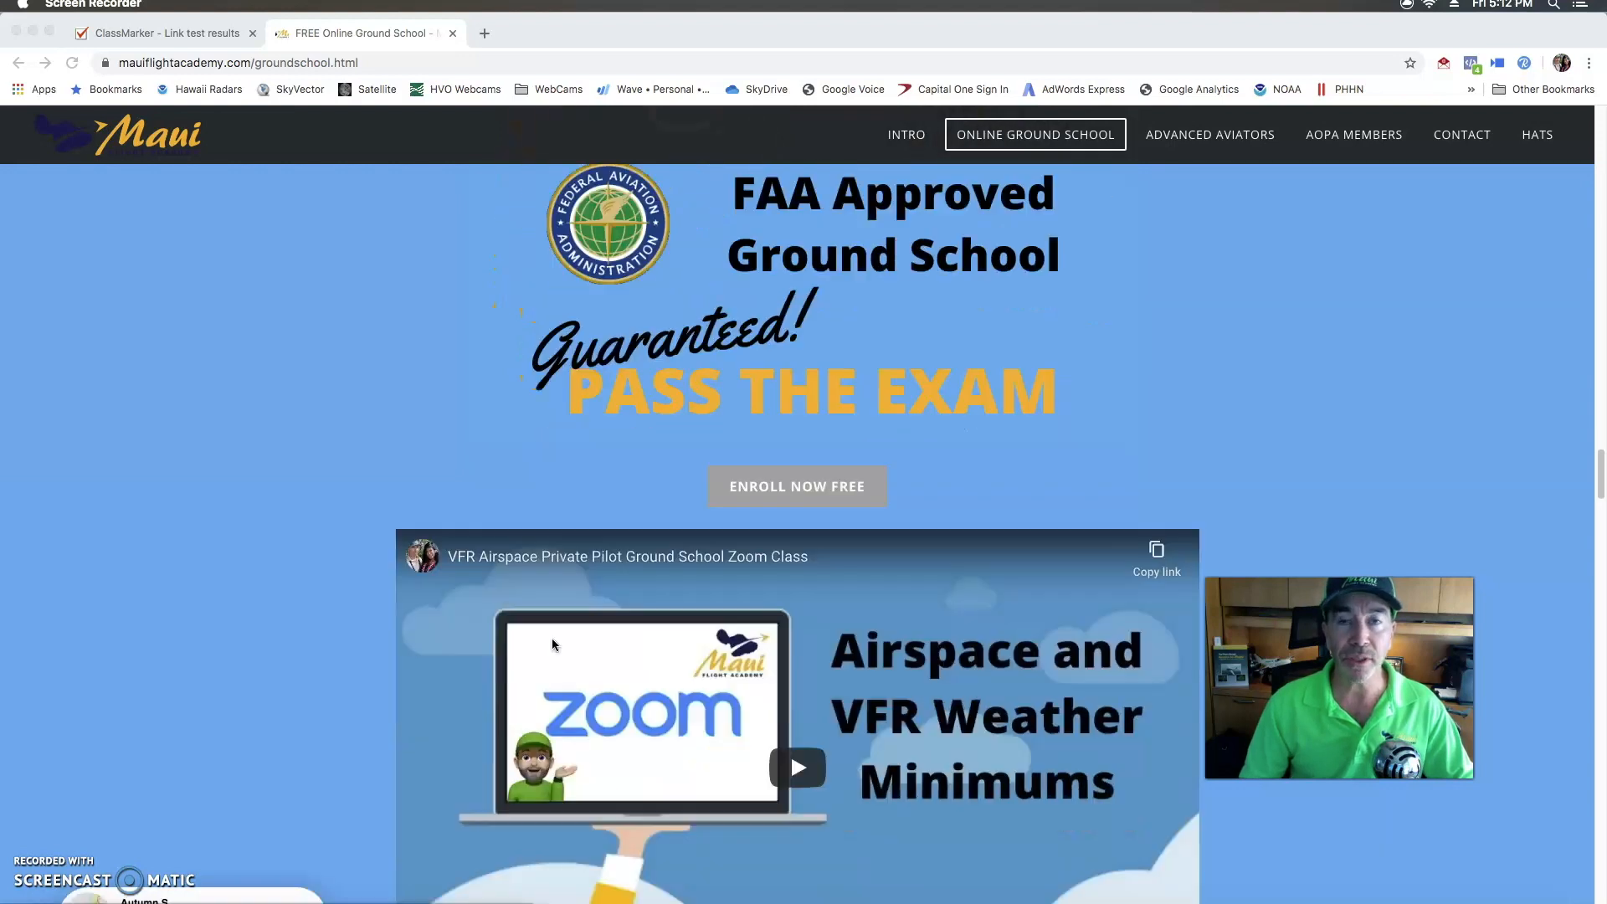
scroll("down", 3)
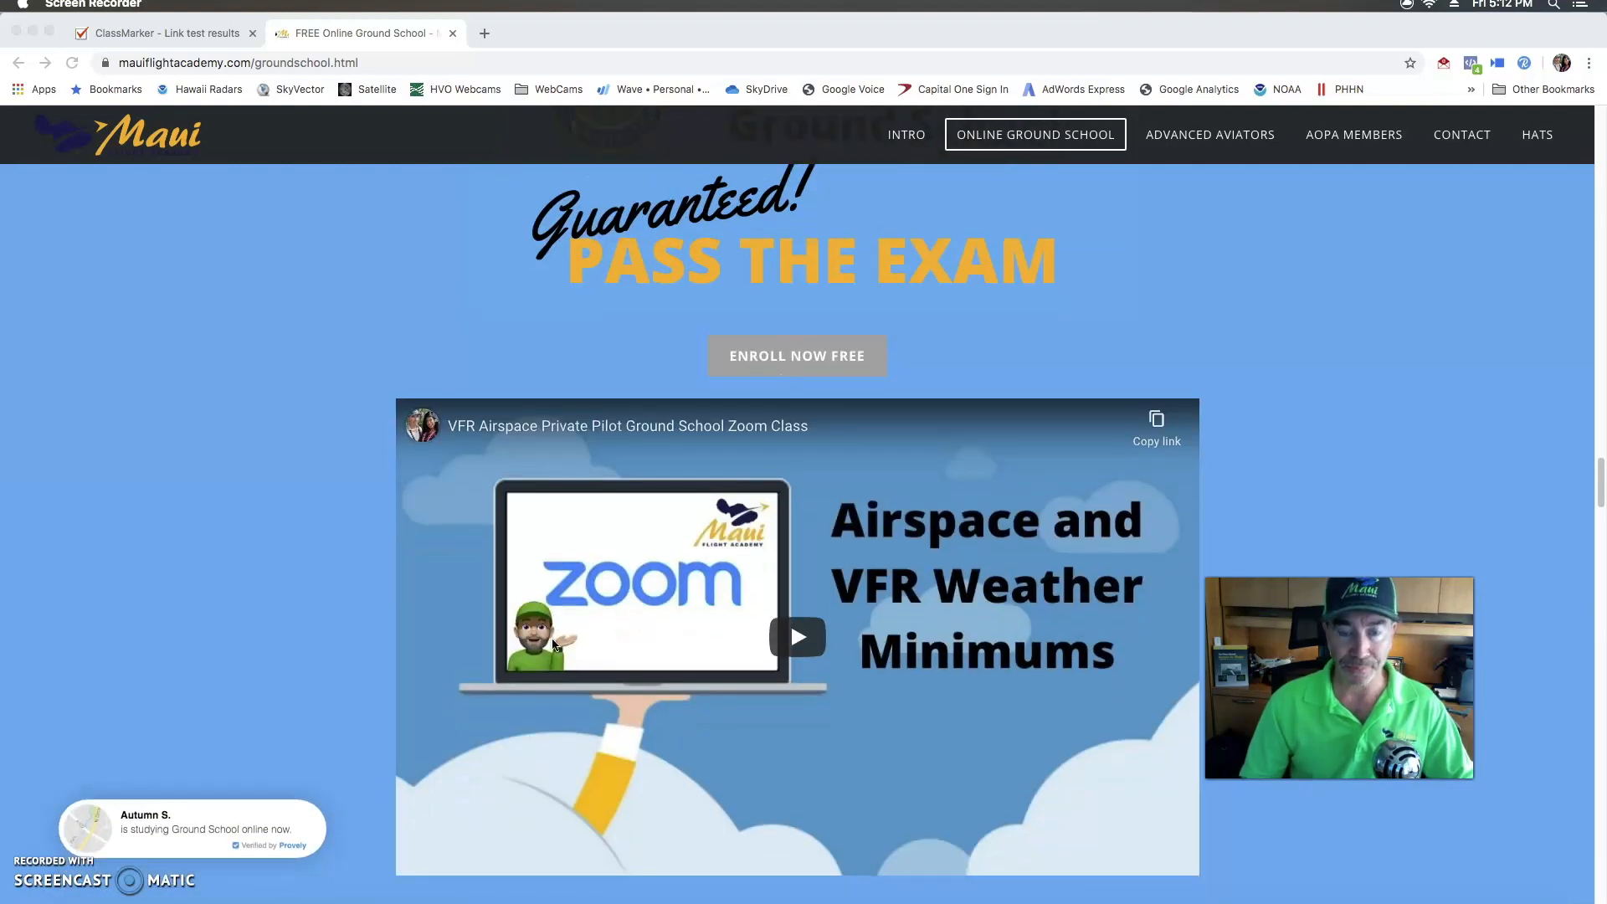
scroll("down", 3)
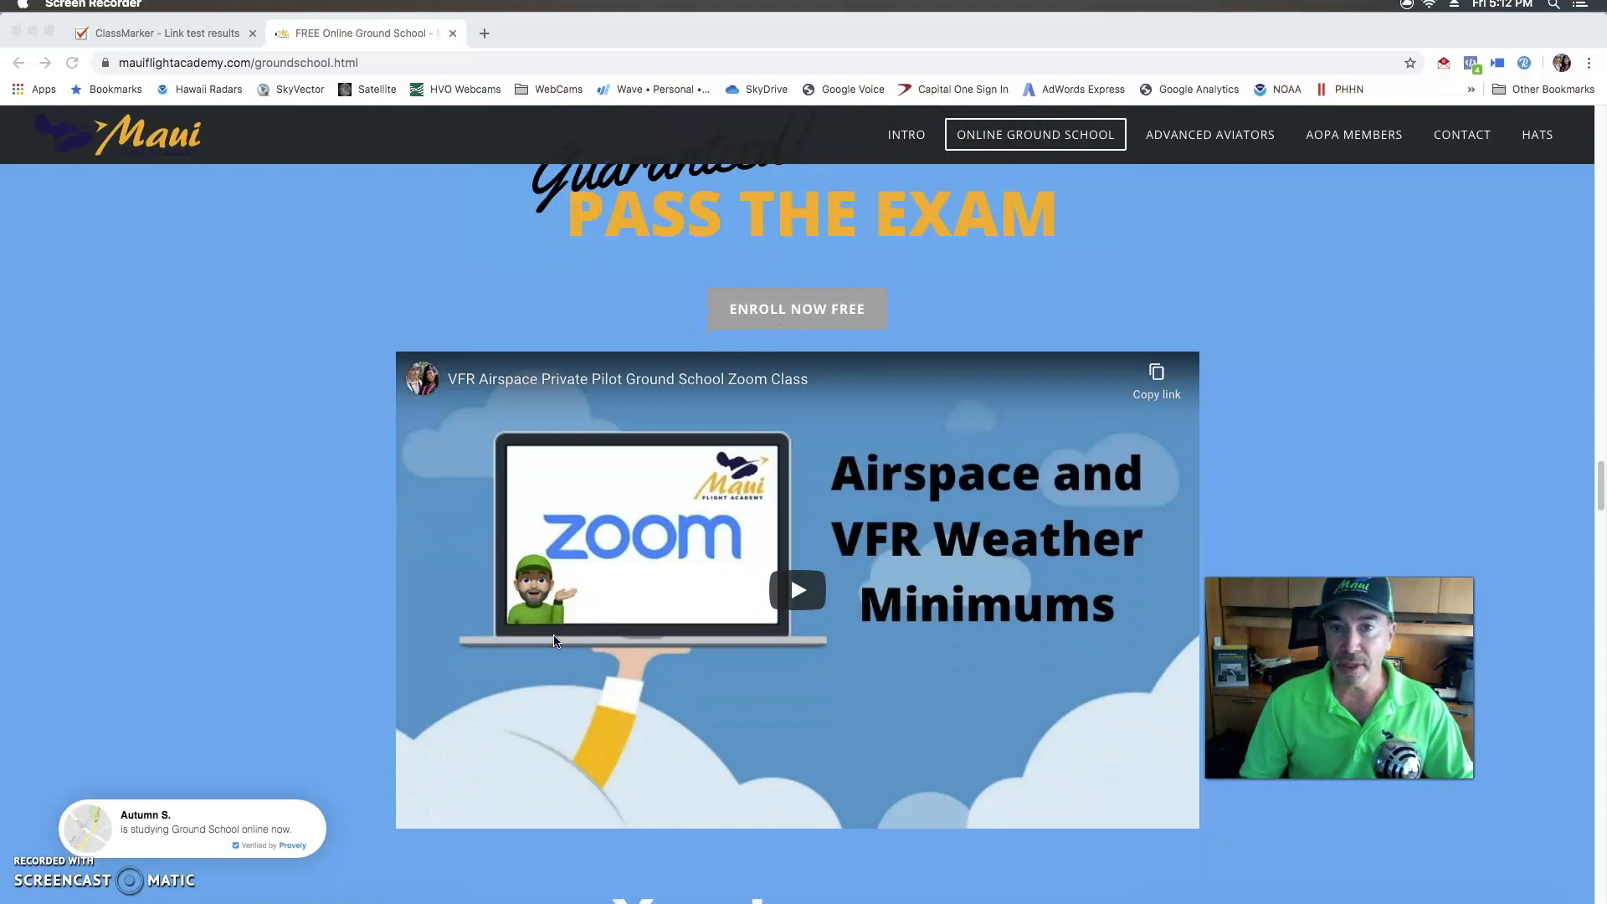
scroll("down", 3)
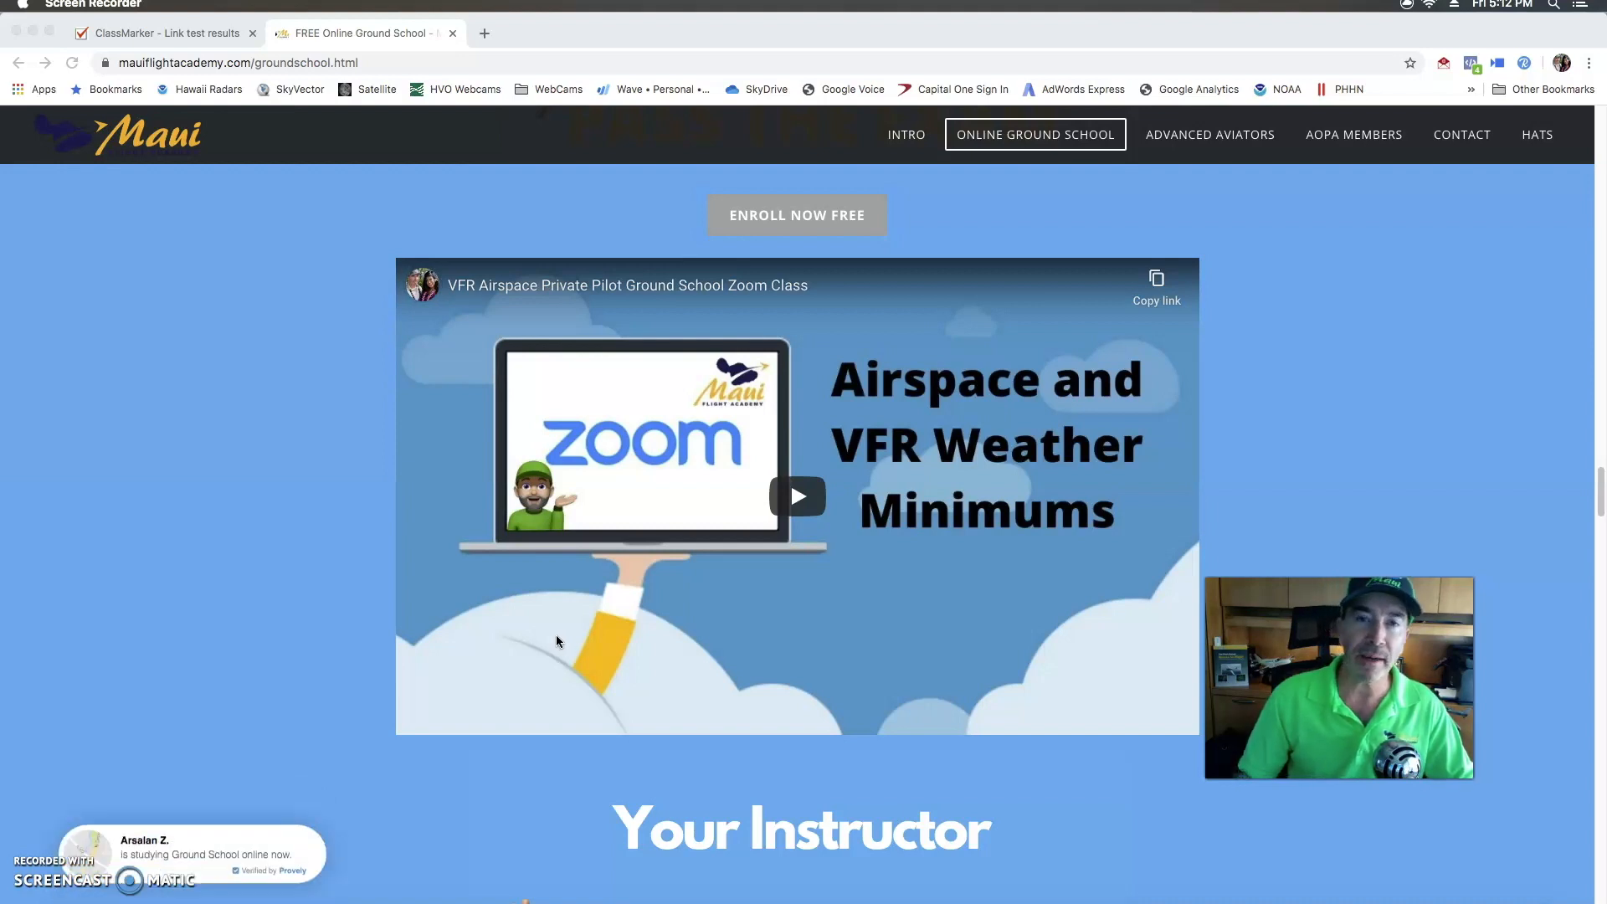
scroll("down", 3)
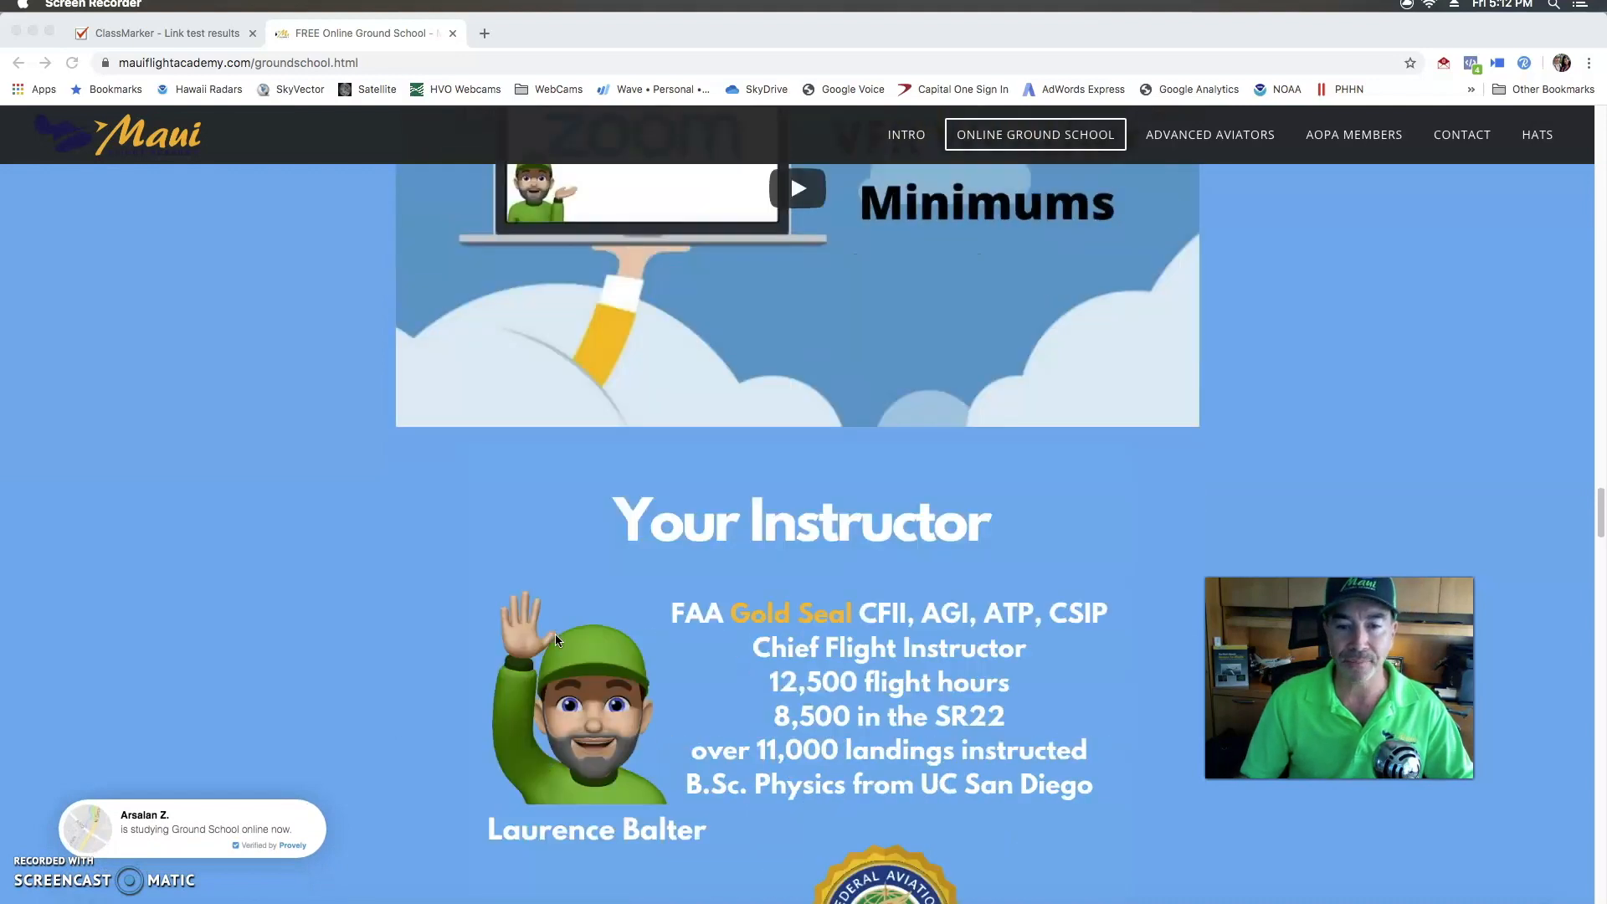
scroll("down", 3)
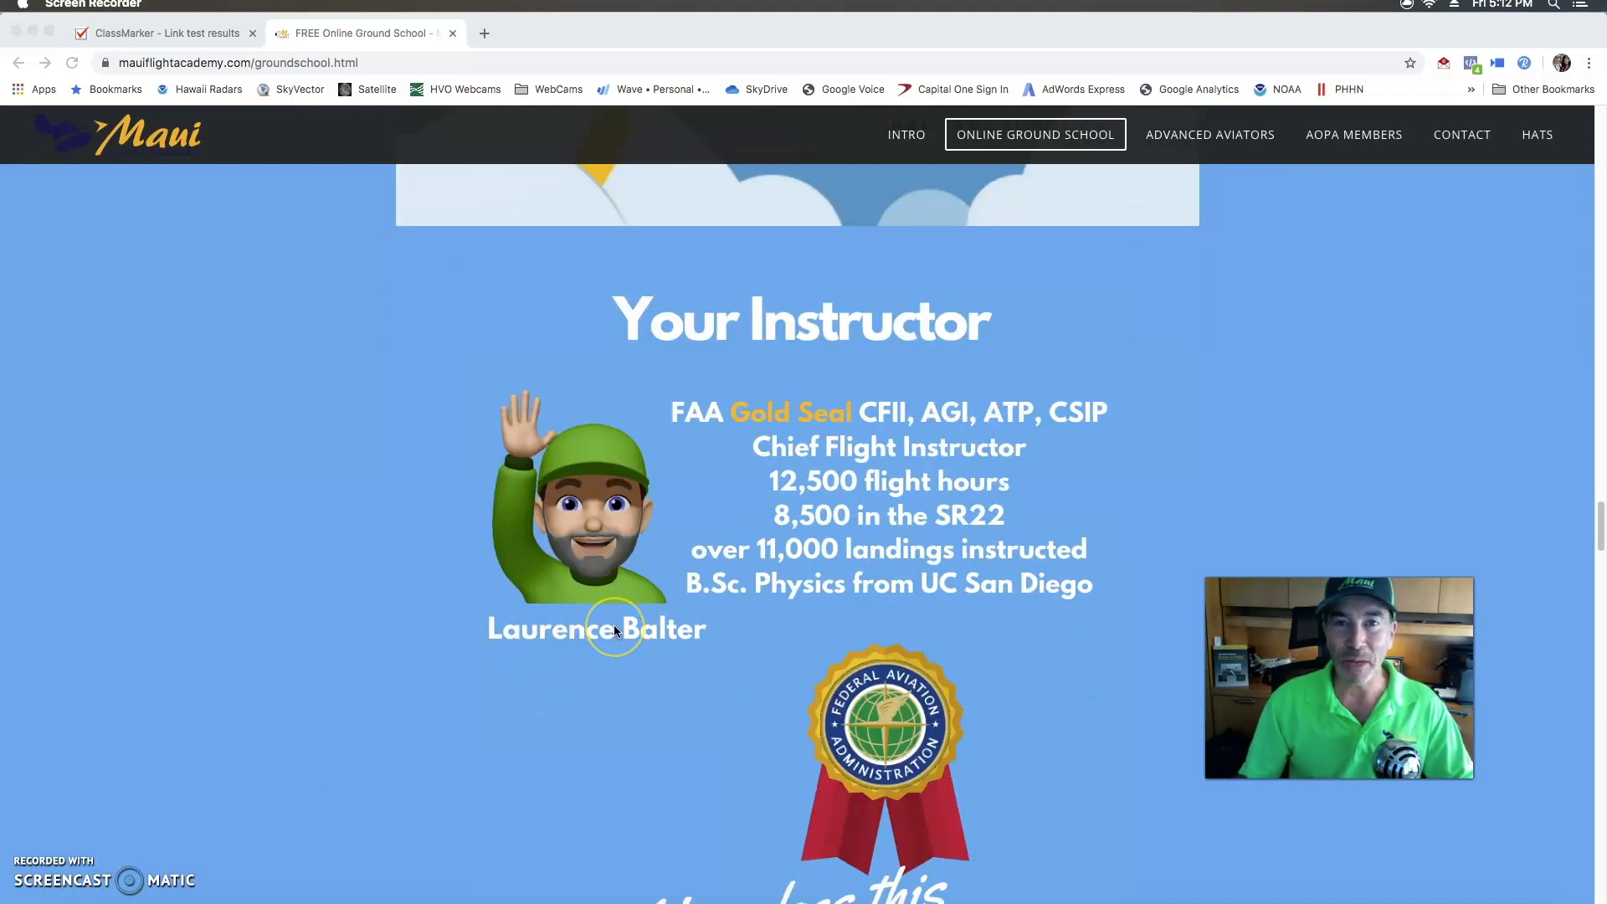
scroll("down", 3)
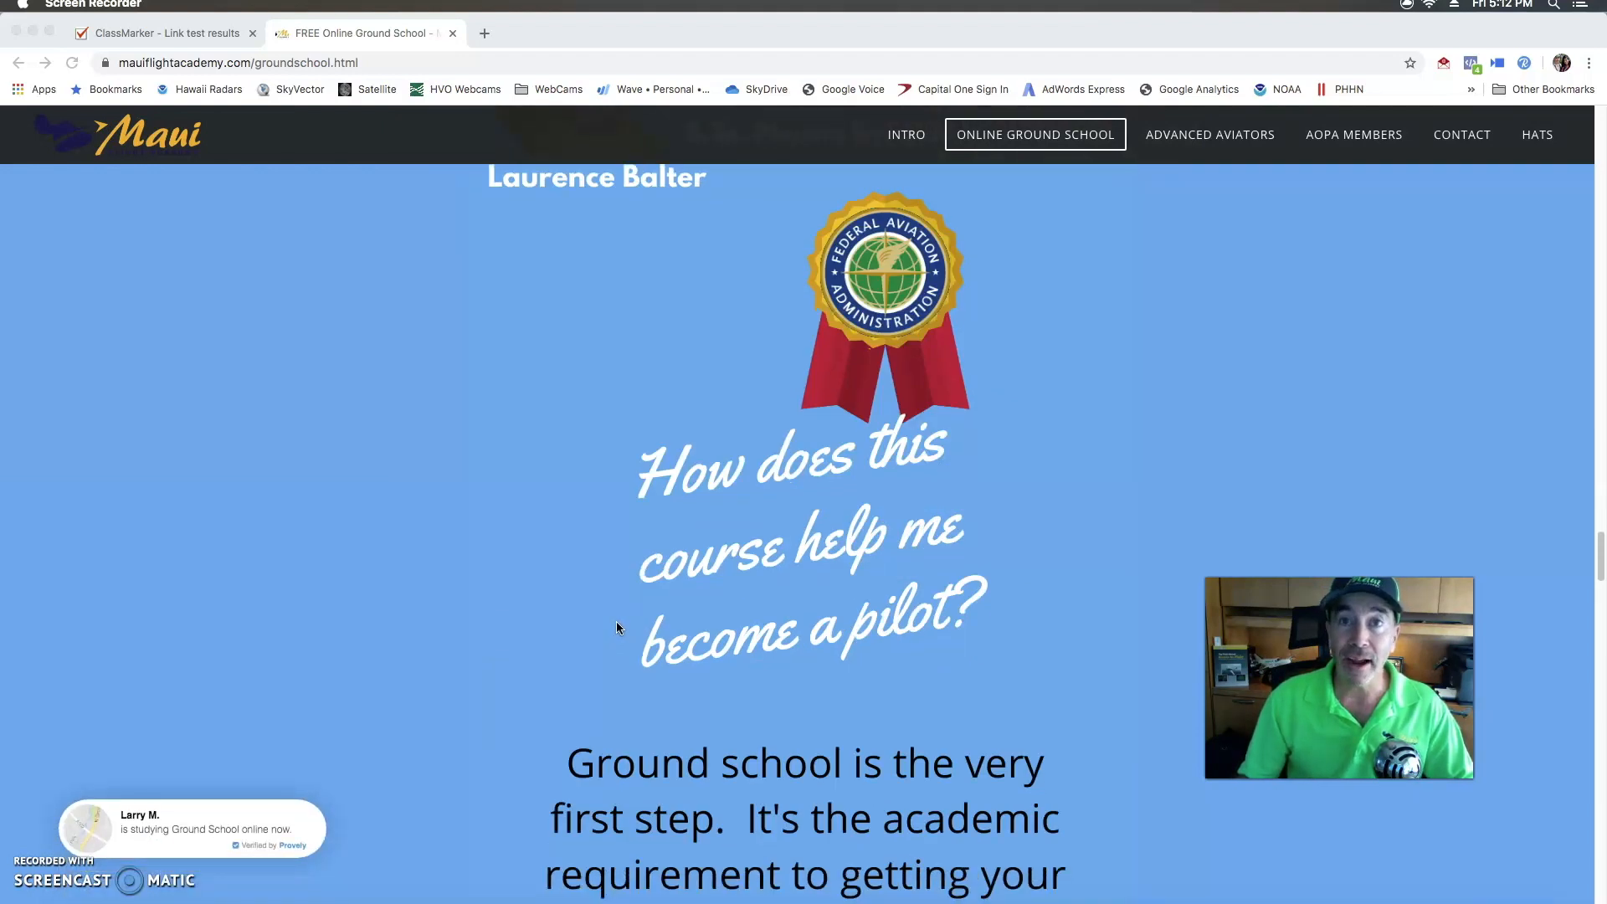
scroll("down", 3)
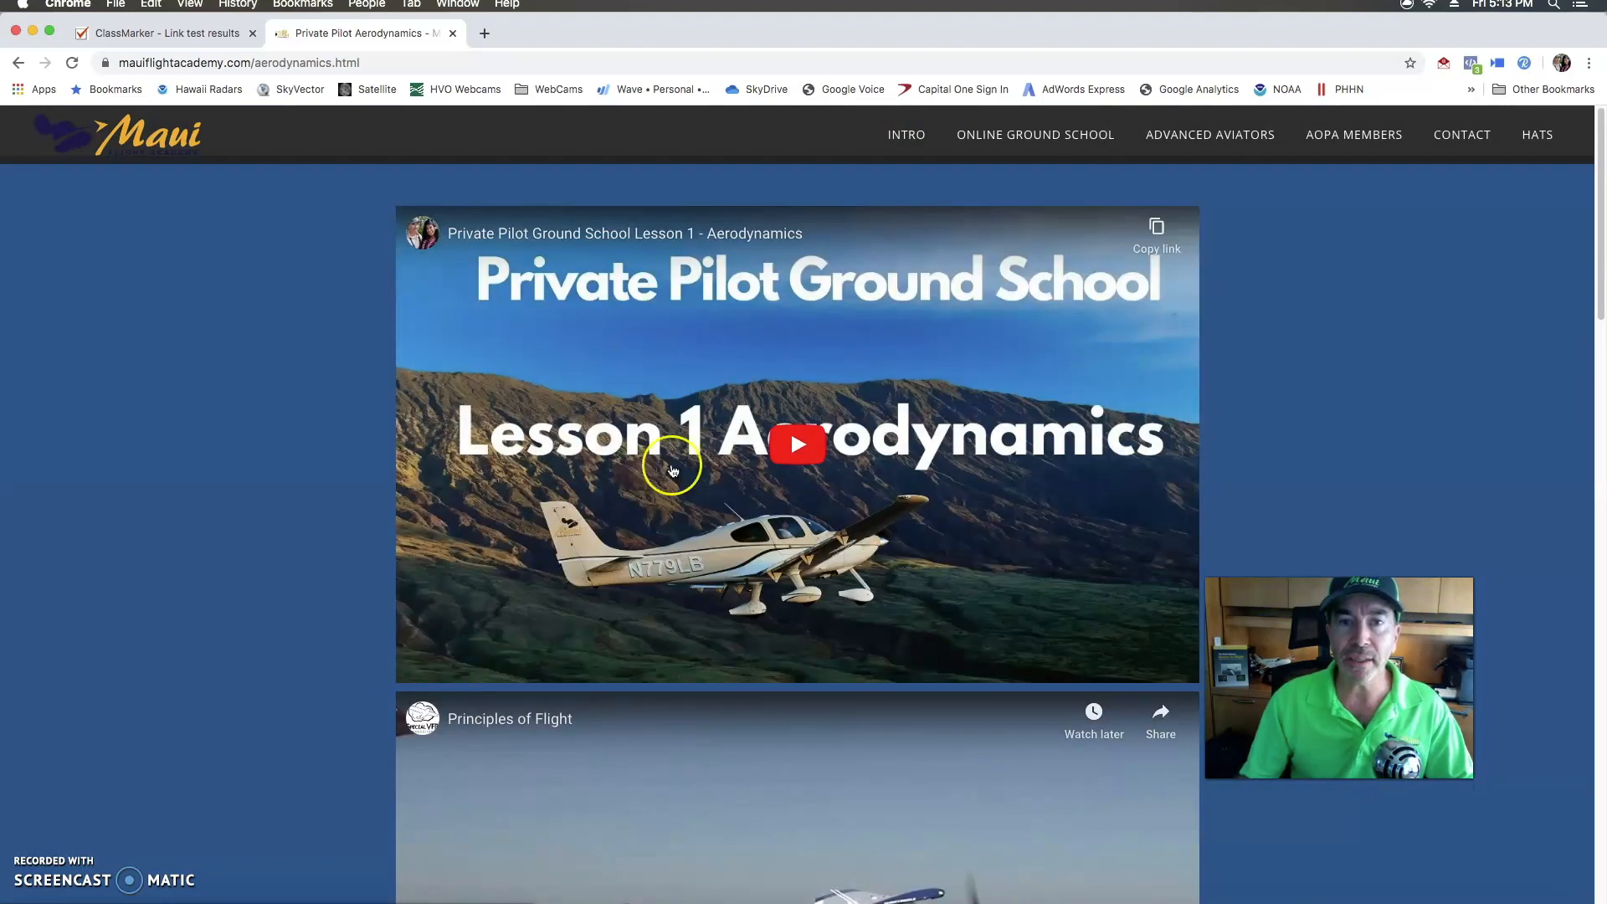
mouse_move(775, 484)
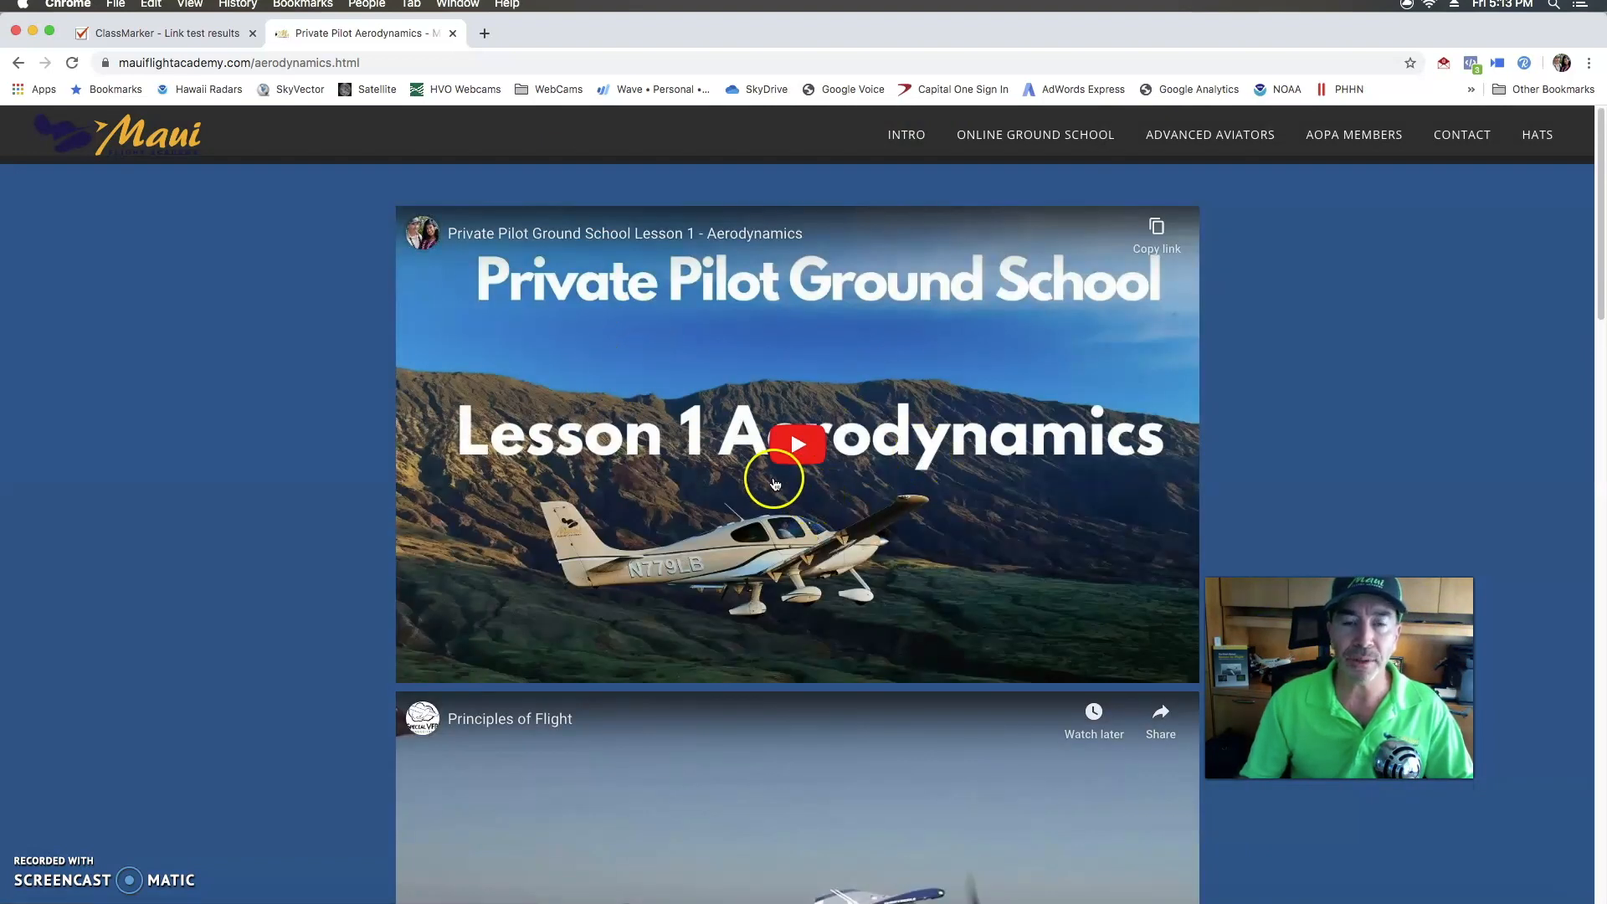
Scroll past the four Aerodynamics lesson videos and launch the PPL Lesson 1 quiz
scroll("down", 3)
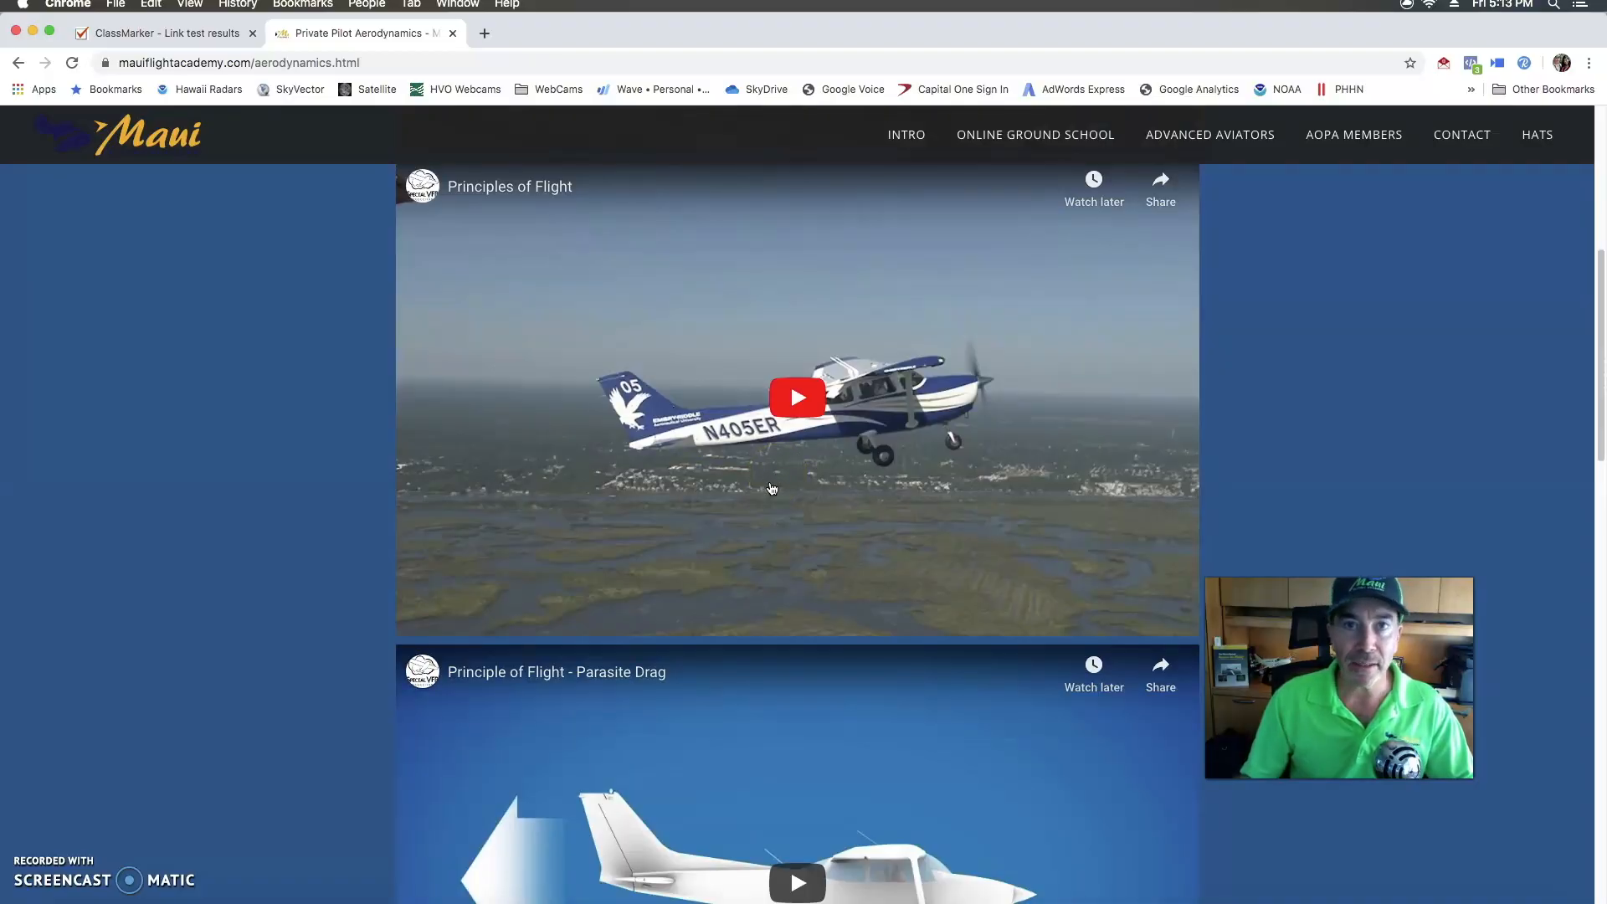
scroll("down", 3)
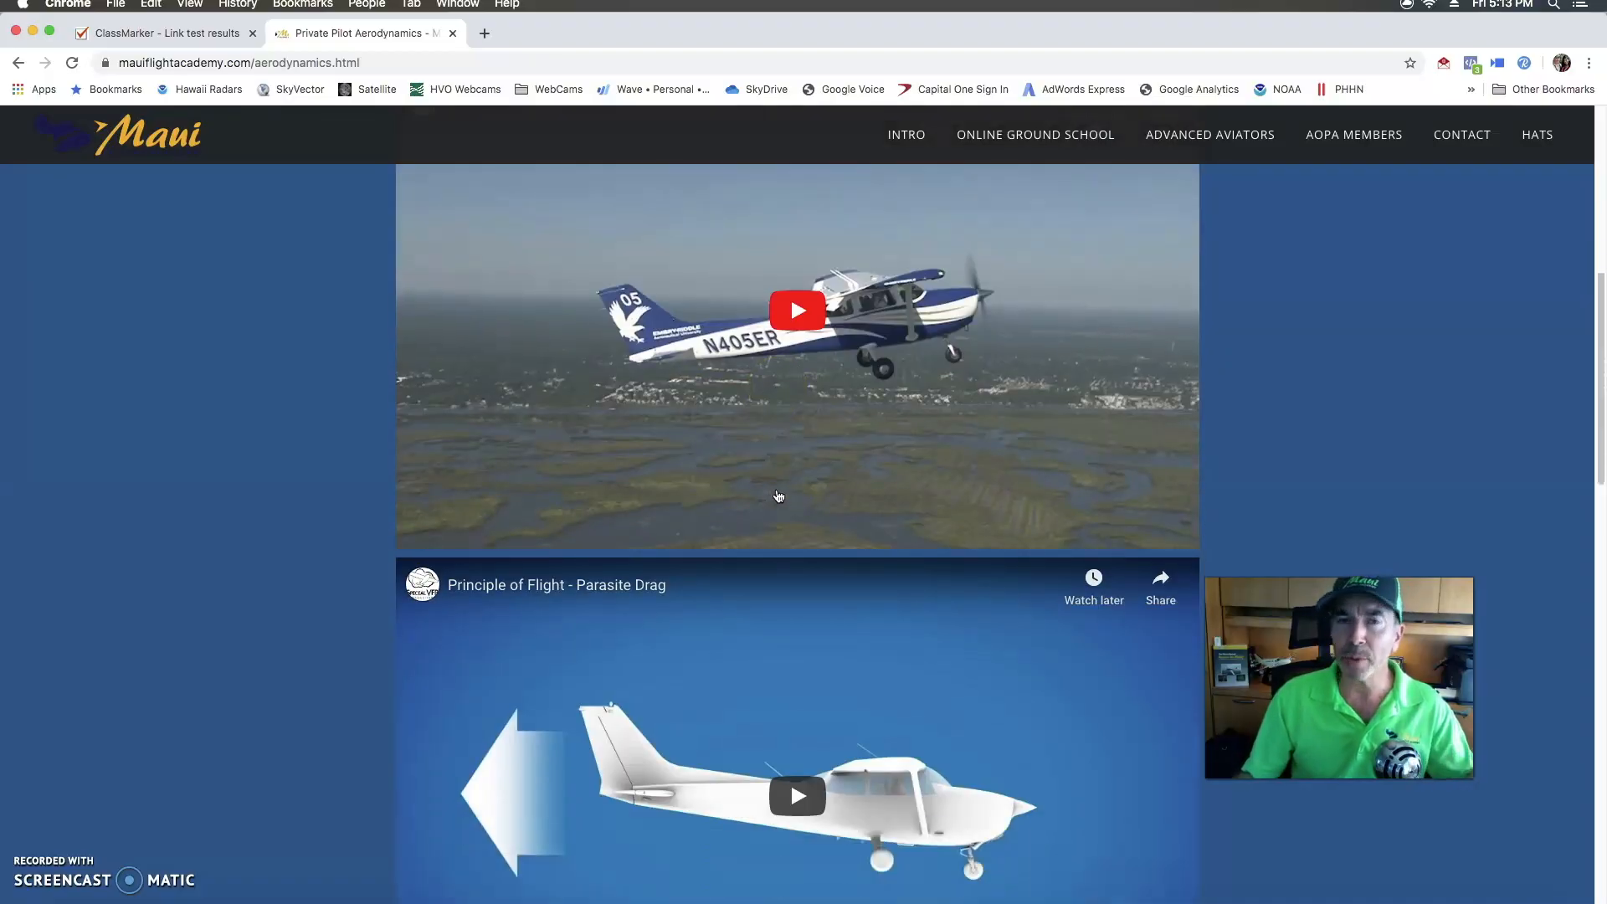
scroll("down", 3)
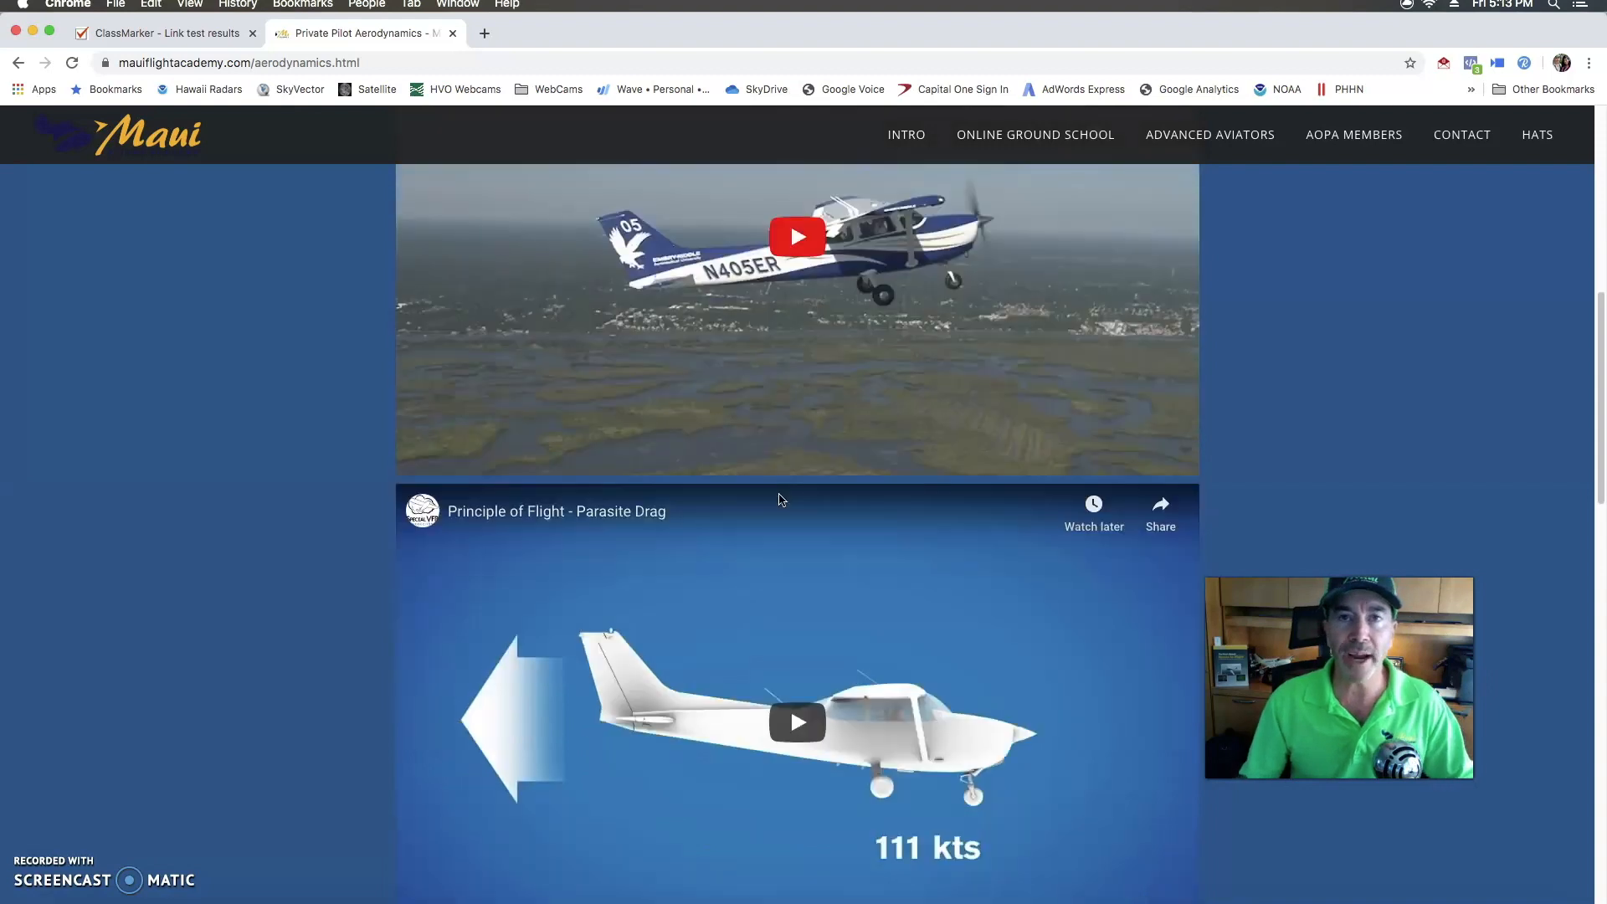
scroll("down", 3)
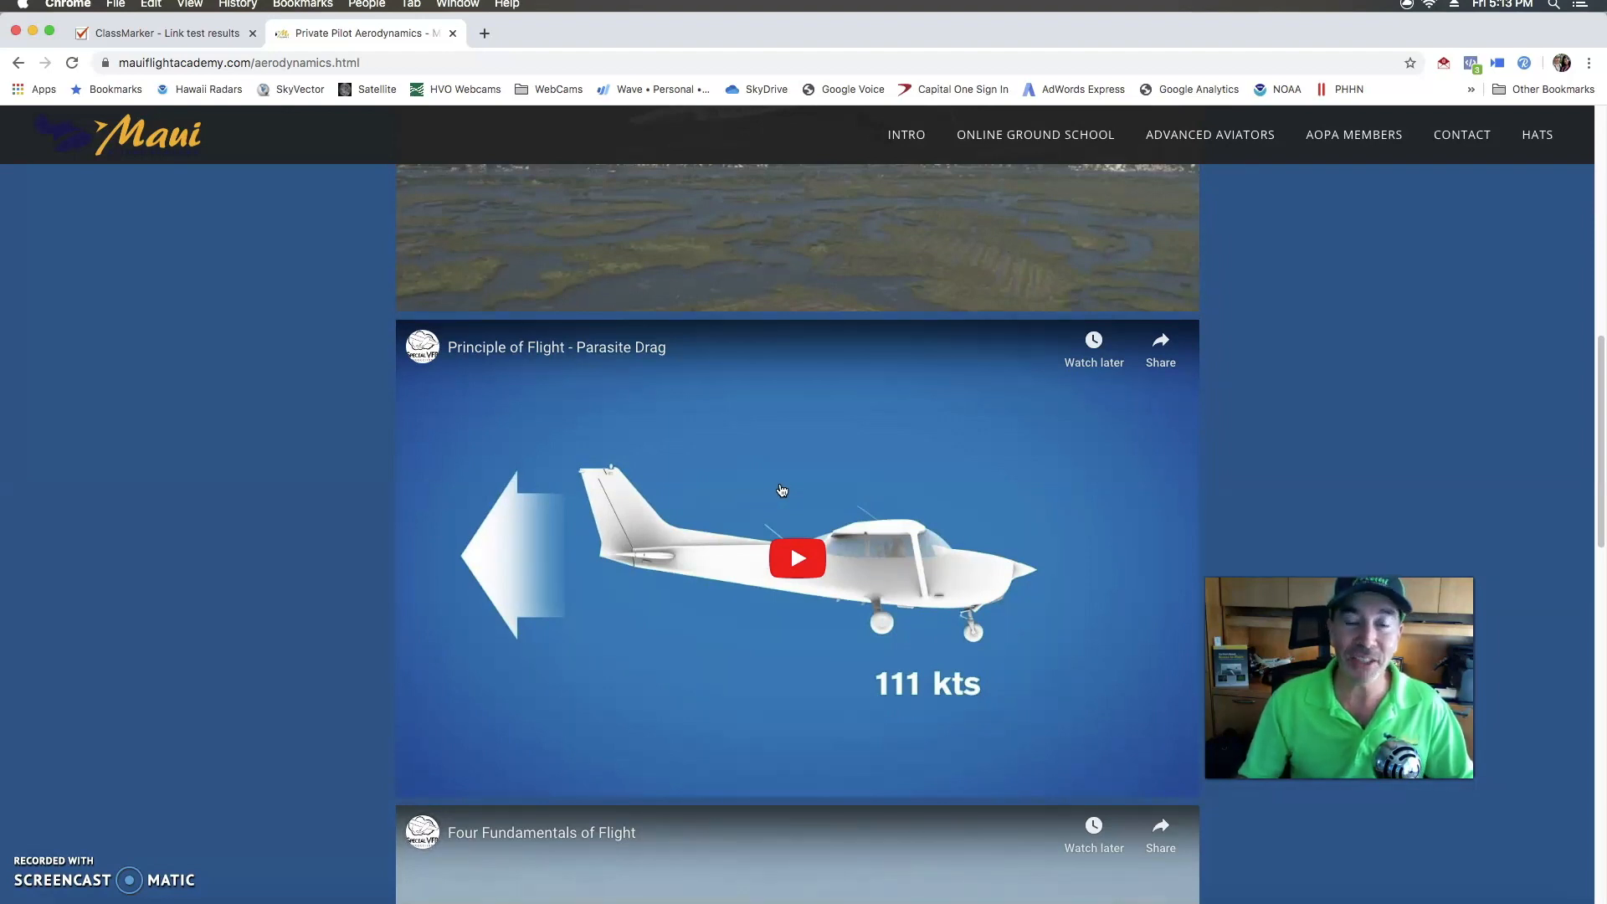
scroll("down", 3)
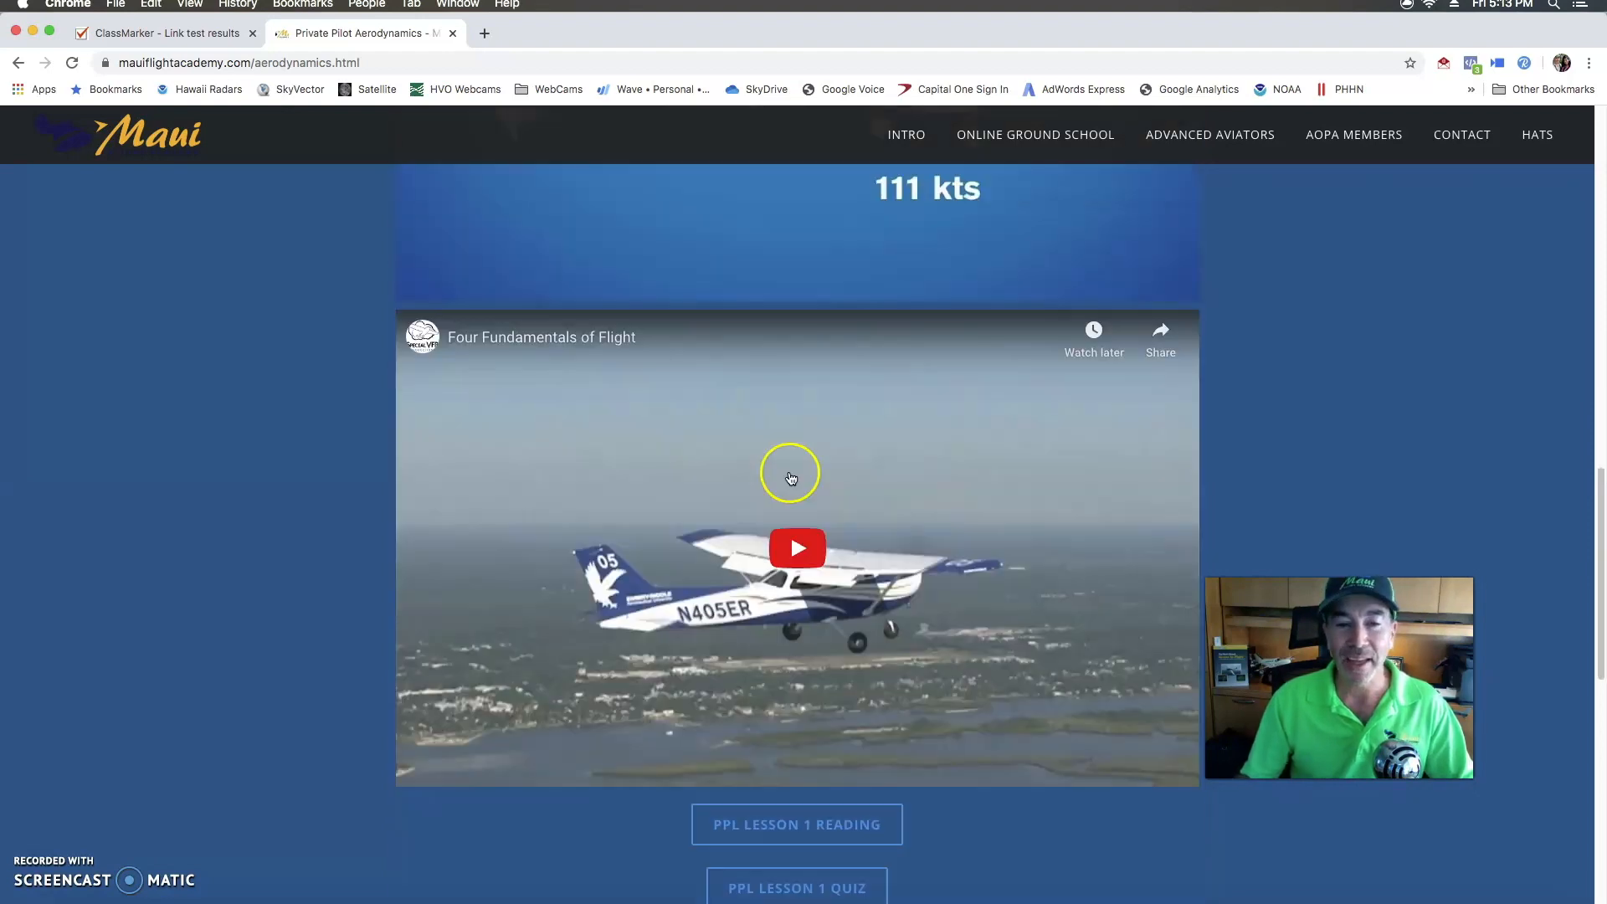
scroll("down", 3)
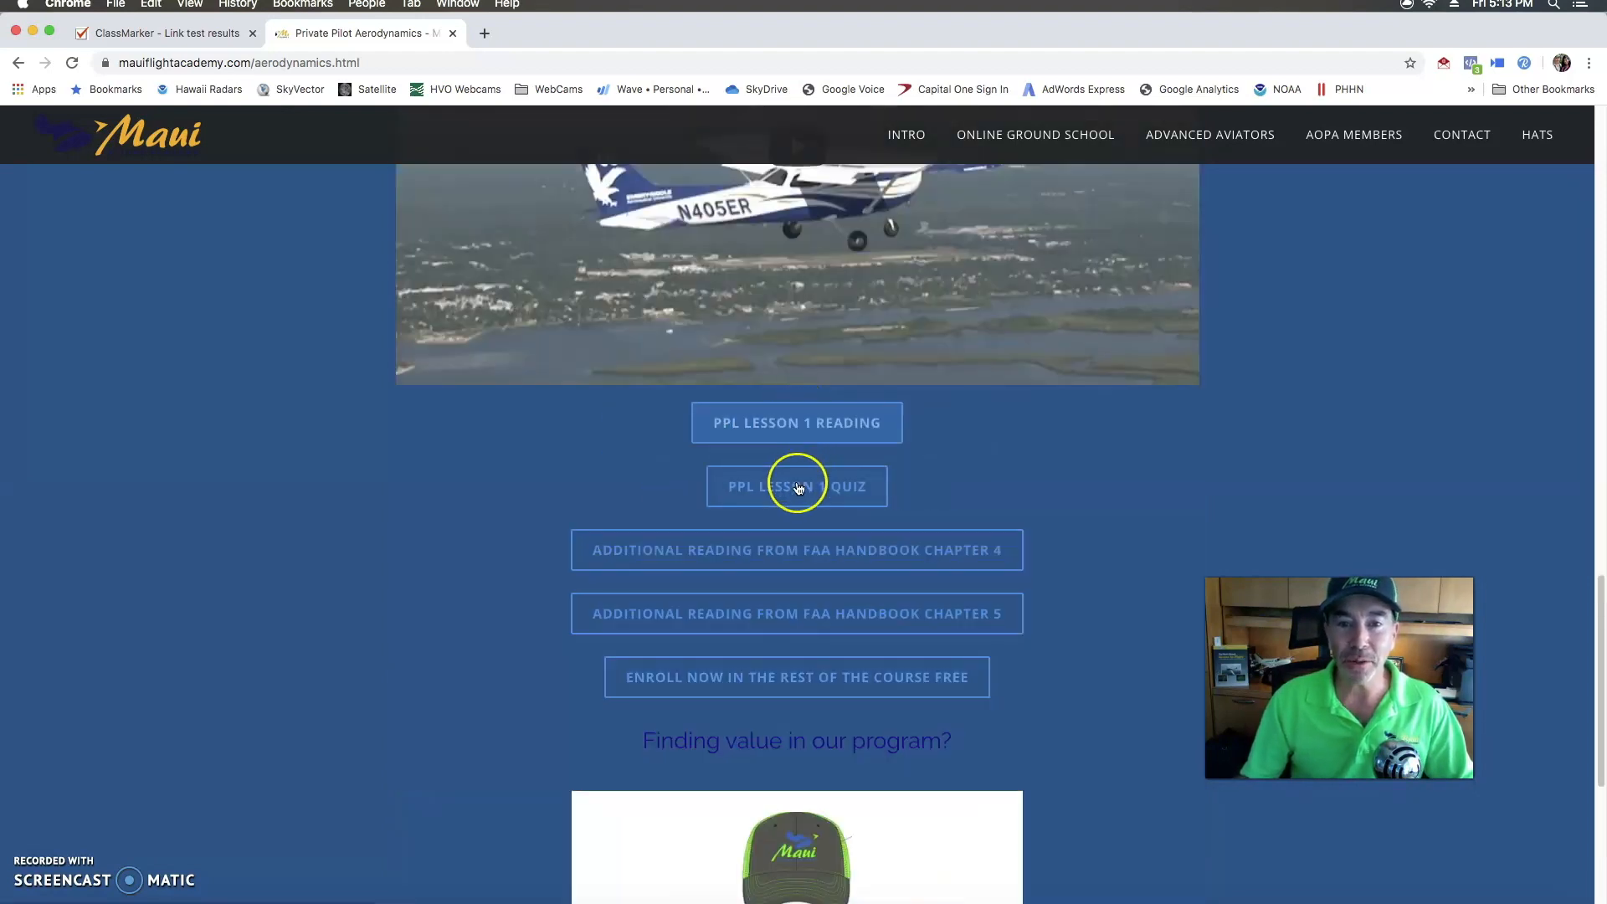
left_click(797, 485)
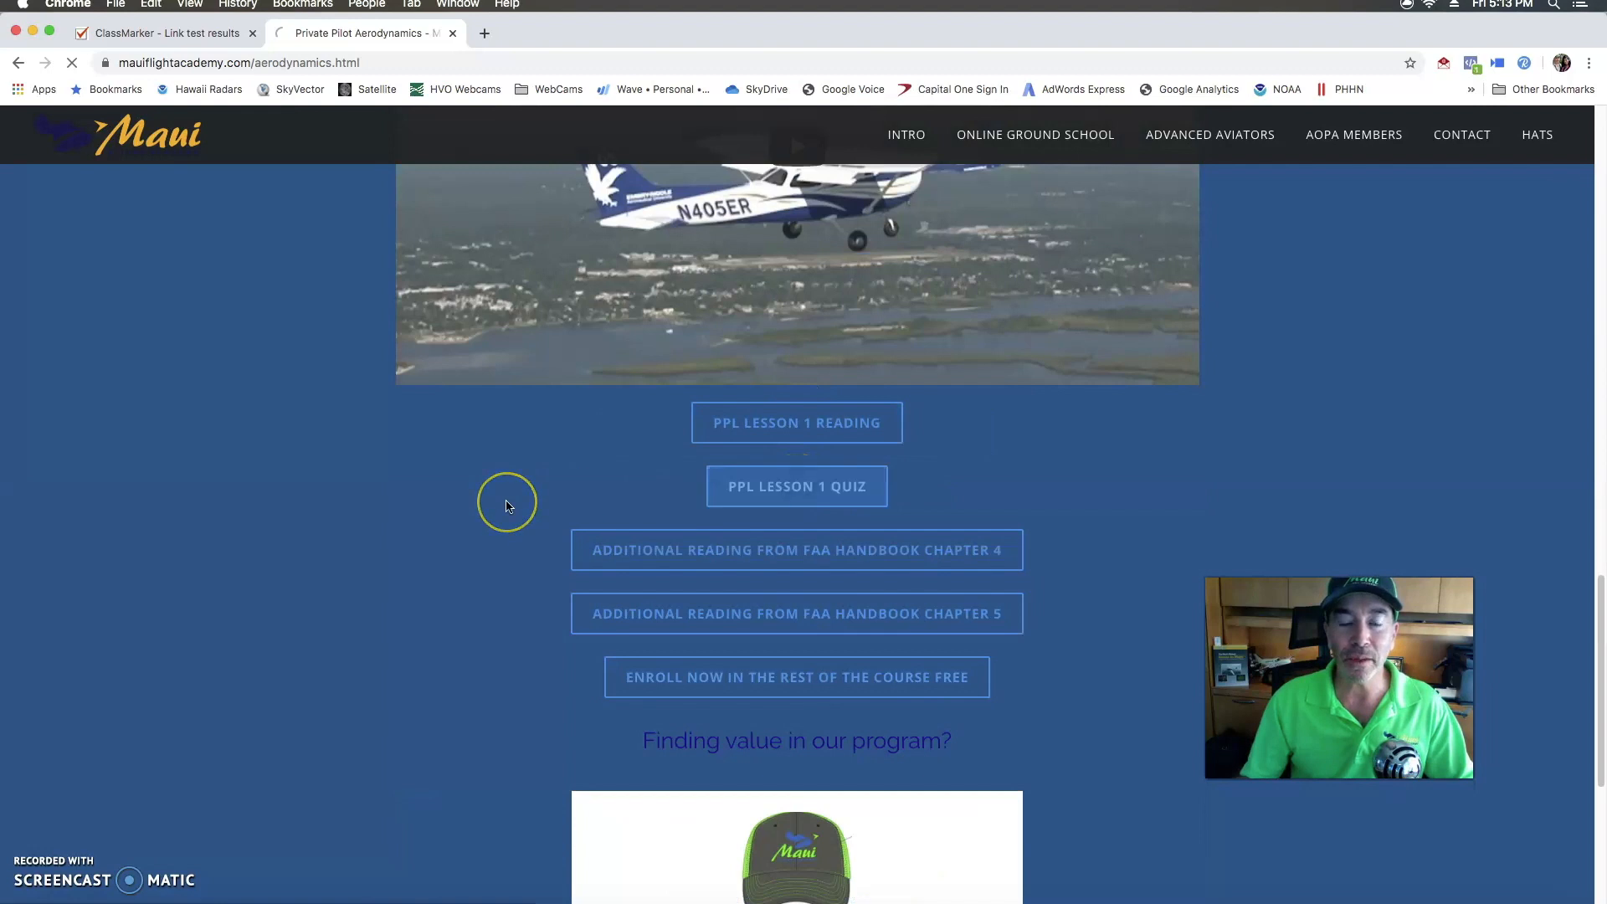
Load the ClassMarker PPL 1 Aerodynamics quiz start page with its email and password login form
left_click(797, 486)
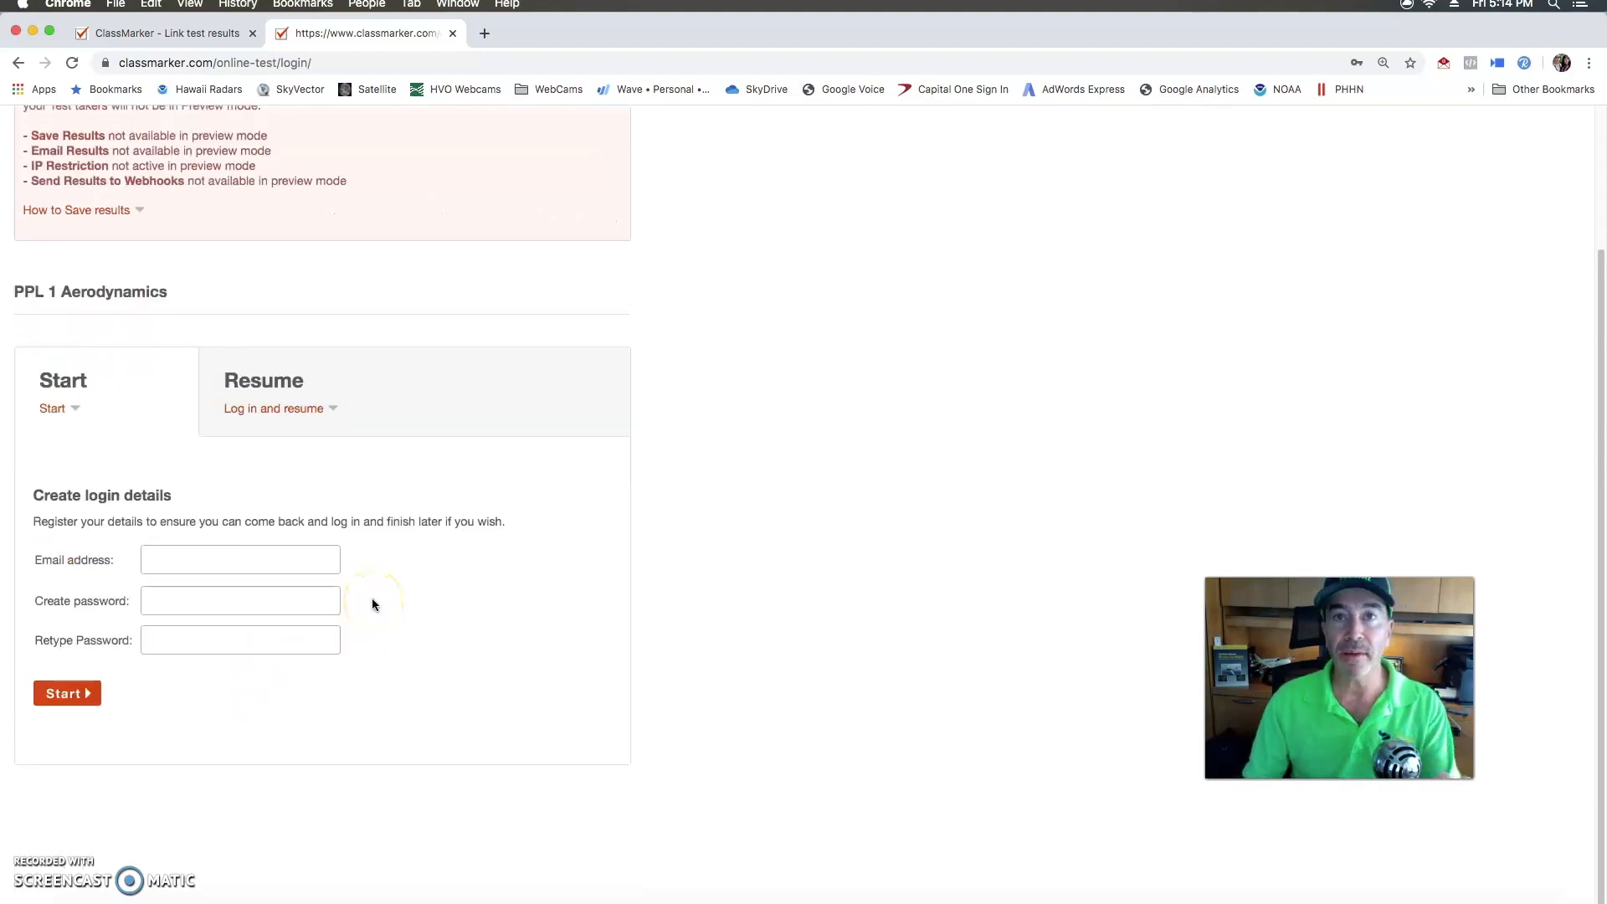
mouse_move(380, 597)
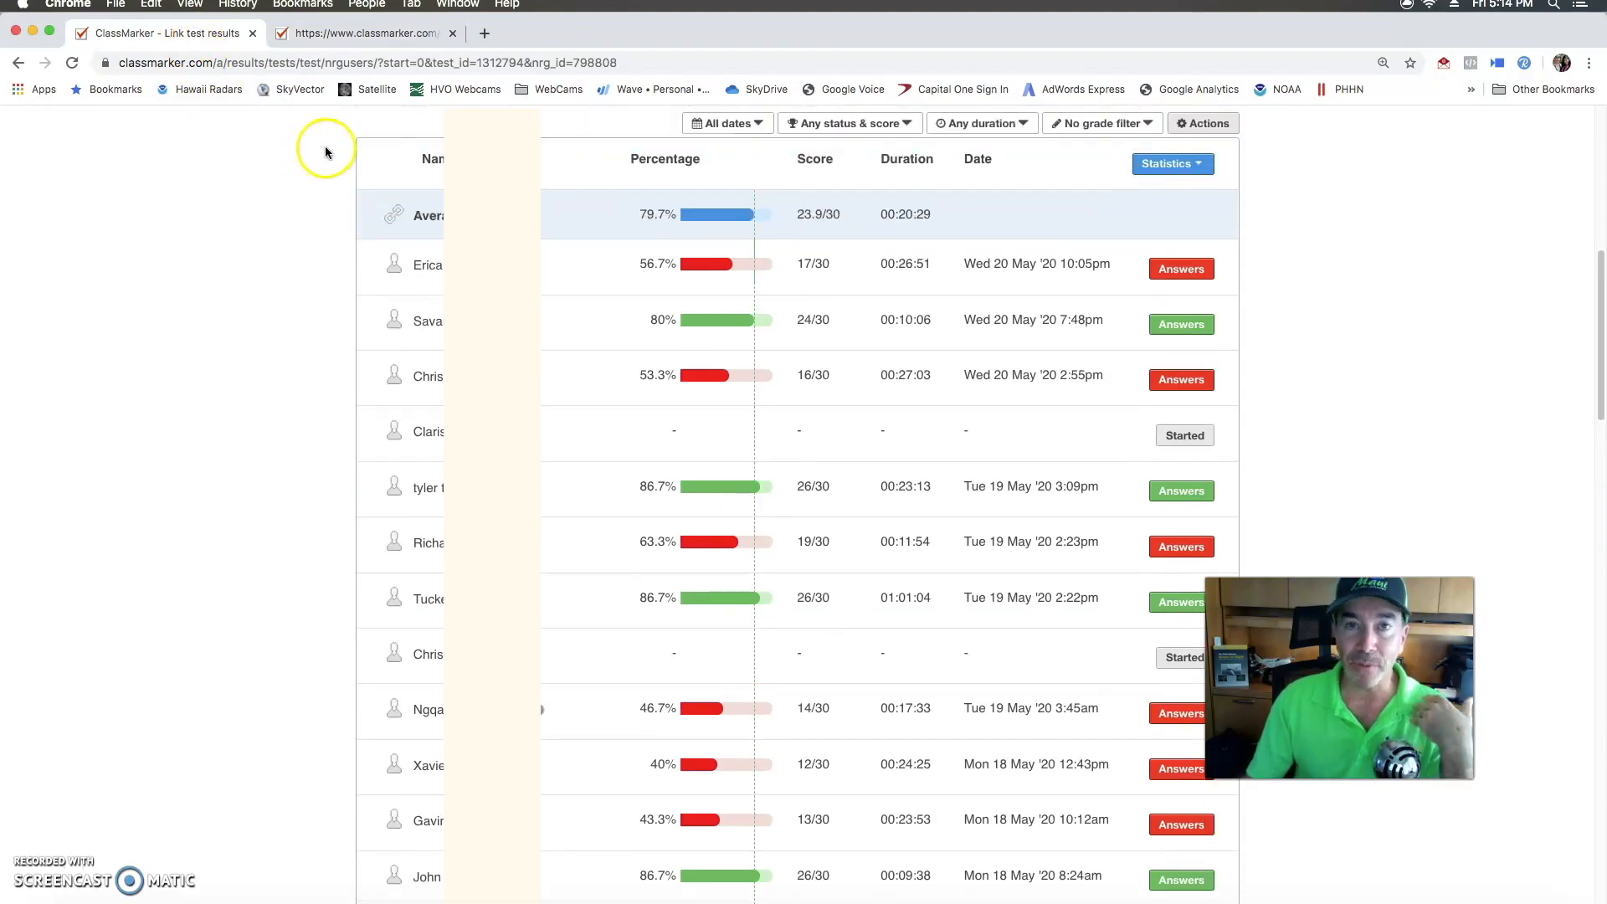
mouse_move(330, 173)
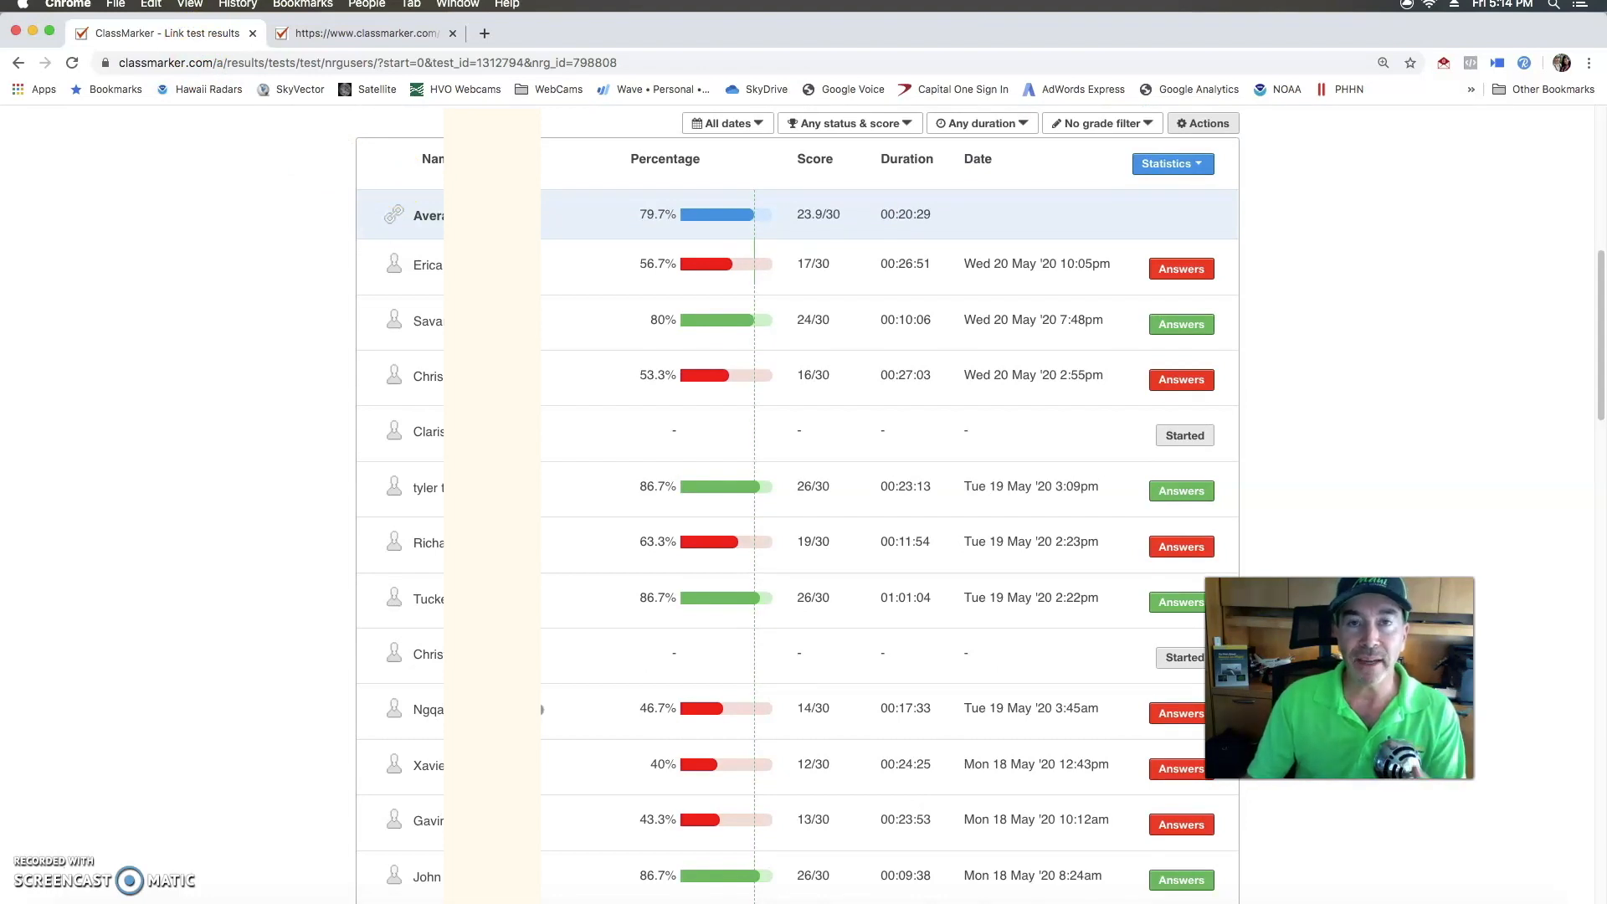
Scroll through the answered questions of the 56.7% PPL Aerodynamics Quiz 1 result
scroll("down", 3)
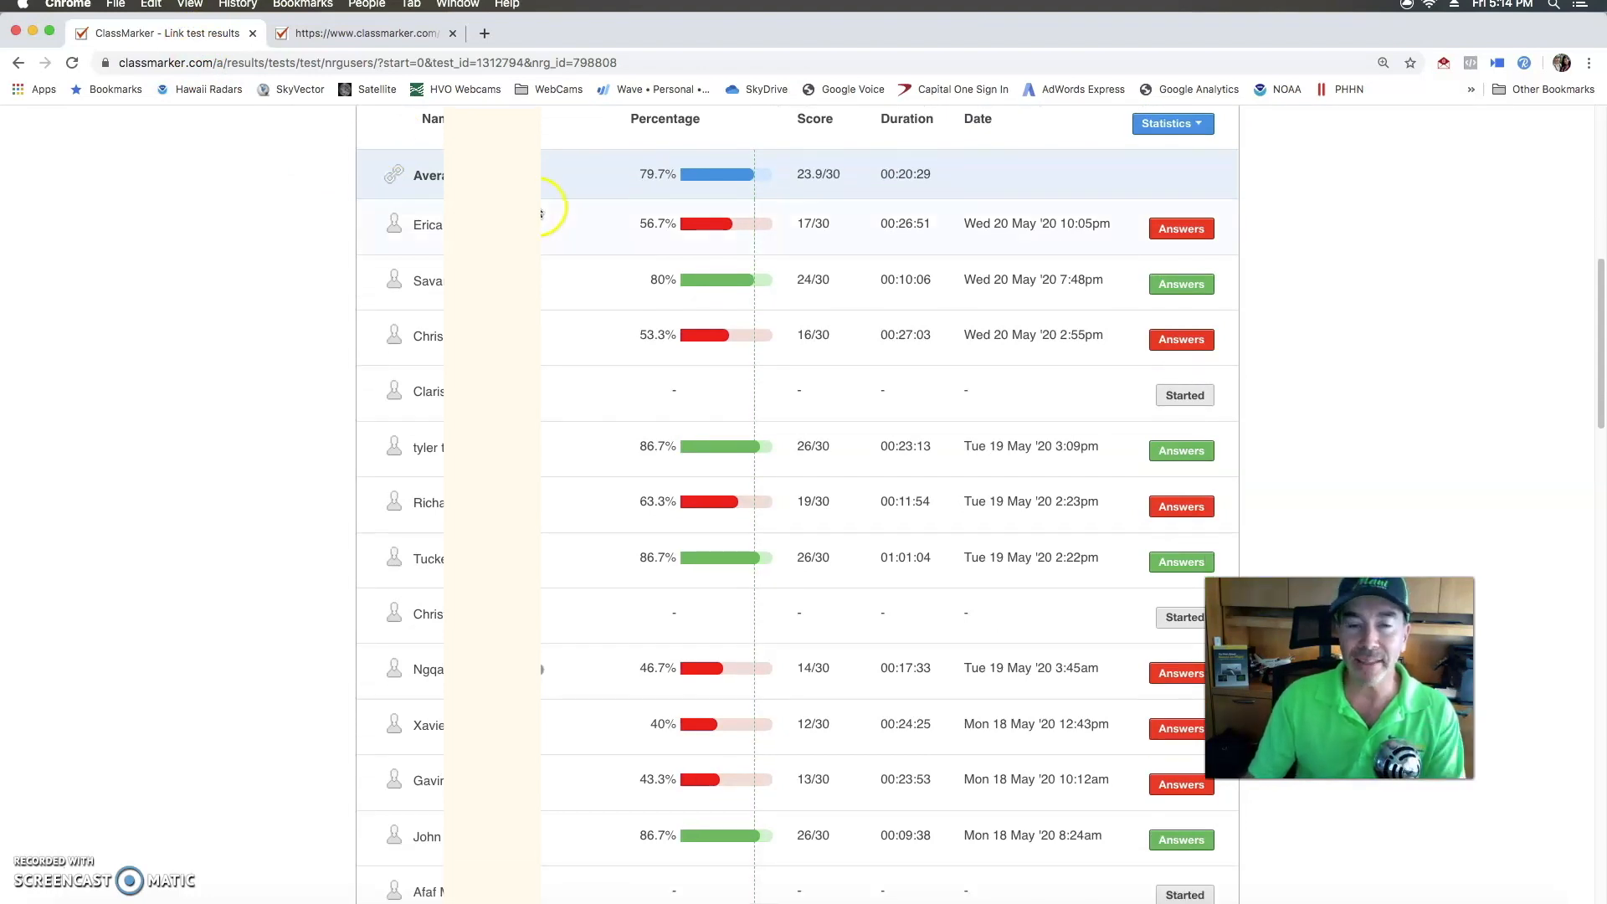
mouse_move(993, 316)
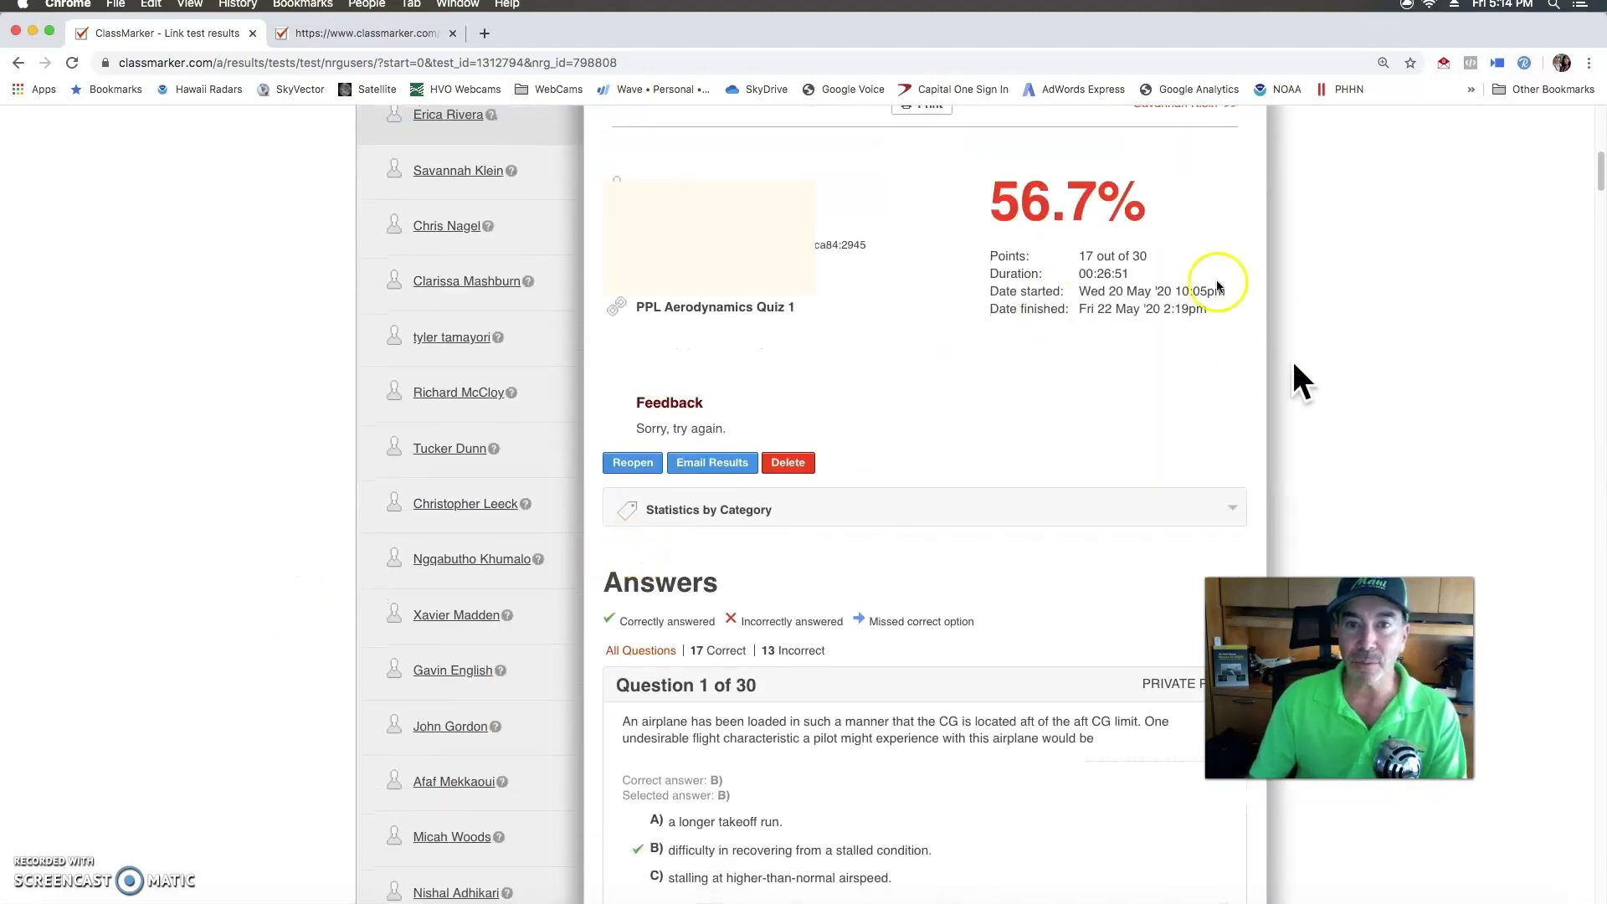
scroll("down", 3)
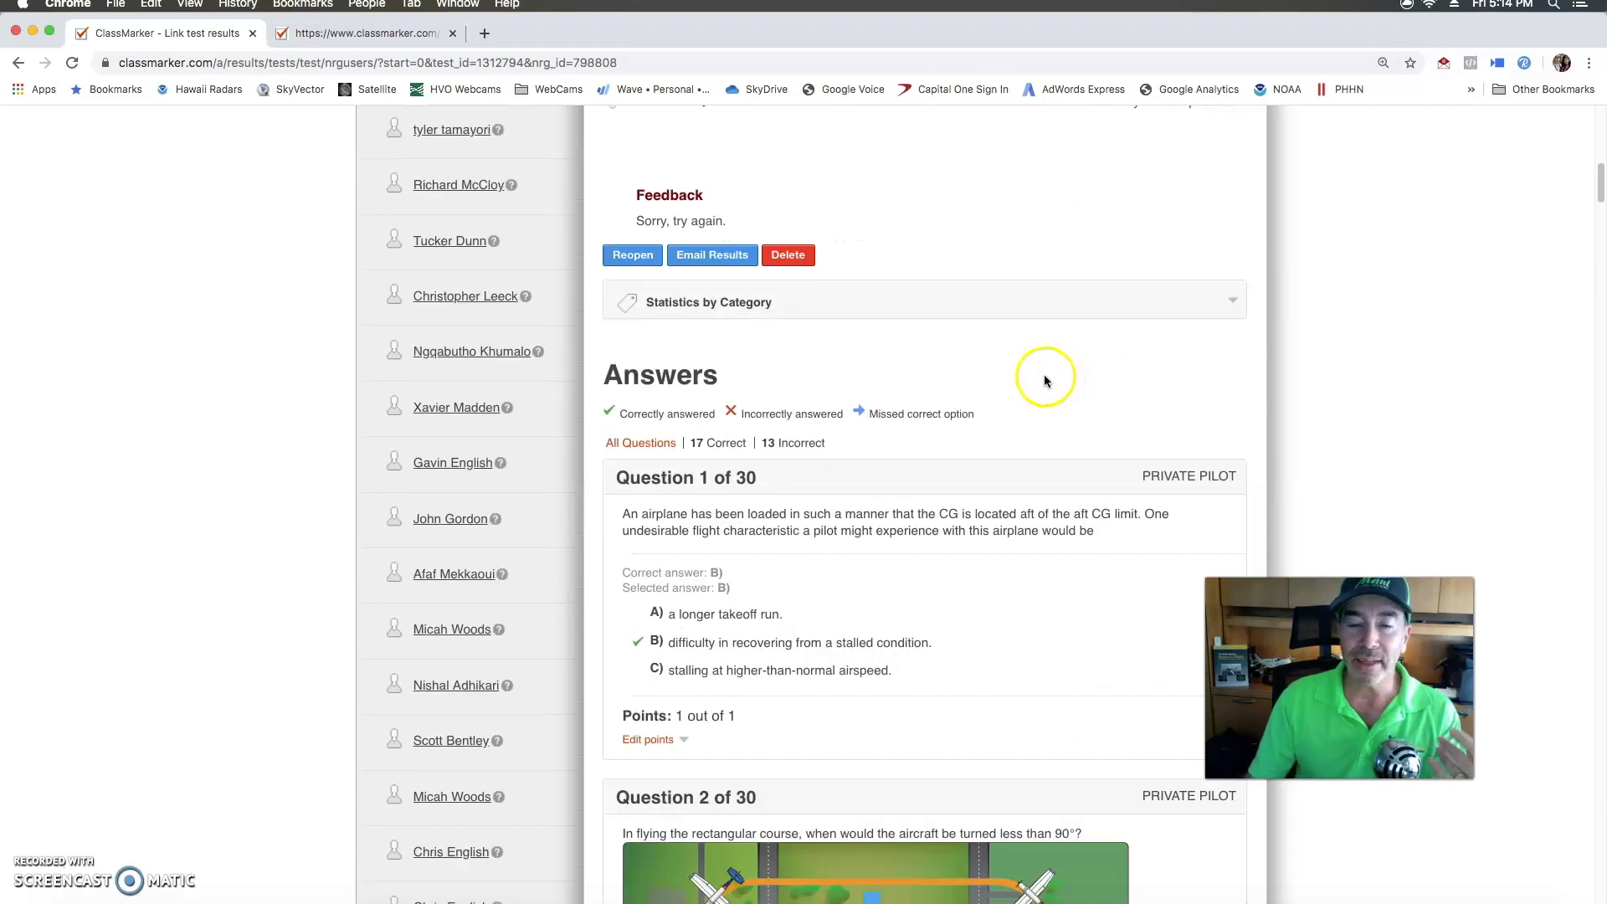
scroll("down", 3)
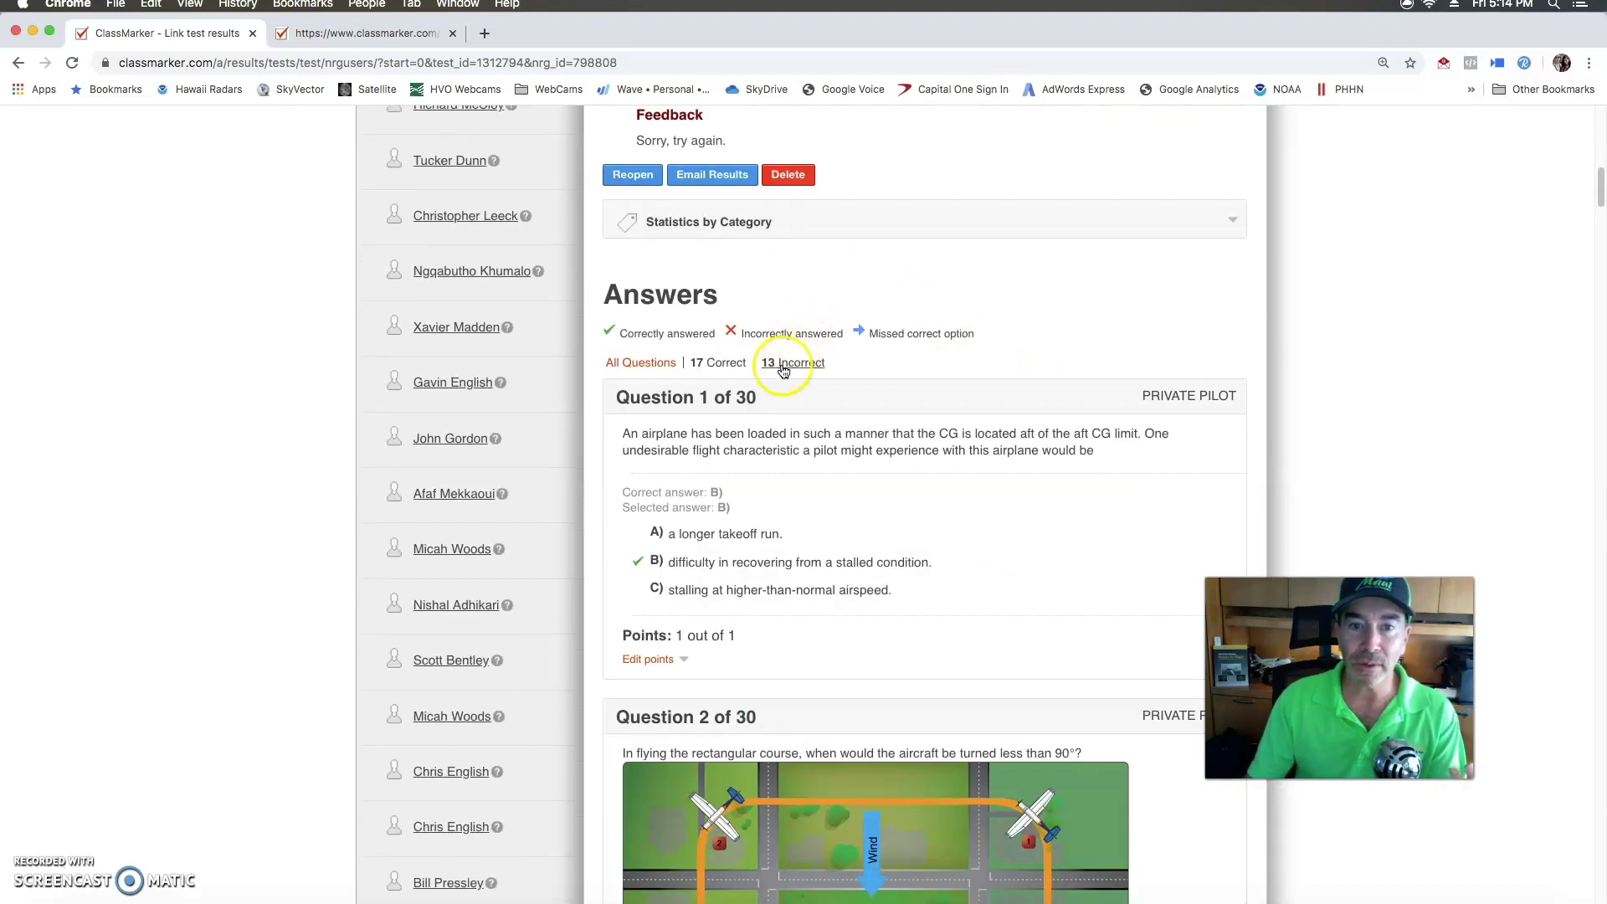
scroll("down", 3)
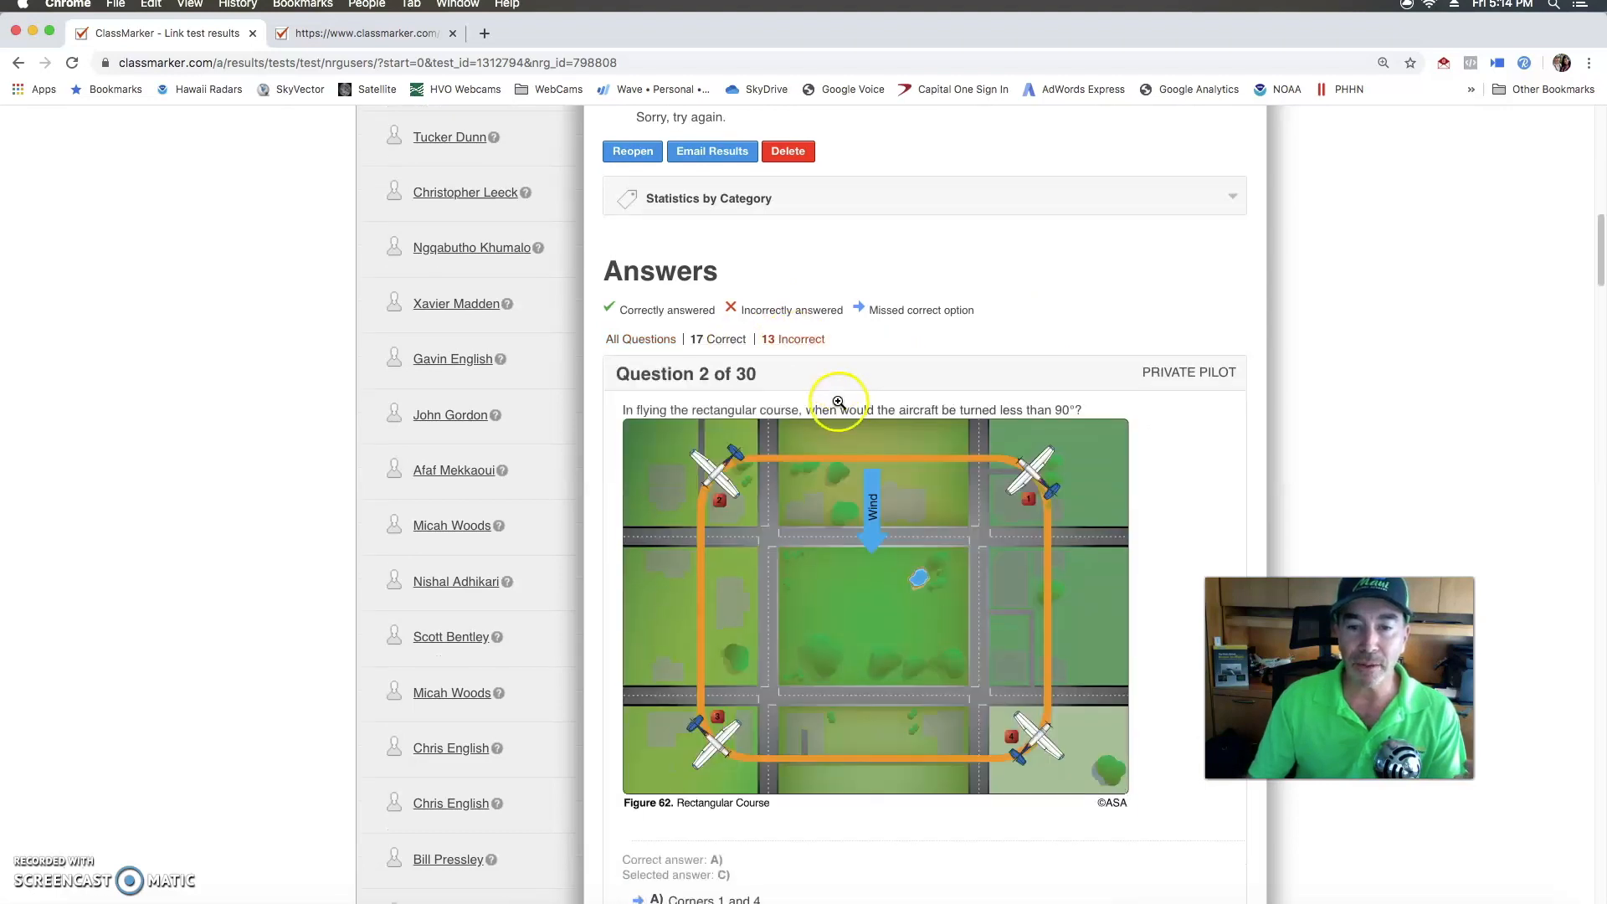
scroll("down", 3)
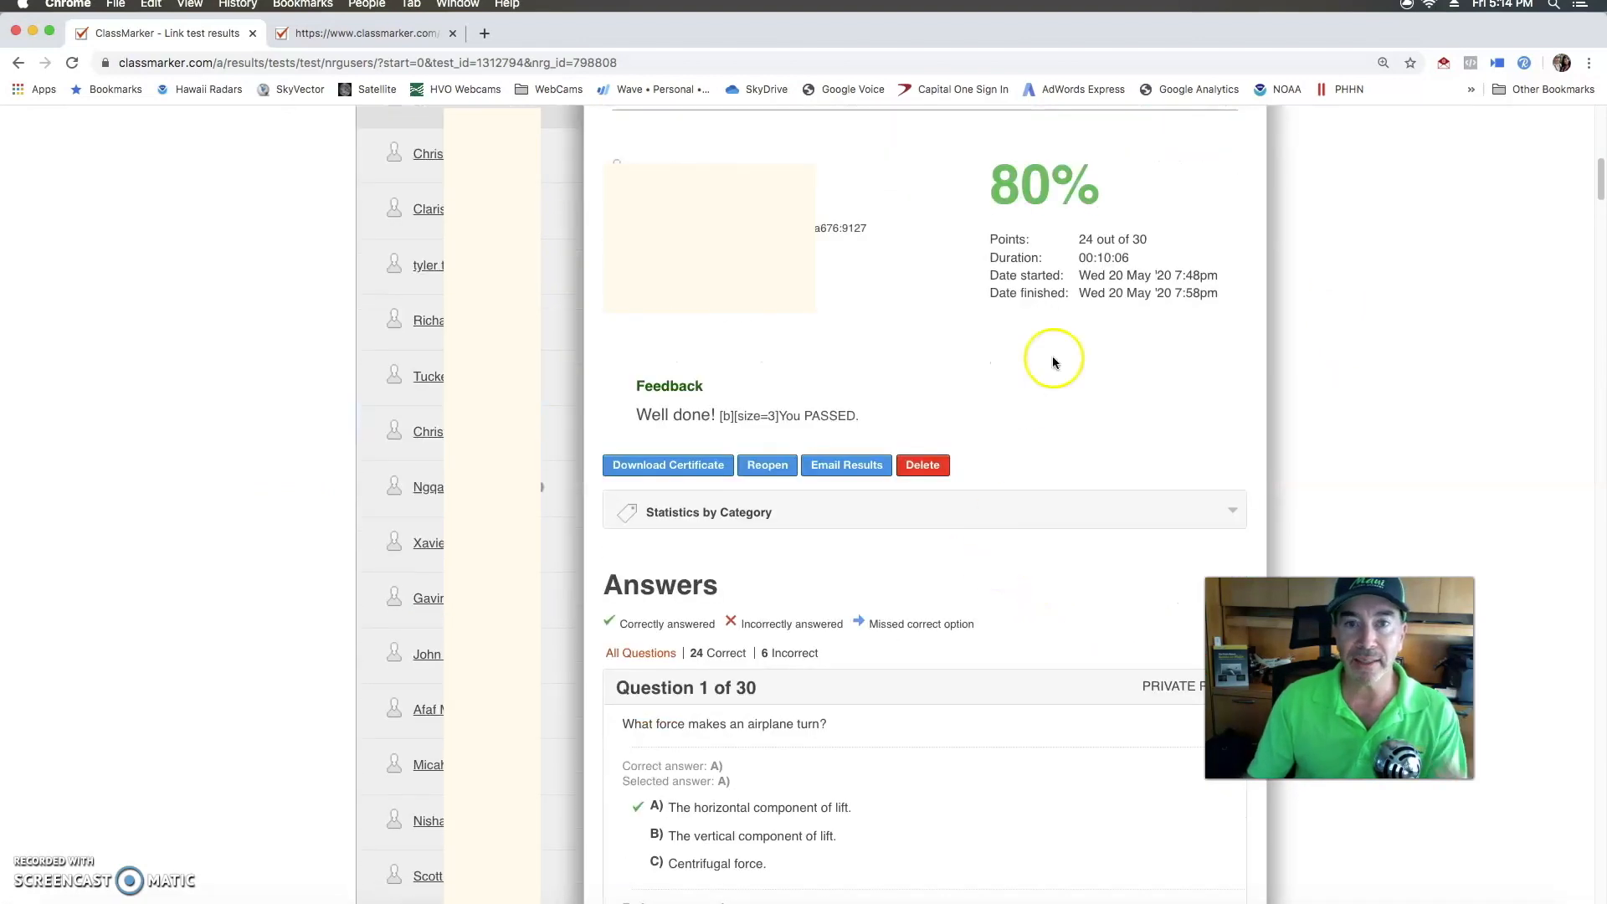
mouse_move(896, 311)
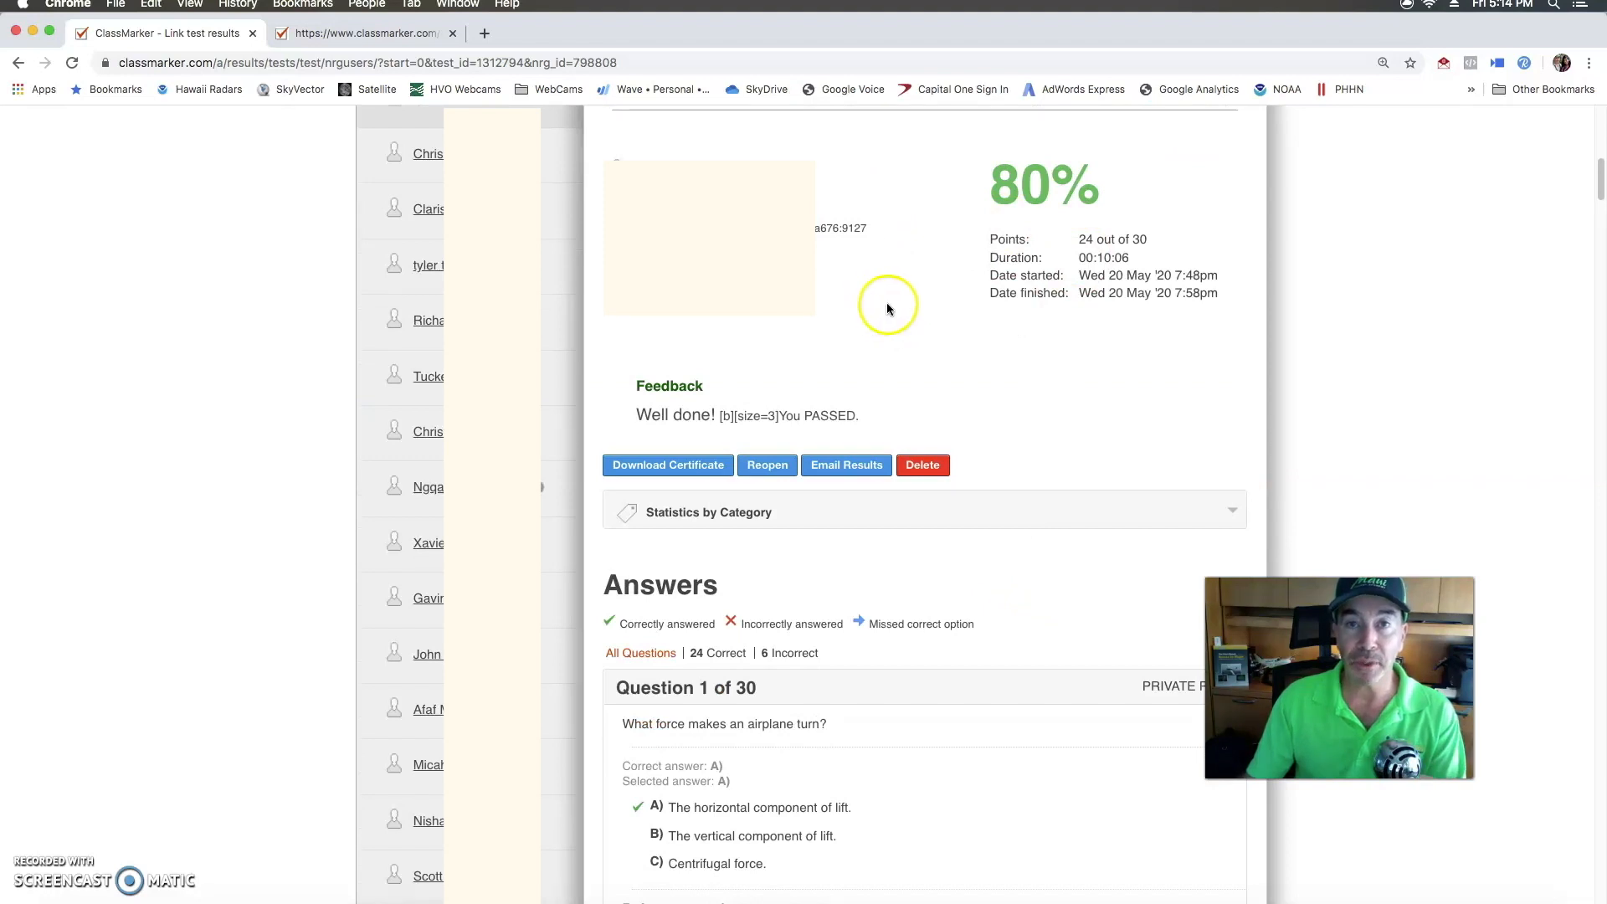
mouse_move(912, 229)
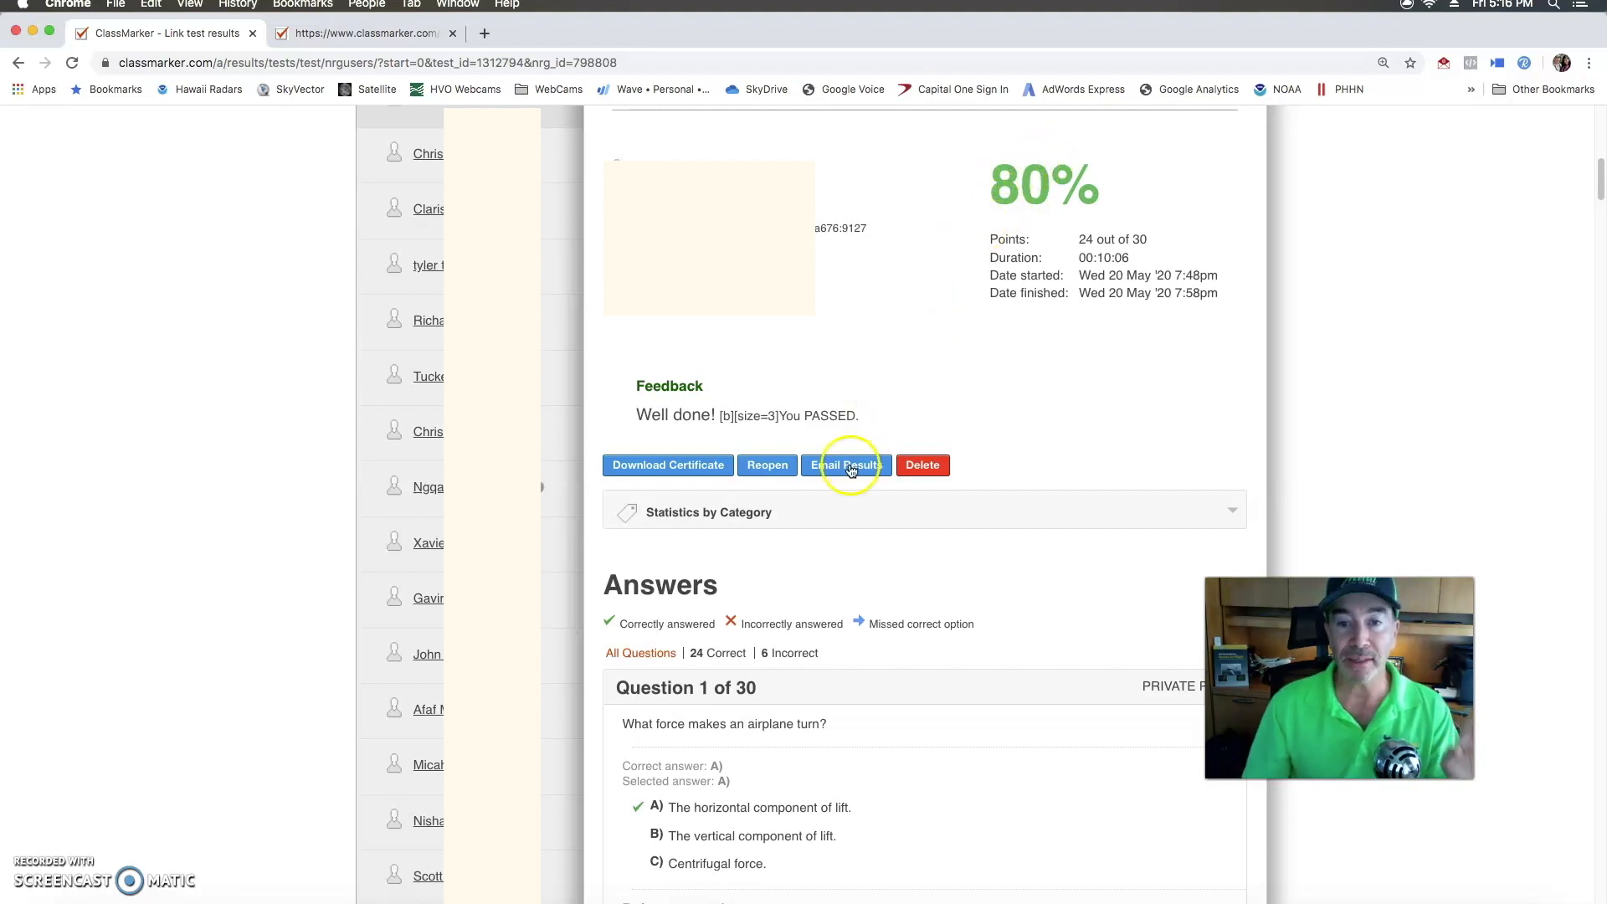
mouse_move(865, 490)
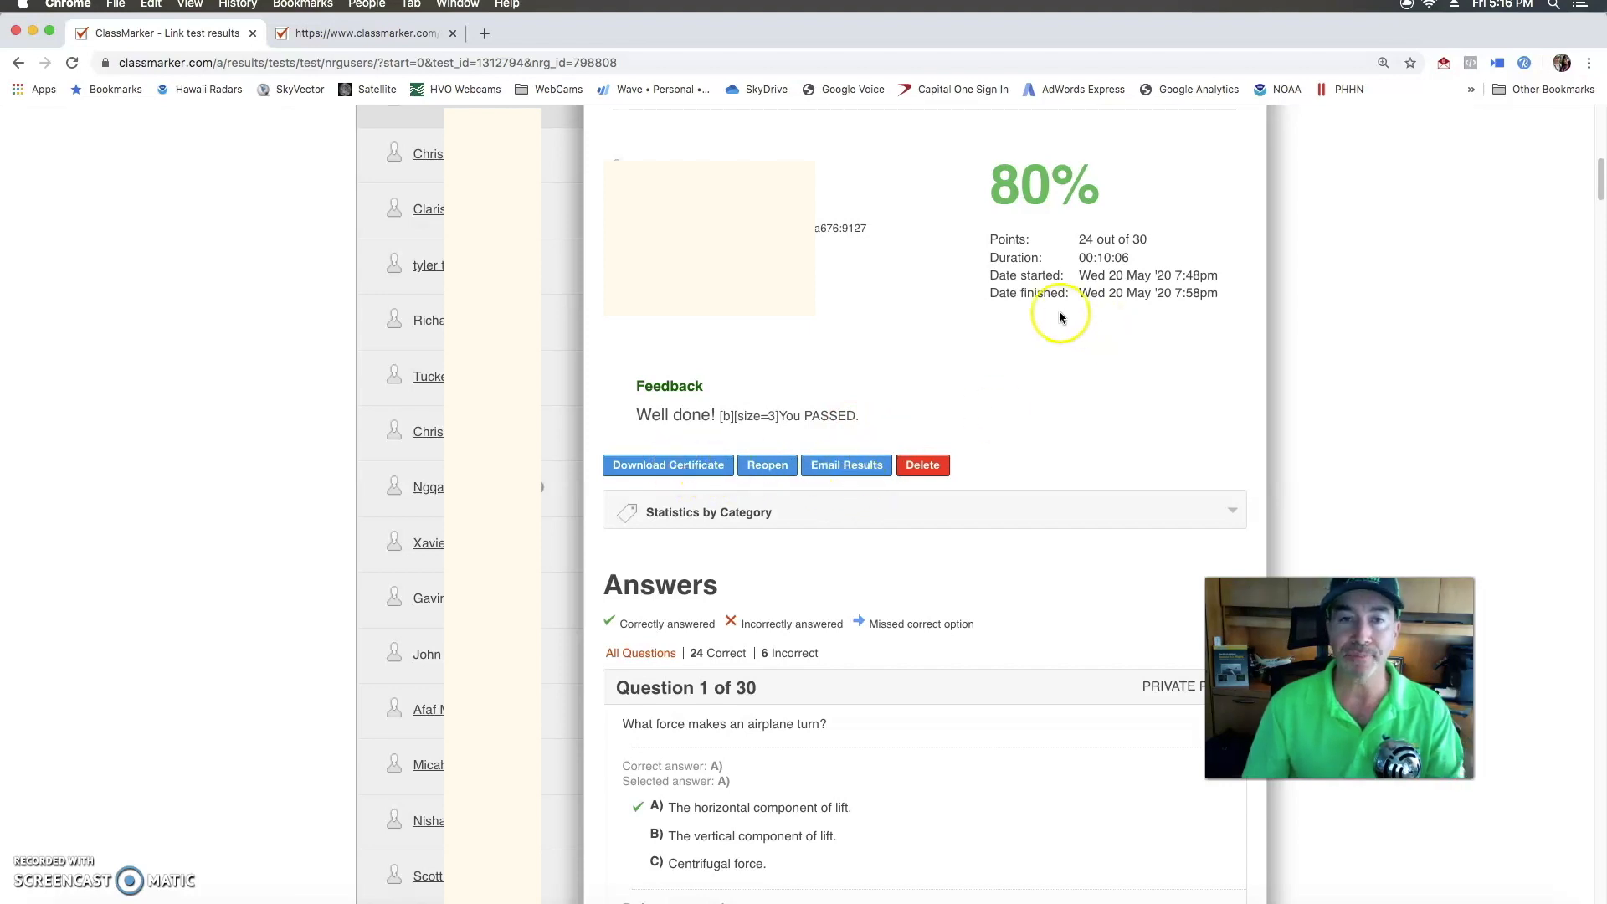
mouse_move(1033, 315)
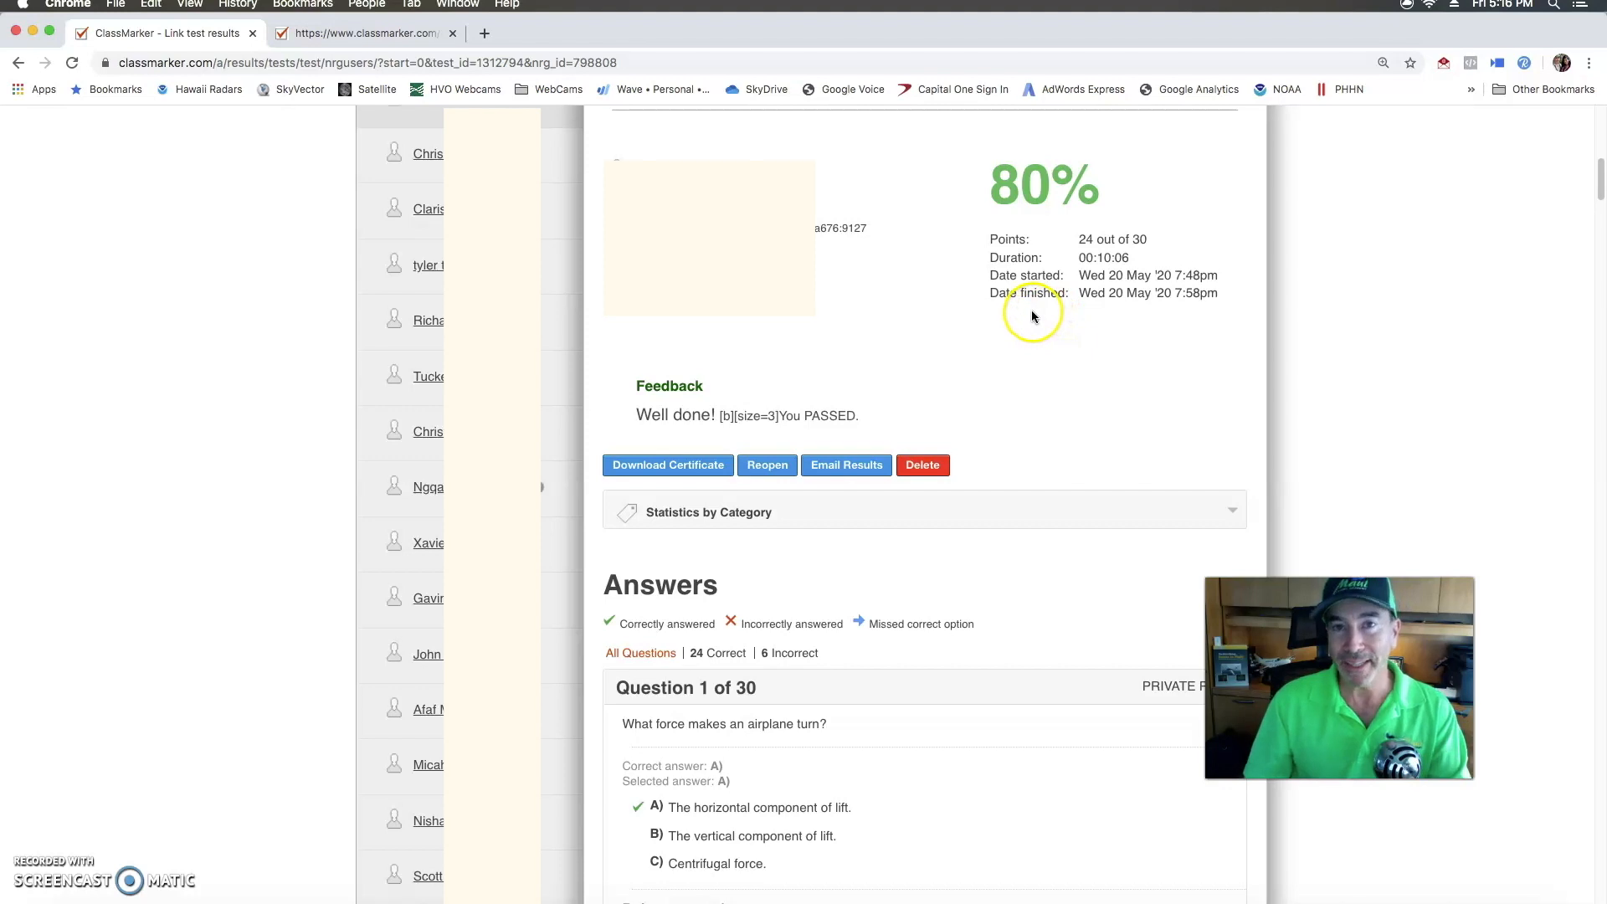